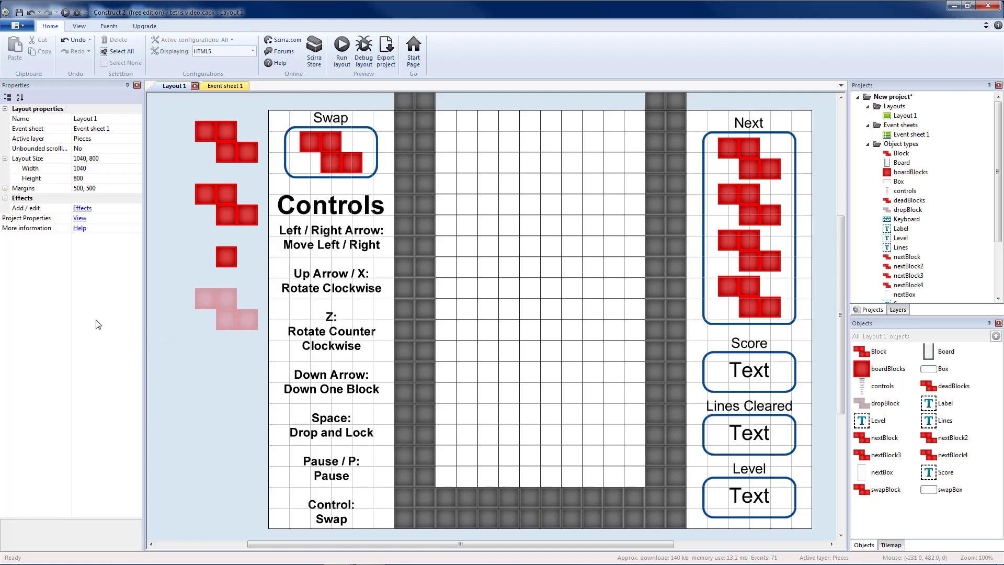
{"action": "mouse_move", "coordinate": [557, 117]}
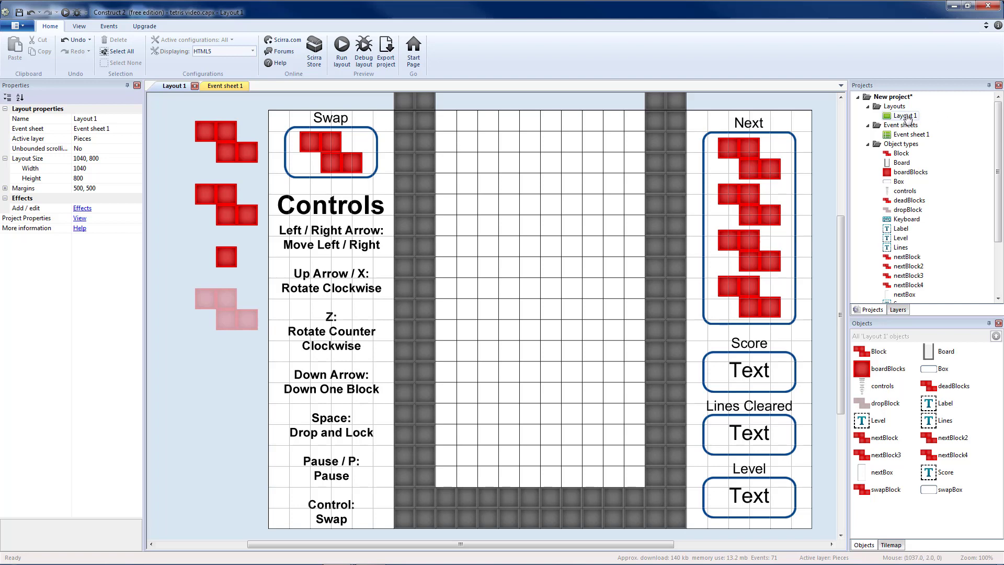
{"action": "mouse_move", "coordinate": [139, 130]}
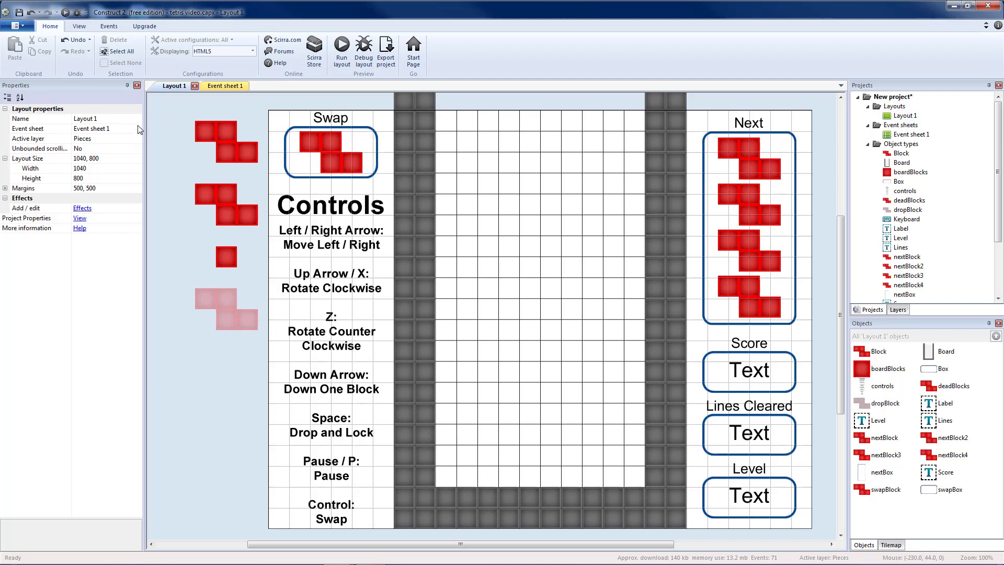
Step: Rename the layout to Game and its event sheet to GameES
{"action": "left_click", "coordinate": [86, 118]}
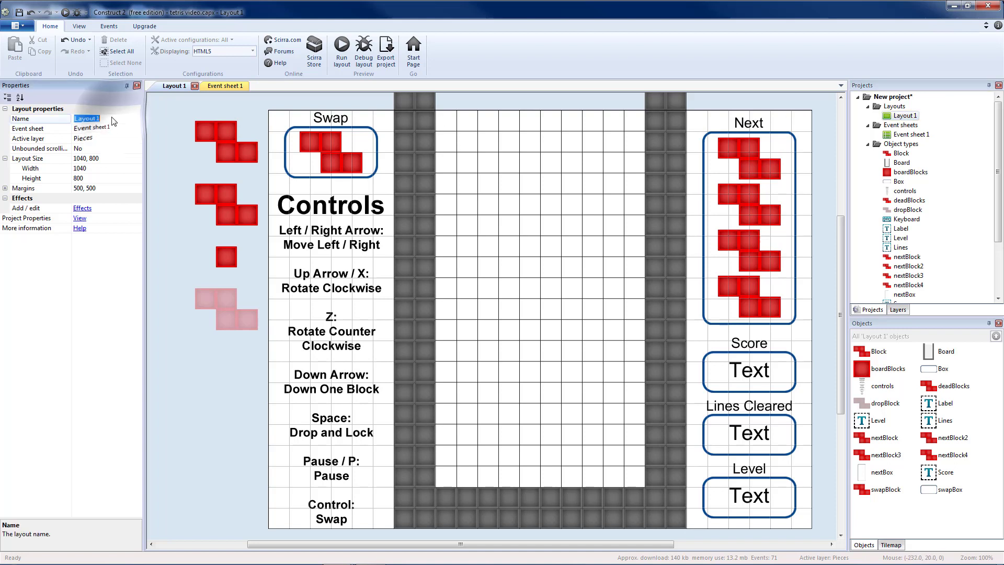
{"action": "type", "text": "Game"}
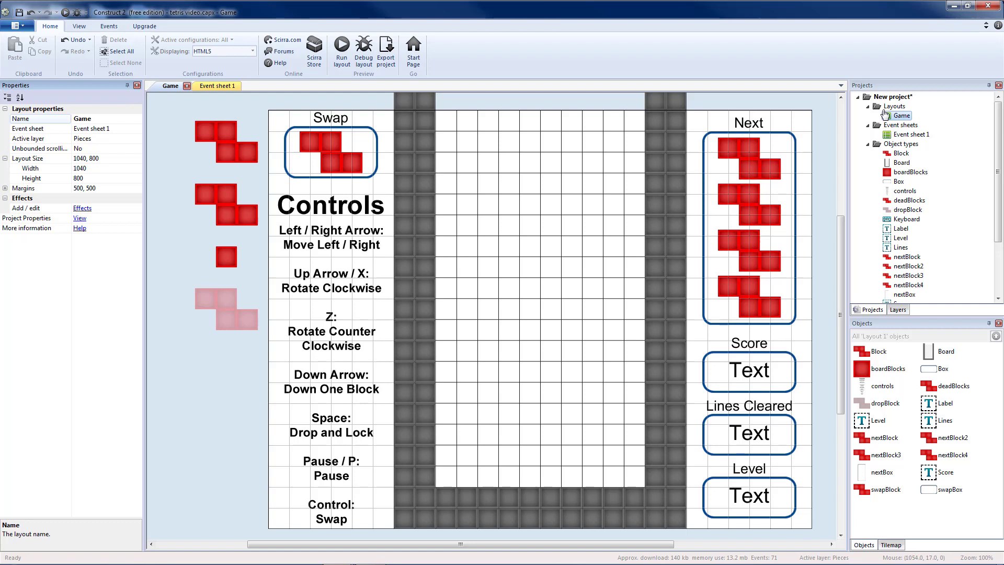
{"action": "mouse_move", "coordinate": [908, 136]}
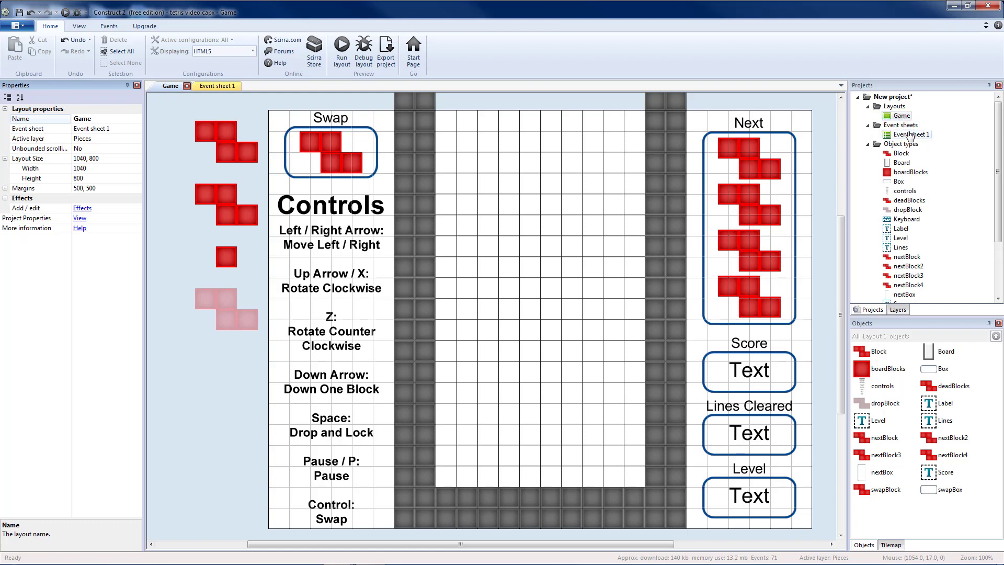
{"action": "left_click", "coordinate": [99, 128]}
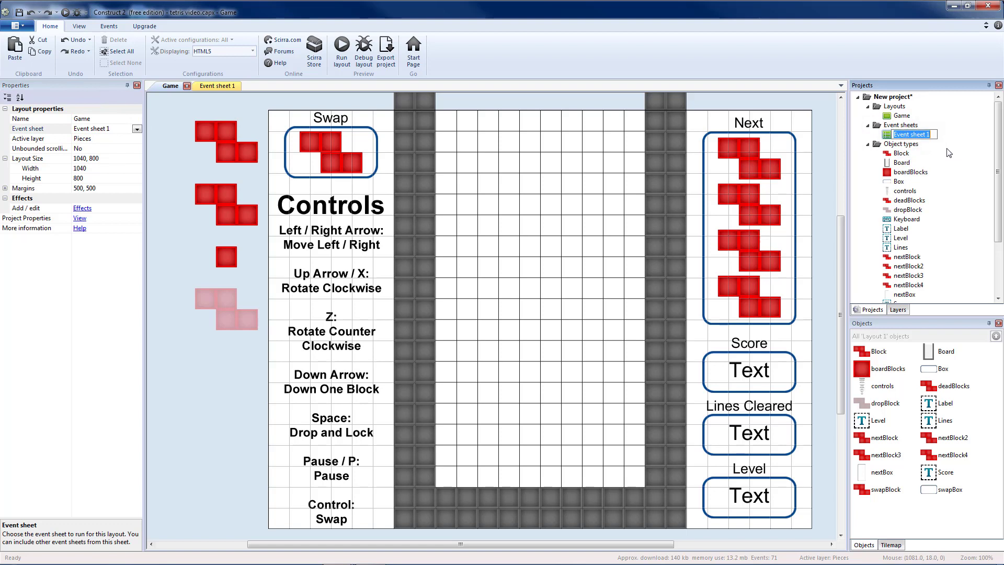
{"action": "type", "text": "GameES"}
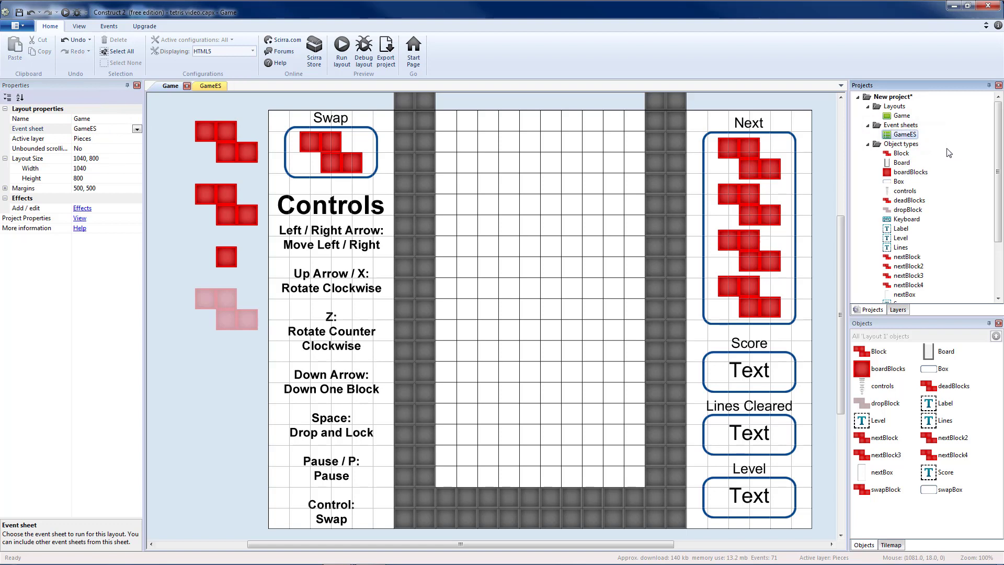
Step: Add a new layout with its own event sheet and rename that sheet StartES
{"action": "right_click", "coordinate": [894, 105]}
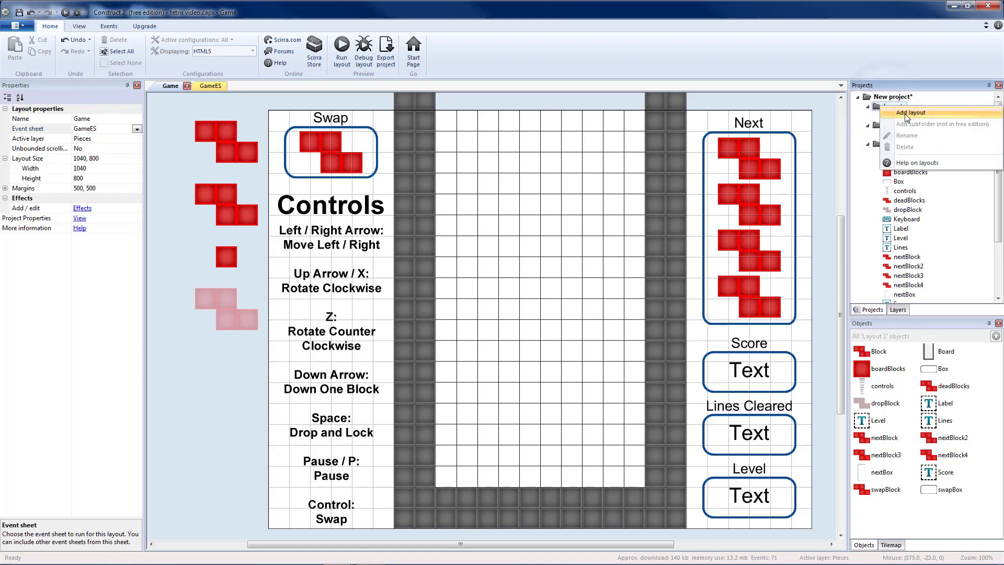
{"action": "left_click", "coordinate": [910, 111]}
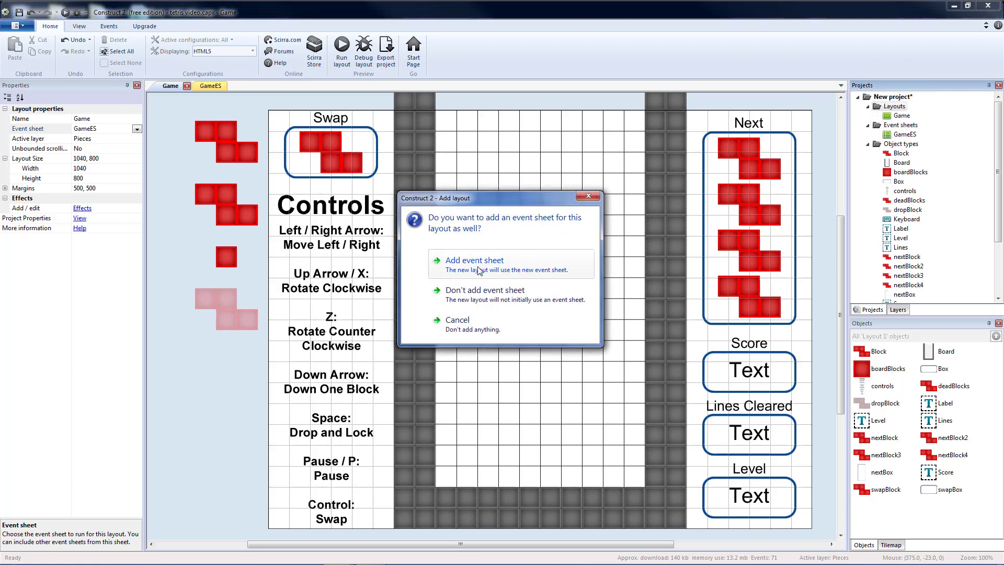
{"action": "left_click", "coordinate": [475, 263]}
{"action": "type", "text": "Start"}
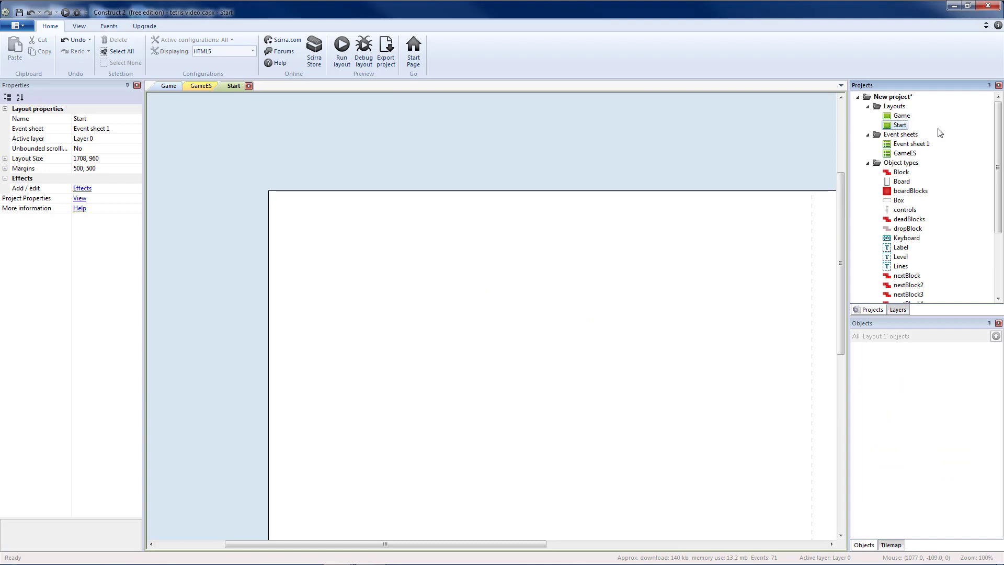
{"action": "left_click", "coordinate": [912, 144]}
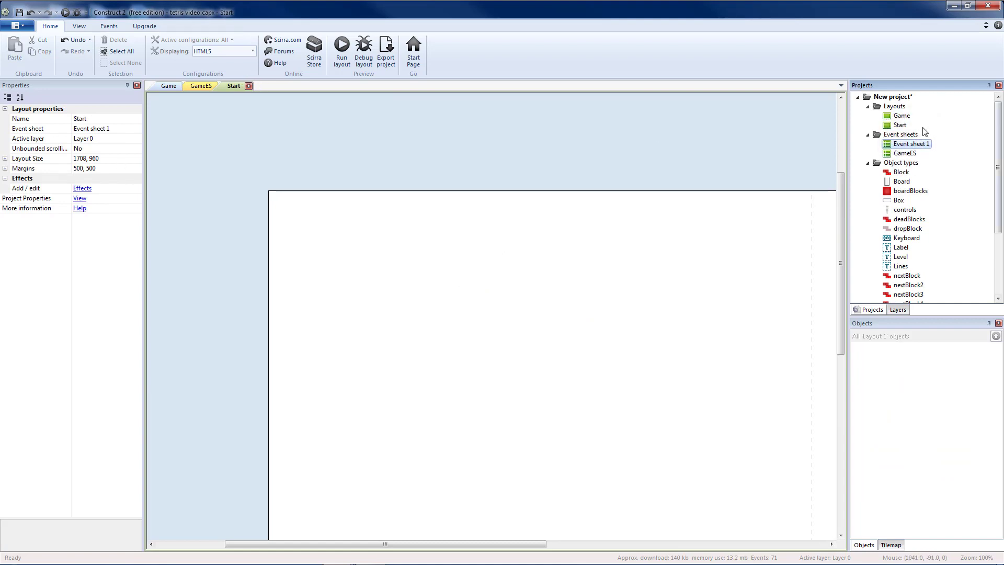
{"action": "double_click", "coordinate": [911, 143]}
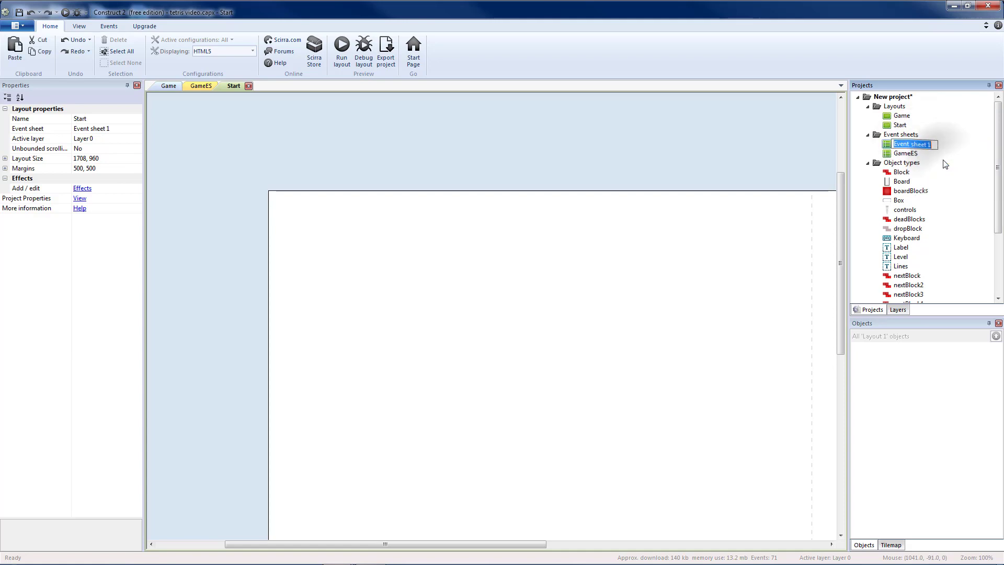
{"action": "type", "text": "StartES"}
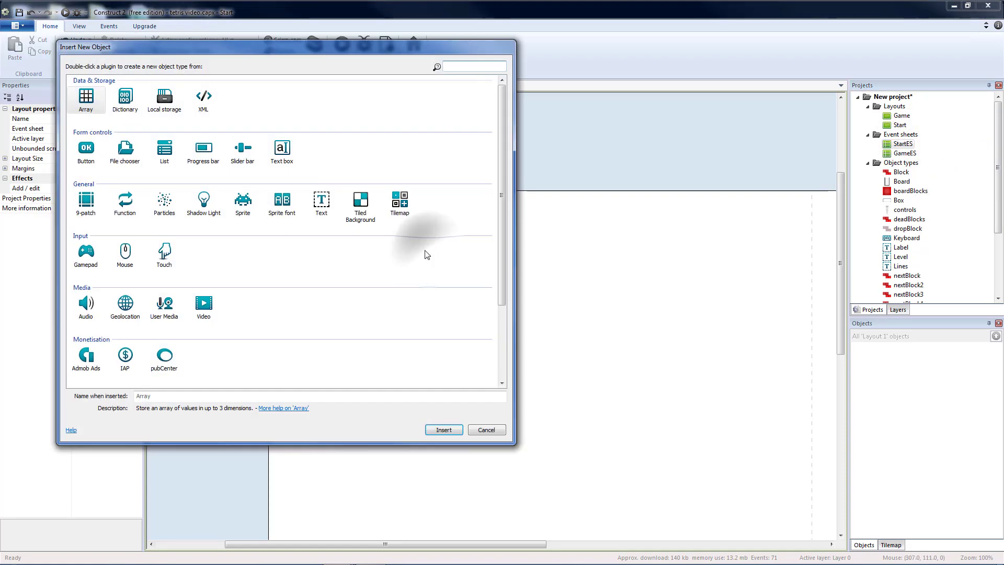
Step: Insert a Tiled Background using startScreen.png and set its width to 1040
{"action": "double_click", "coordinate": [360, 199]}
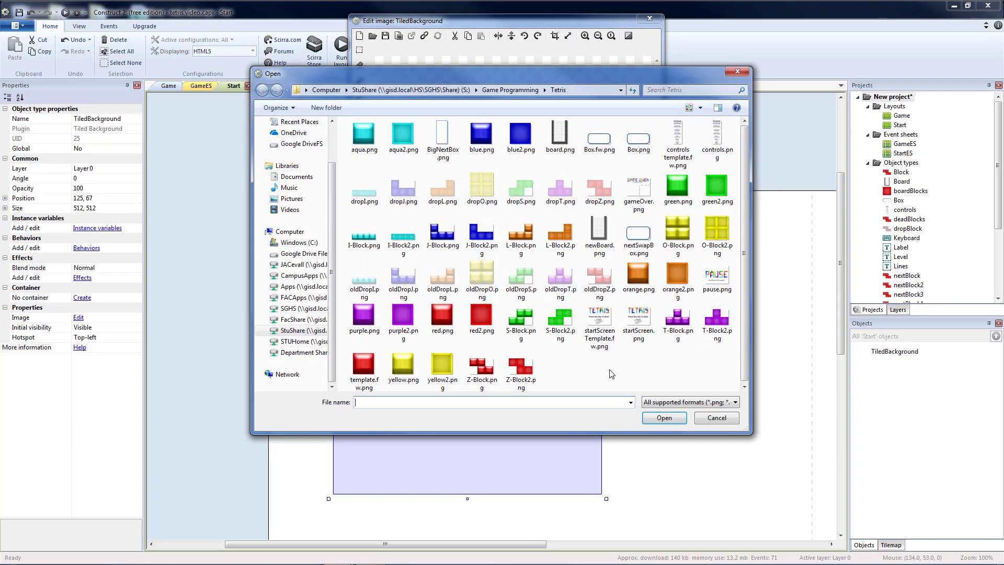
{"action": "left_click", "coordinate": [638, 318]}
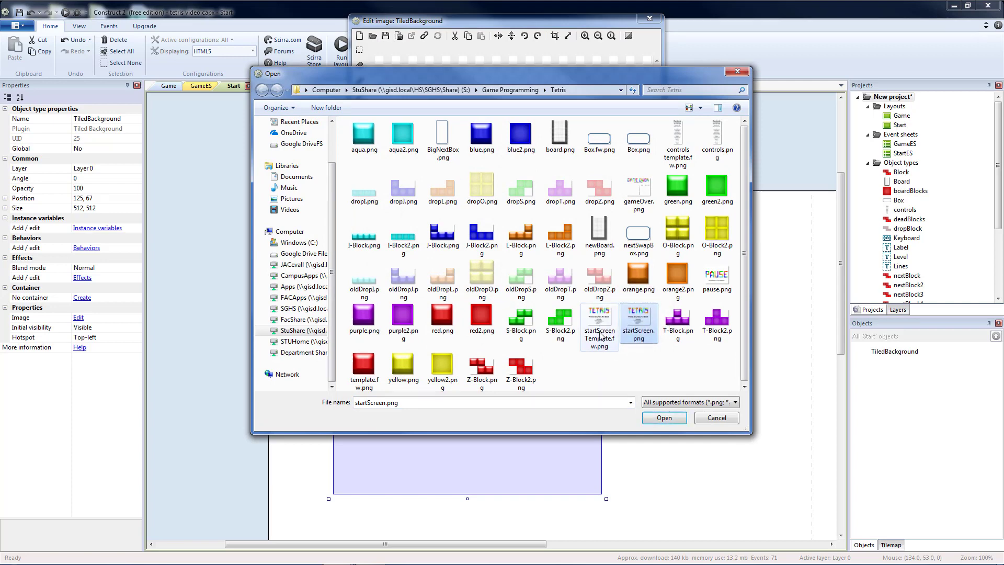
{"action": "left_click", "coordinate": [664, 418]}
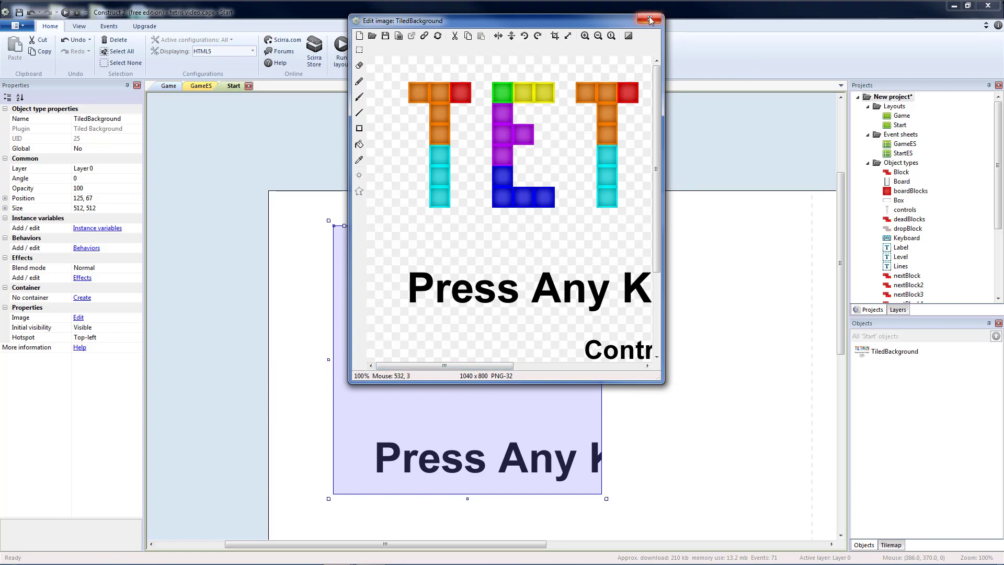
{"action": "left_click", "coordinate": [647, 17]}
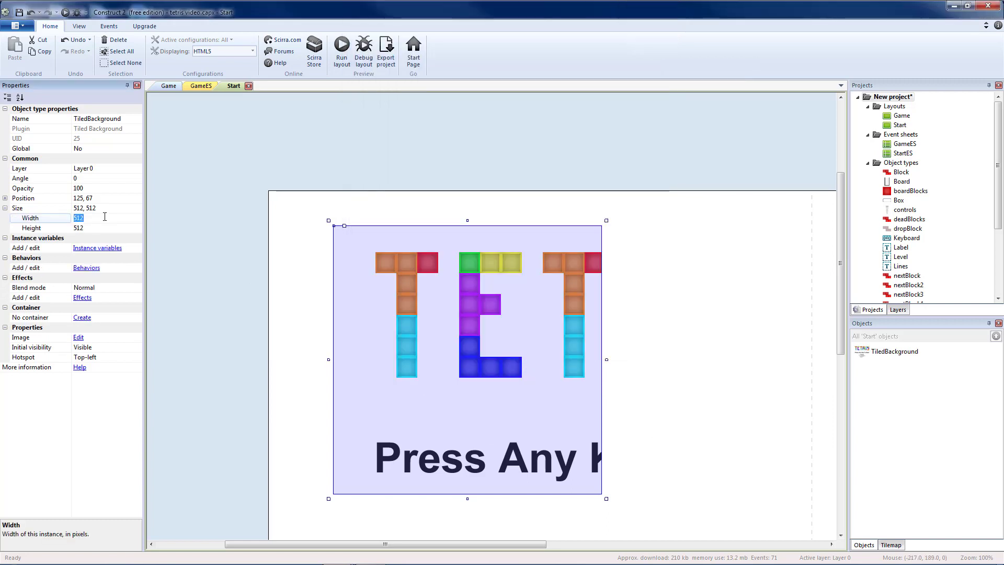
{"action": "type", "text": "1040"}
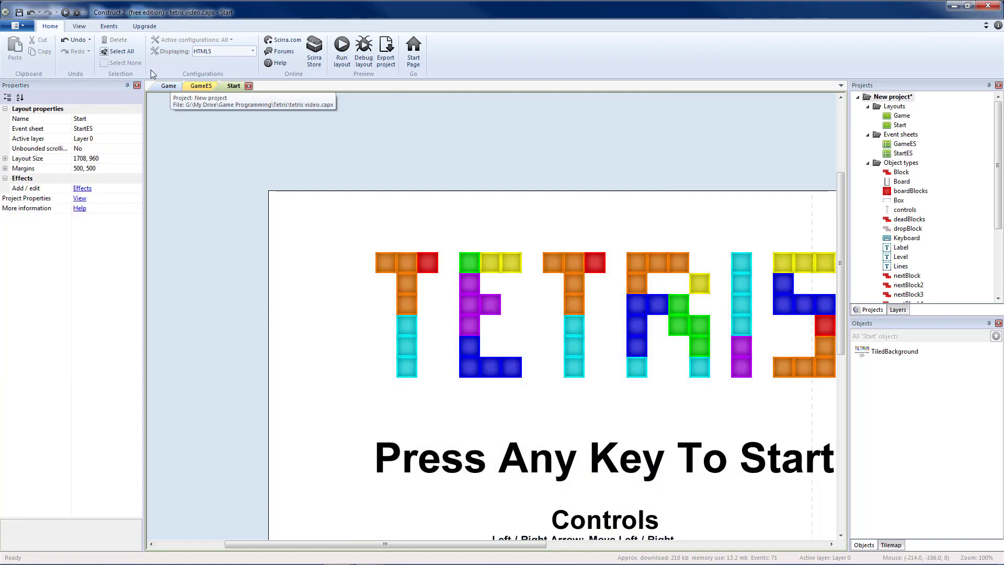
Step: Turn on the layout grid and size the Start layout to 1040 by 800
{"action": "left_click", "coordinate": [76, 25]}
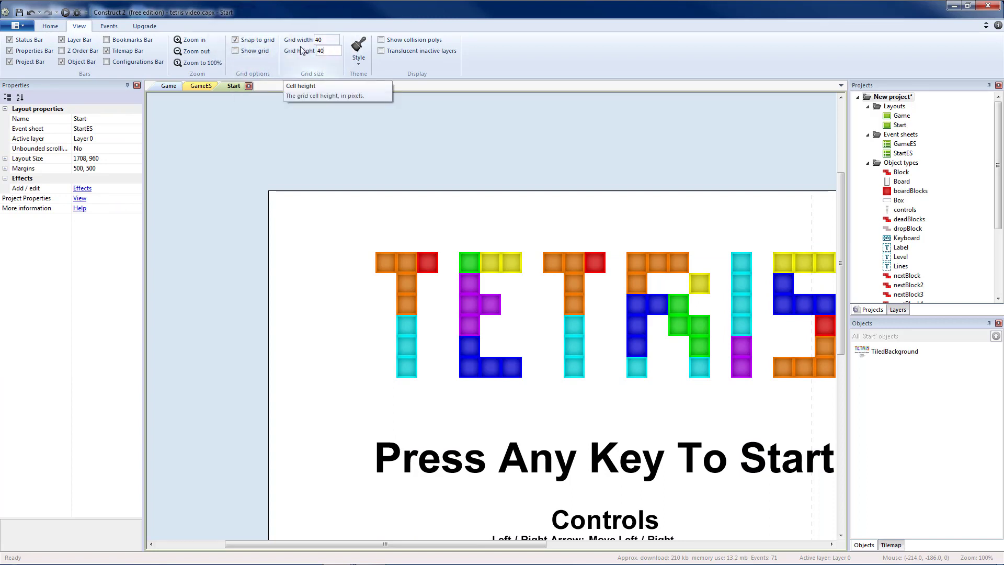
{"action": "left_click", "coordinate": [237, 51]}
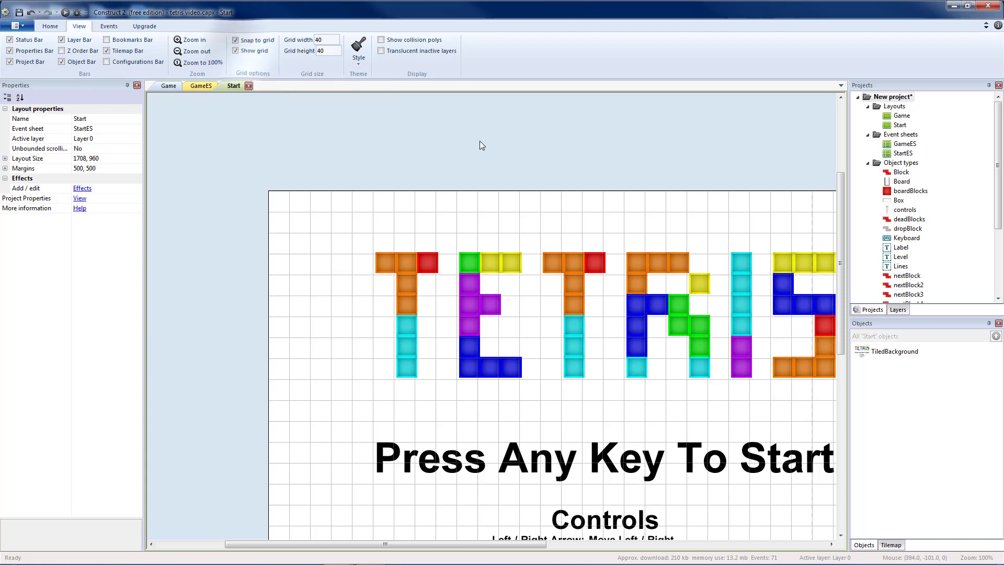
{"action": "left_click", "coordinate": [355, 234]}
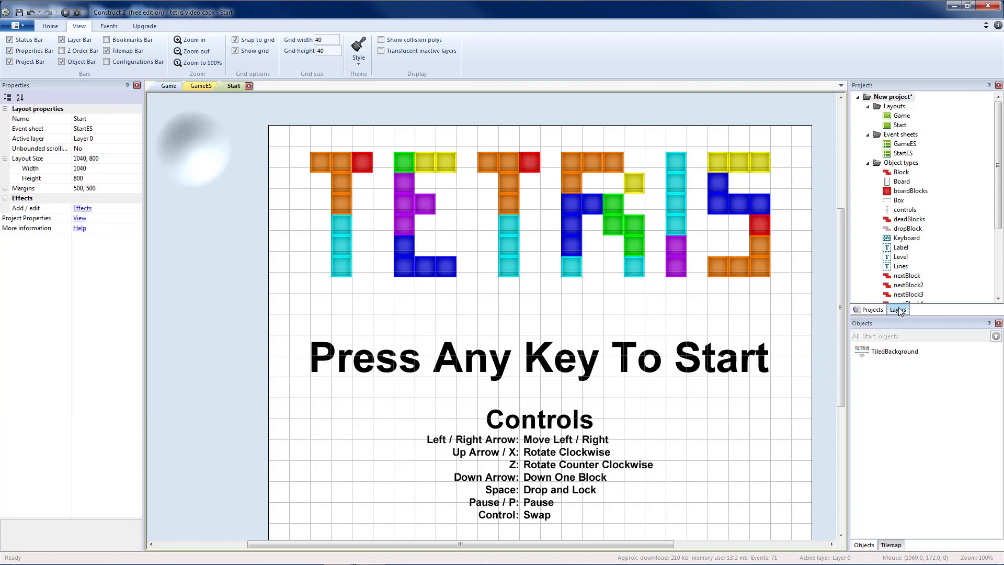
{"action": "left_click", "coordinate": [898, 310]}
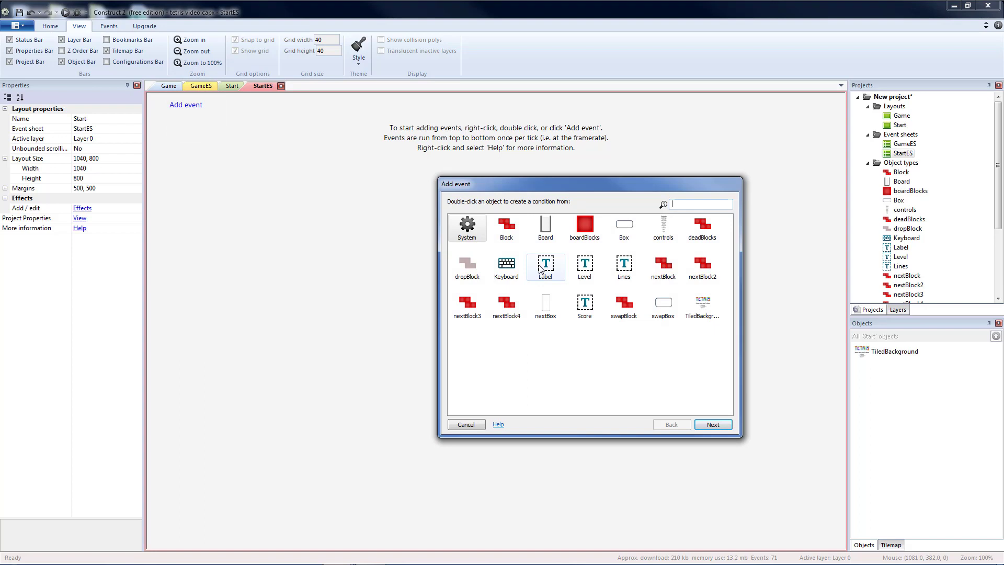
Step: Add a StartES event: on any key pressed, go to the Game layout
{"action": "double_click", "coordinate": [506, 262]}
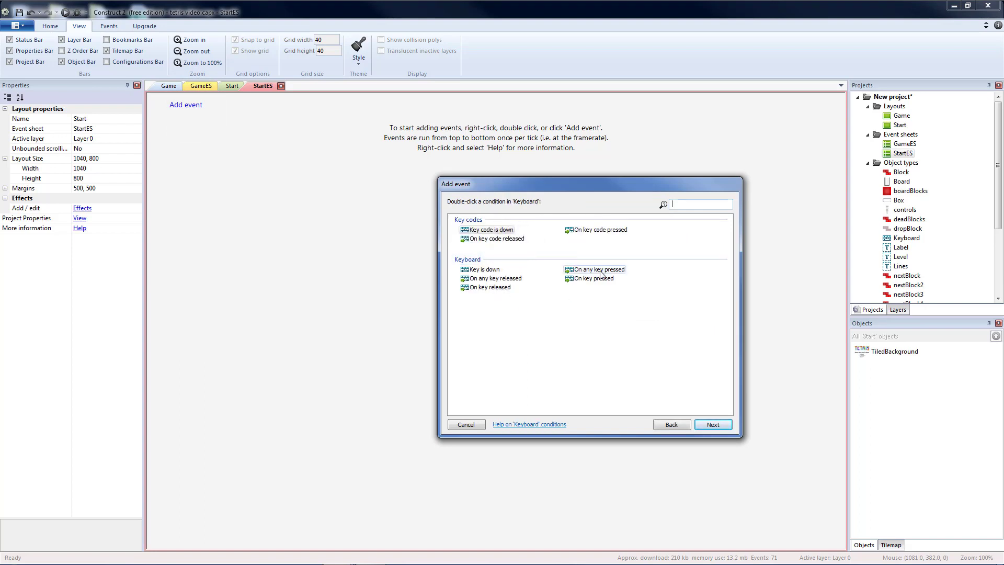
{"action": "double_click", "coordinate": [600, 270]}
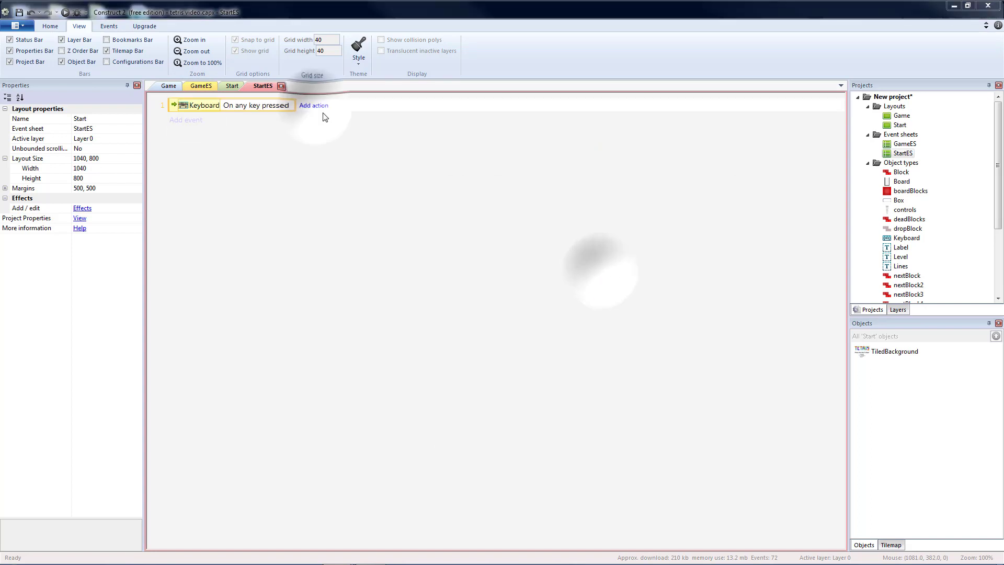
{"action": "left_click", "coordinate": [314, 105]}
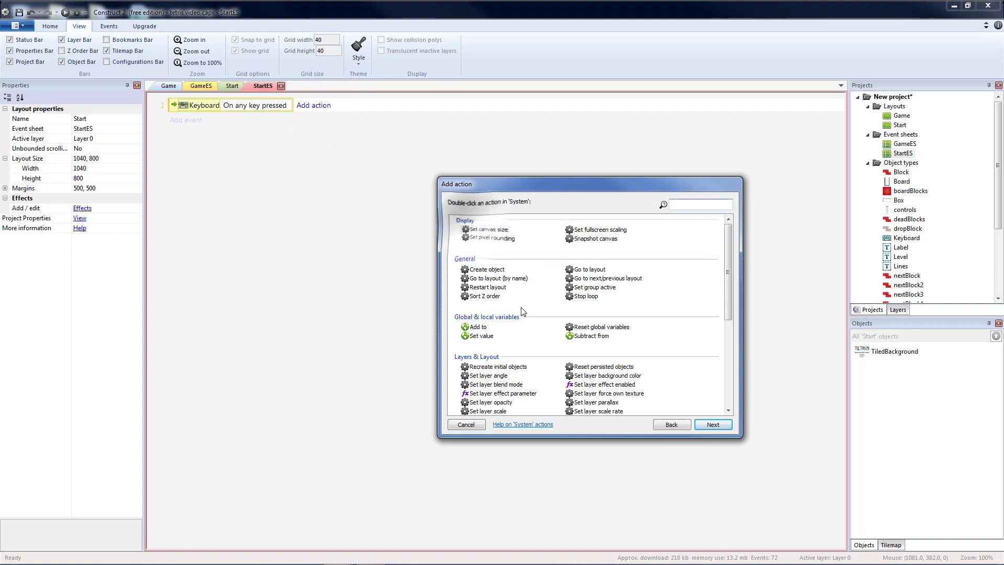
{"action": "type", "text": "go"}
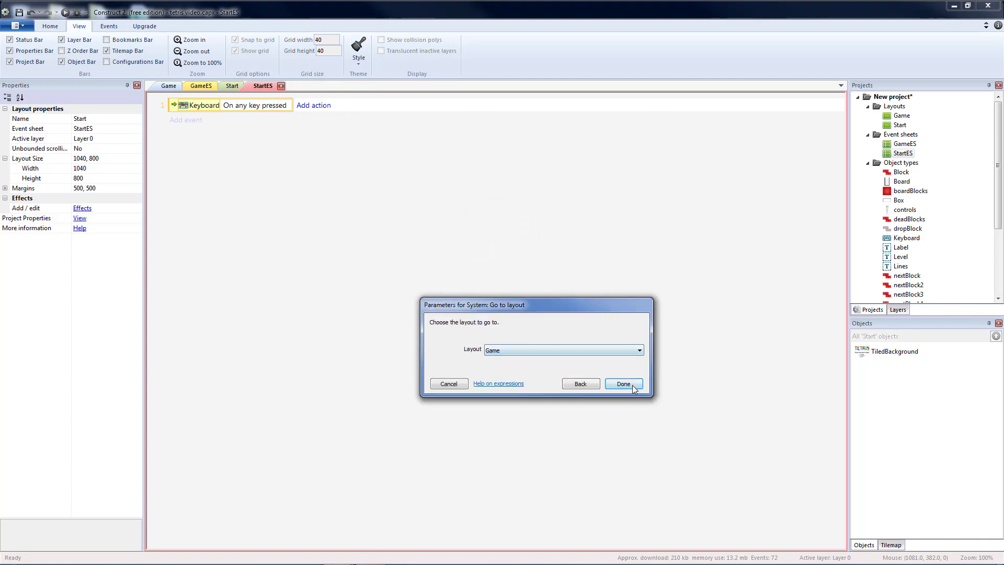
{"action": "left_click", "coordinate": [624, 383]}
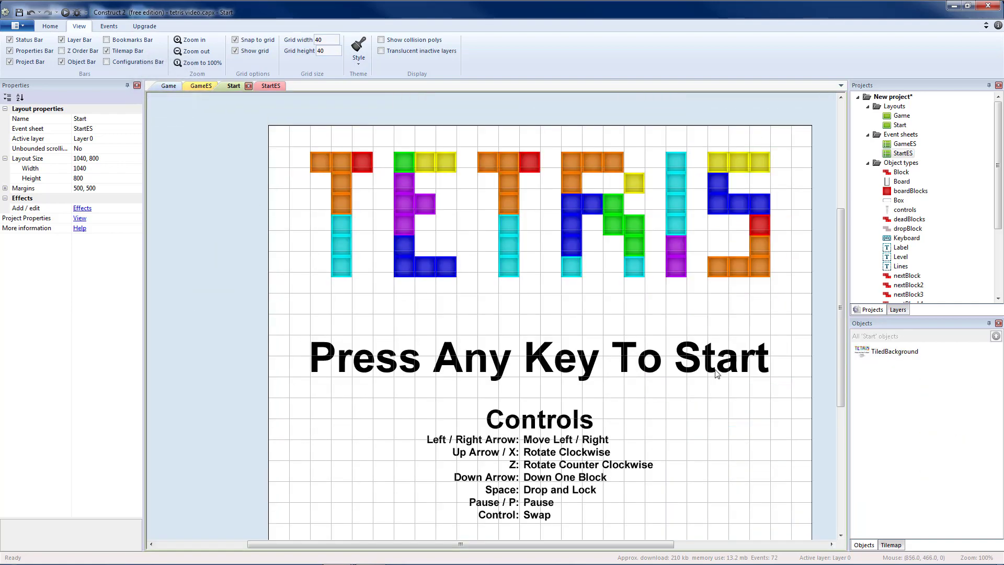
Step: Review the StartES sheet and return to the Start layout view
{"action": "left_click", "coordinate": [266, 86]}
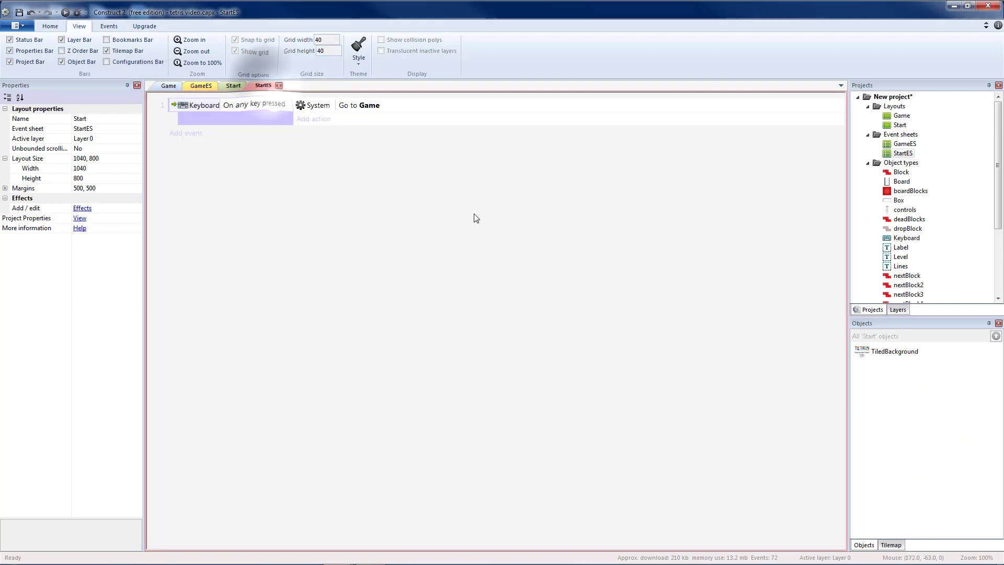
{"action": "left_click", "coordinate": [228, 105]}
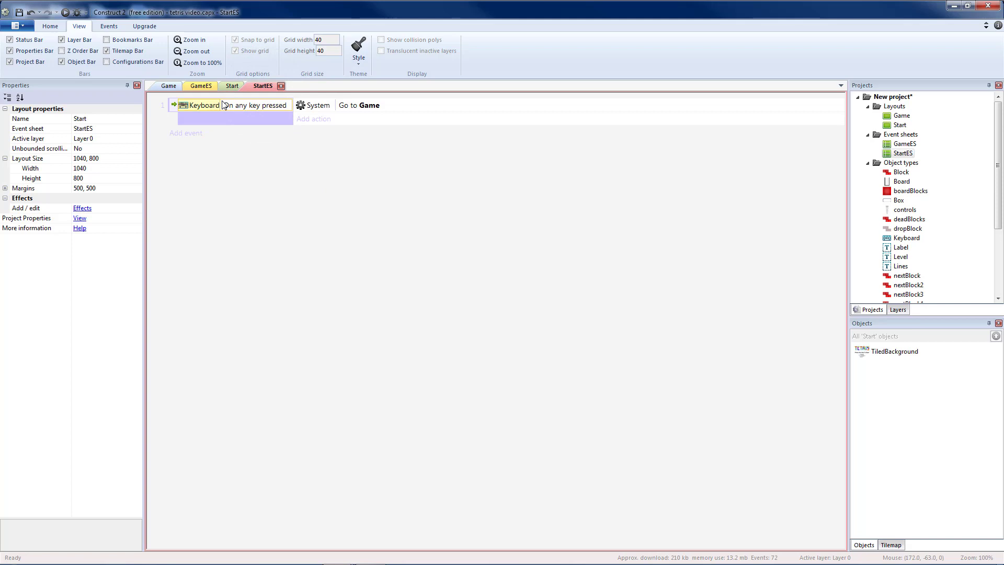
{"action": "left_click", "coordinate": [233, 86]}
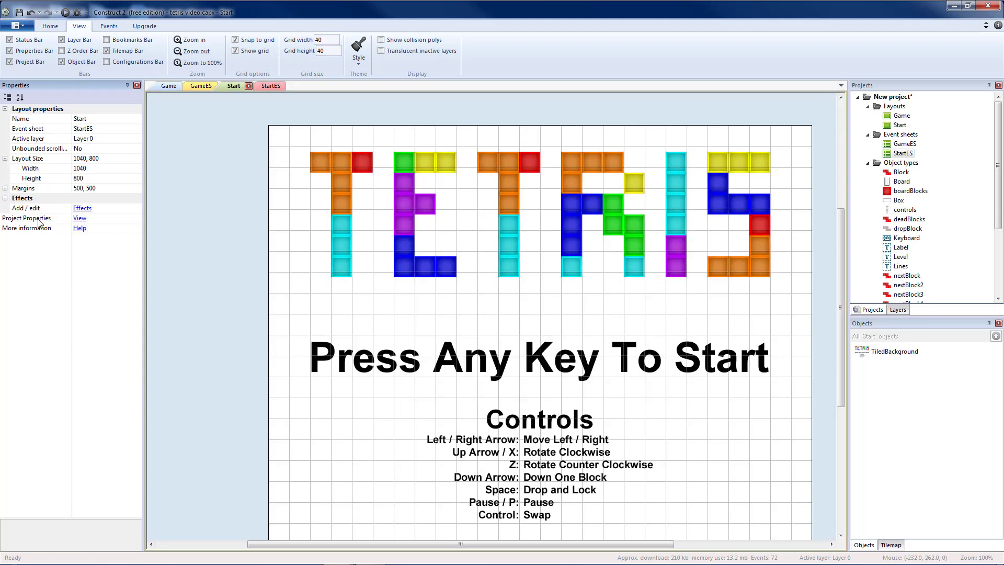
Step: Inspect the project's First layout setting, then reselect the Start layout
{"action": "left_click", "coordinate": [80, 217]}
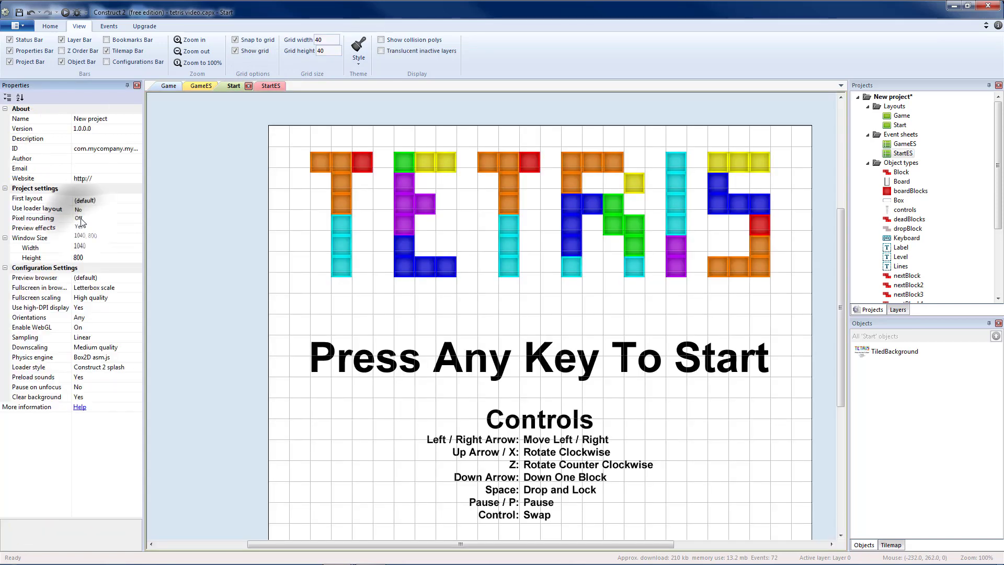
{"action": "left_click", "coordinate": [35, 198]}
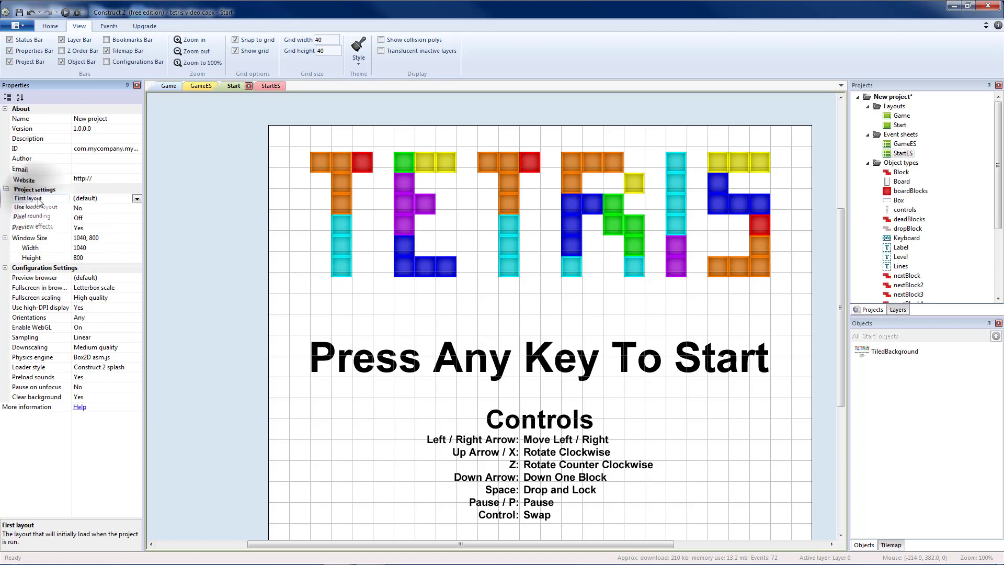
{"action": "left_click", "coordinate": [137, 199]}
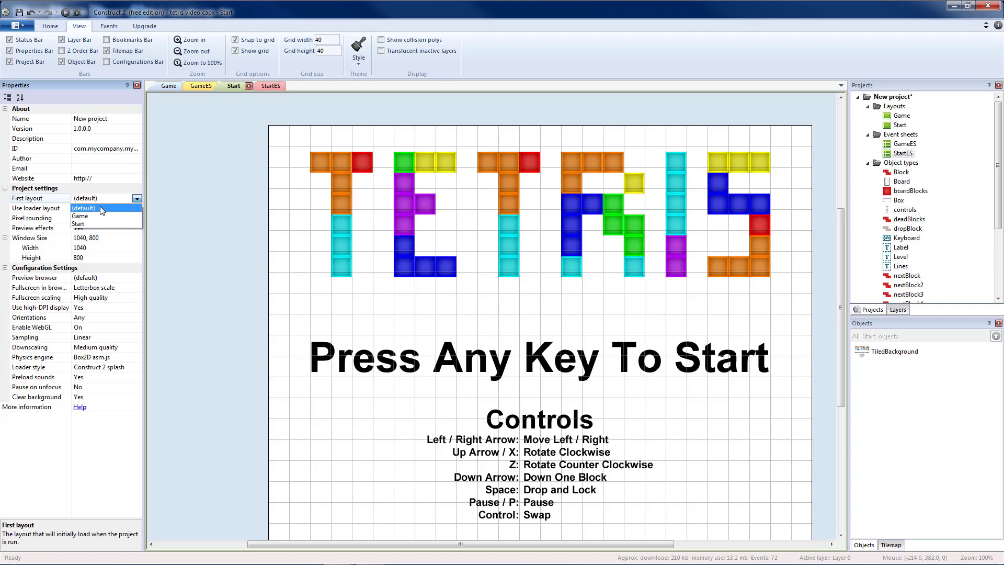
{"action": "left_click", "coordinate": [77, 222]}
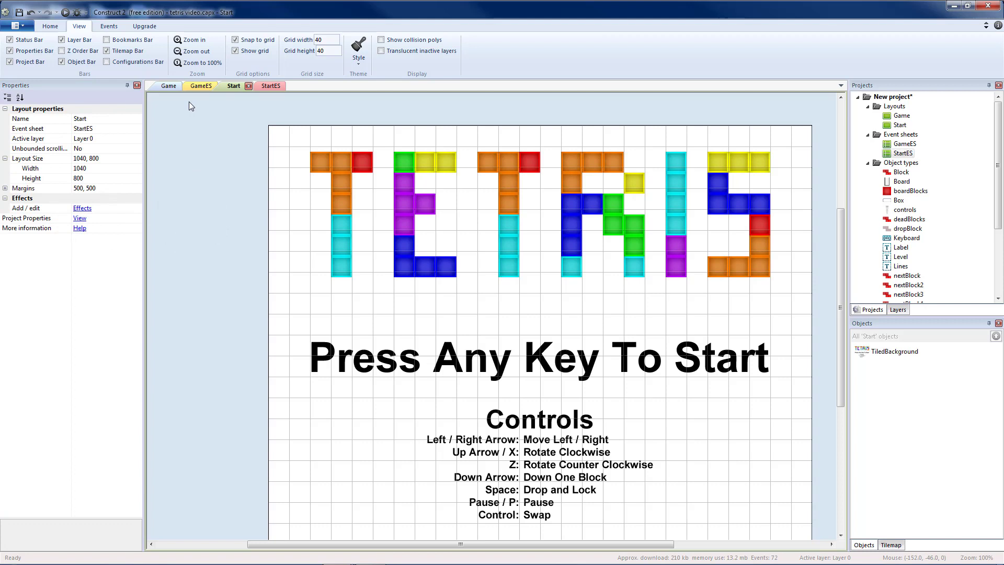
{"action": "mouse_move", "coordinate": [136, 123]}
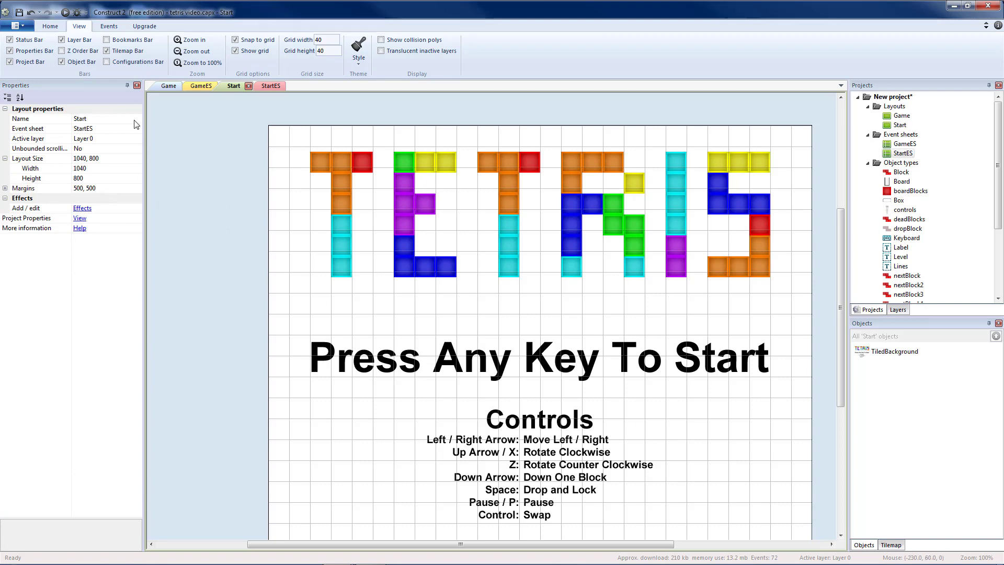
Step: Add a GameOver layout and rename its event sheet GameOverES
{"action": "right_click", "coordinate": [893, 106]}
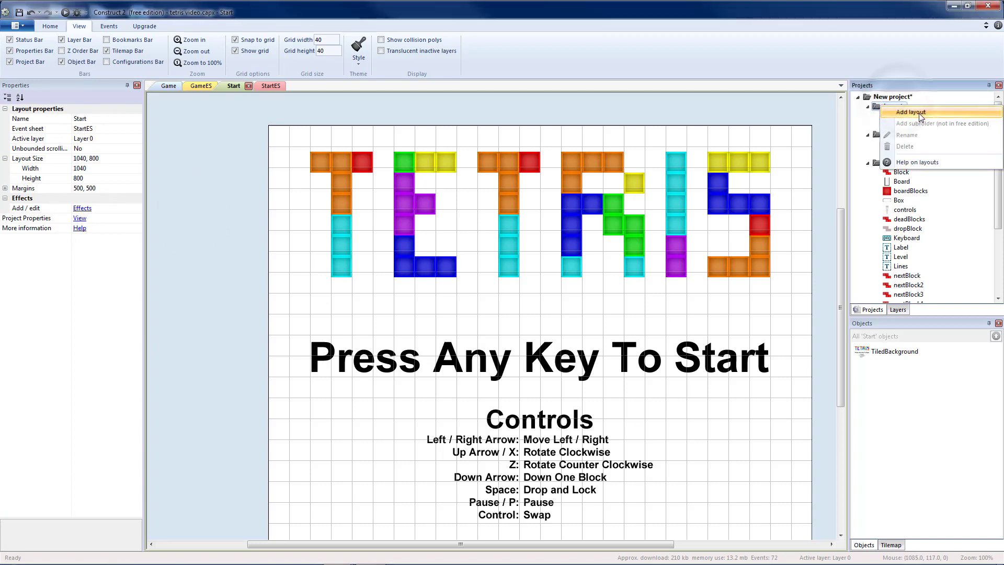
{"action": "left_click", "coordinate": [910, 112]}
{"action": "type", "text": "GameOver"}
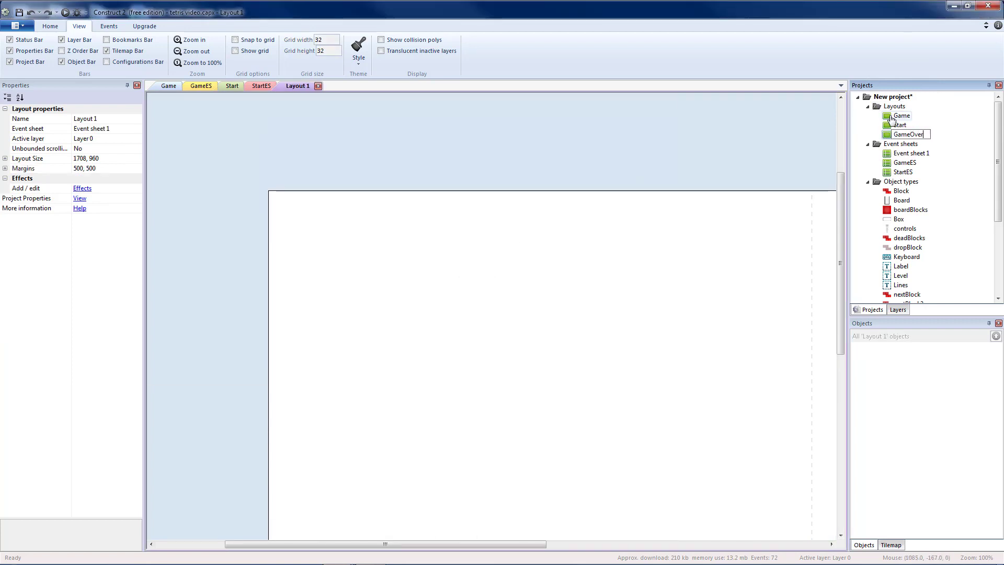
{"action": "right_click", "coordinate": [911, 153]}
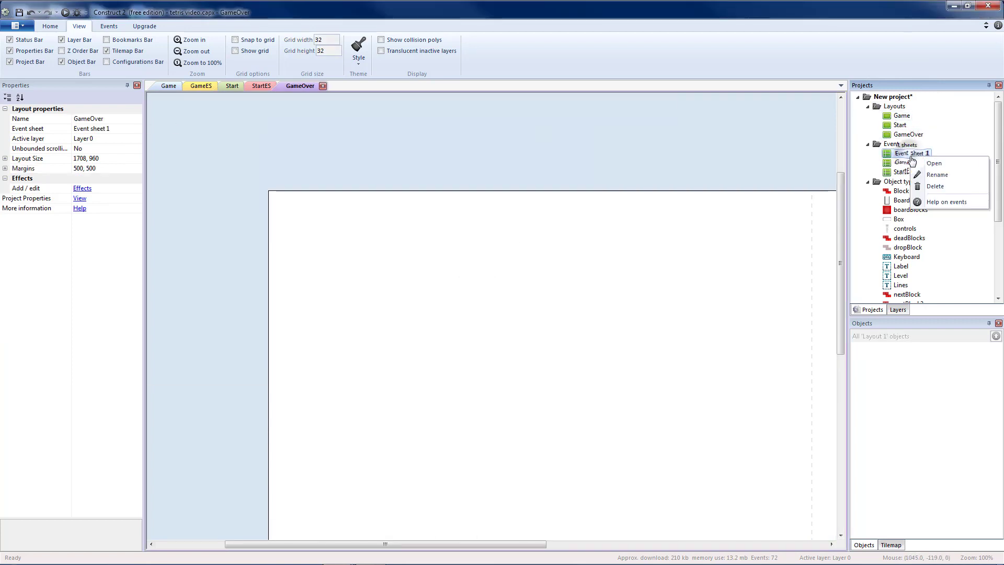
{"action": "left_click", "coordinate": [937, 175]}
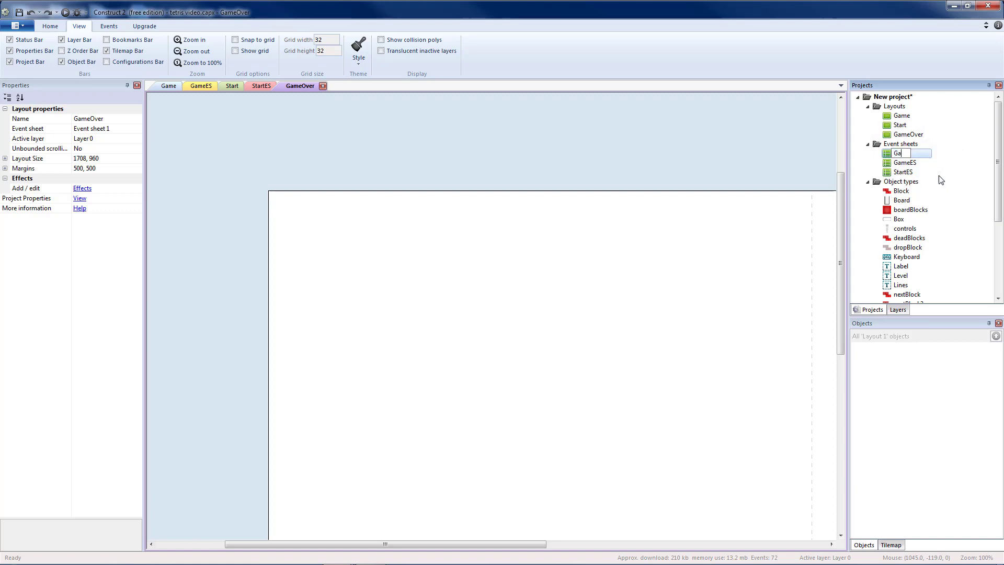
{"action": "type", "text": "GameOverES"}
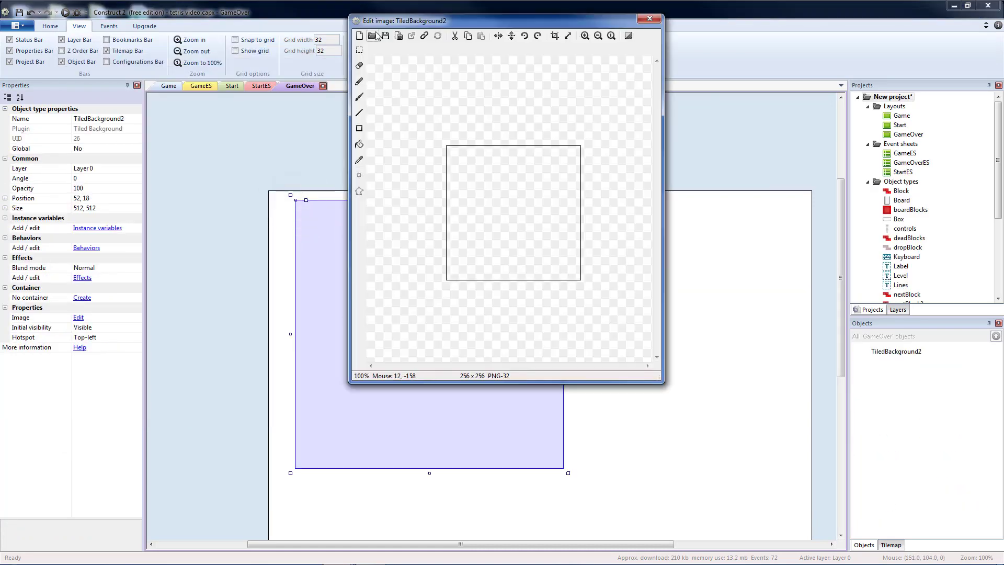
Step: Load gameOver.png as the 1040×800 background at 0,0 on a 40-pixel grid
{"action": "left_click", "coordinate": [376, 35]}
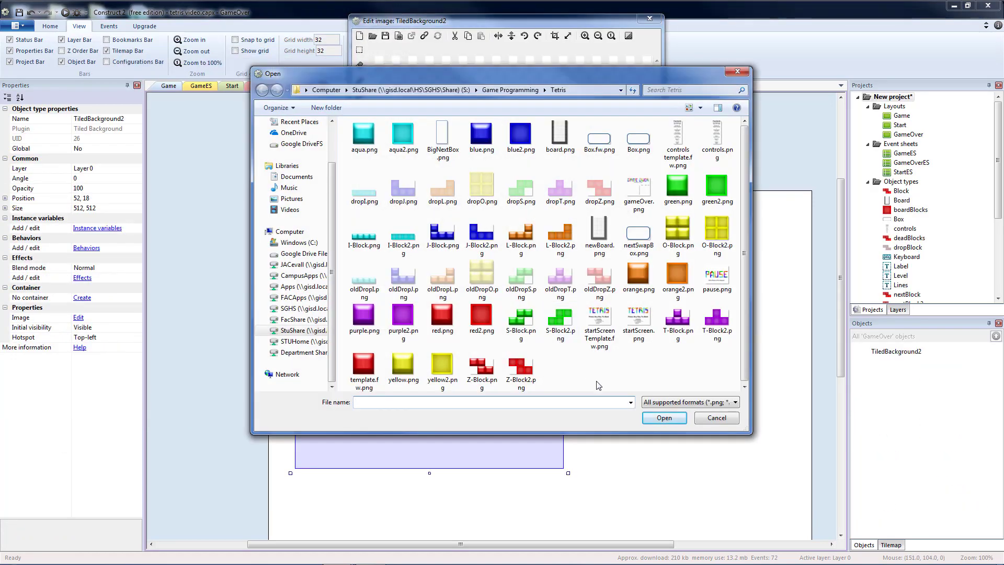
{"action": "left_click", "coordinate": [665, 418]}
{"action": "type", "text": "40"}
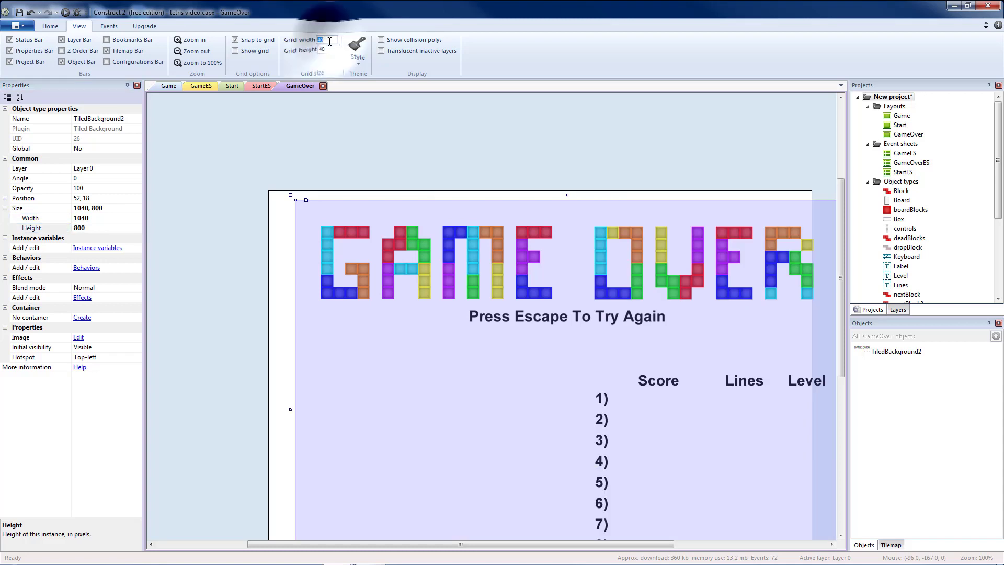
{"action": "left_click", "coordinate": [237, 50]}
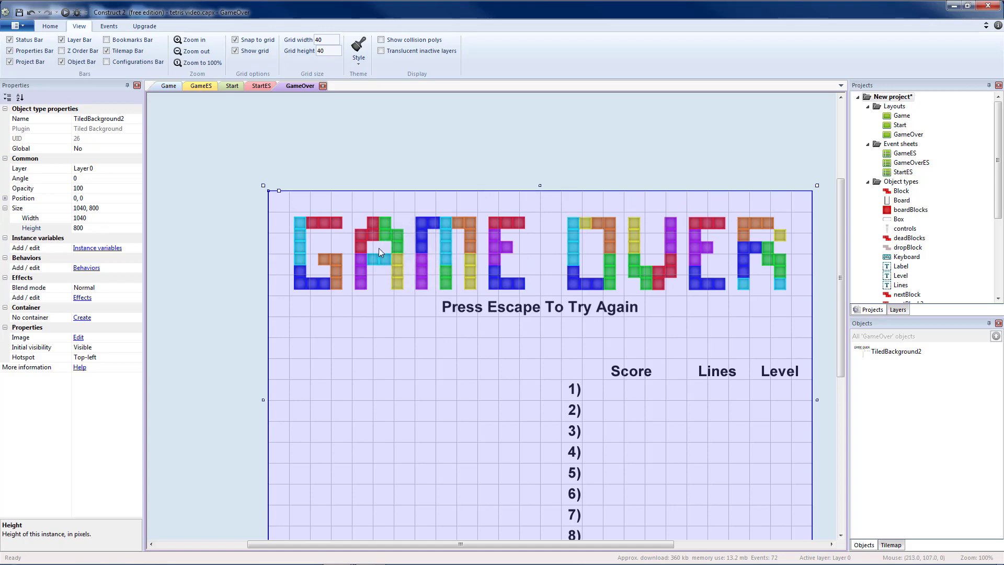
{"action": "scroll", "scroll_direction": "down", "scroll_amount": 3}
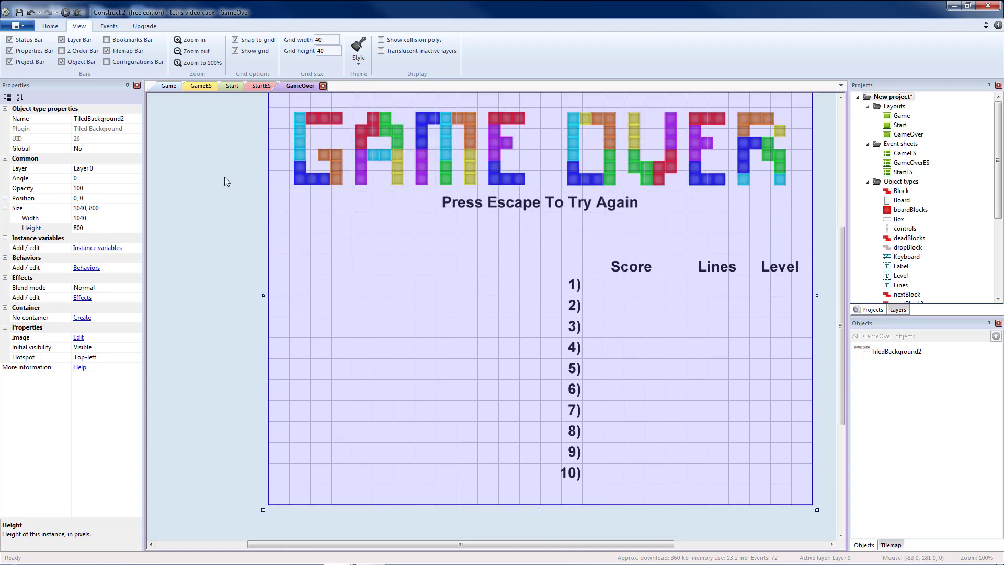
Step: Copy the Score, Lines Cleared and Level boxes from the Game layout
{"action": "left_click", "coordinate": [170, 86]}
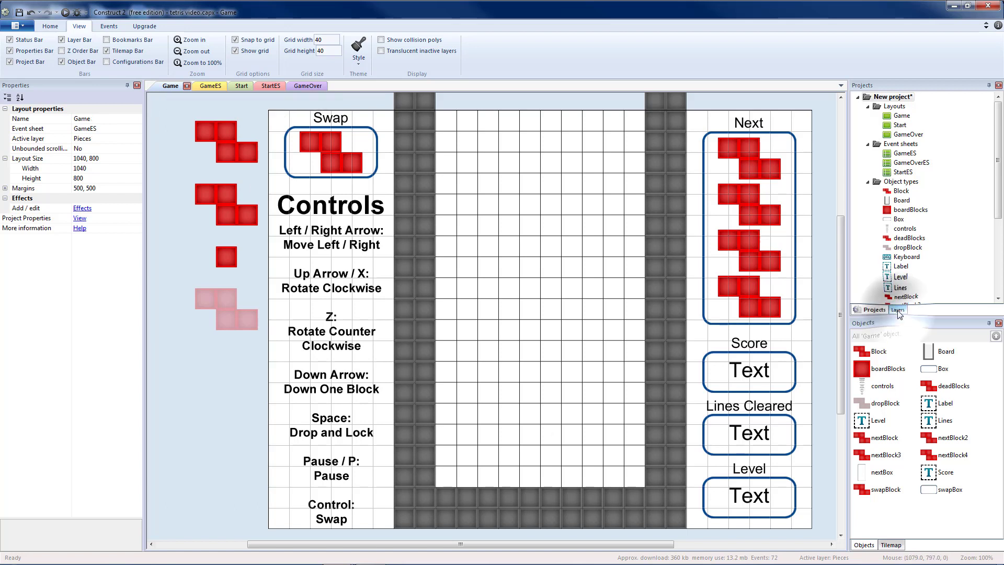
{"action": "left_click", "coordinate": [897, 309]}
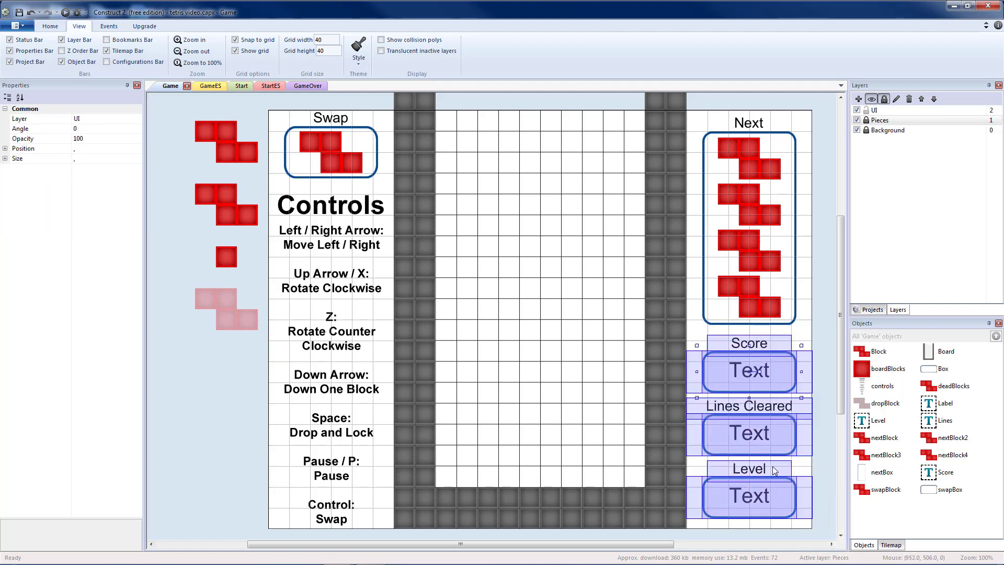
{"action": "mouse_move", "coordinate": [744, 354]}
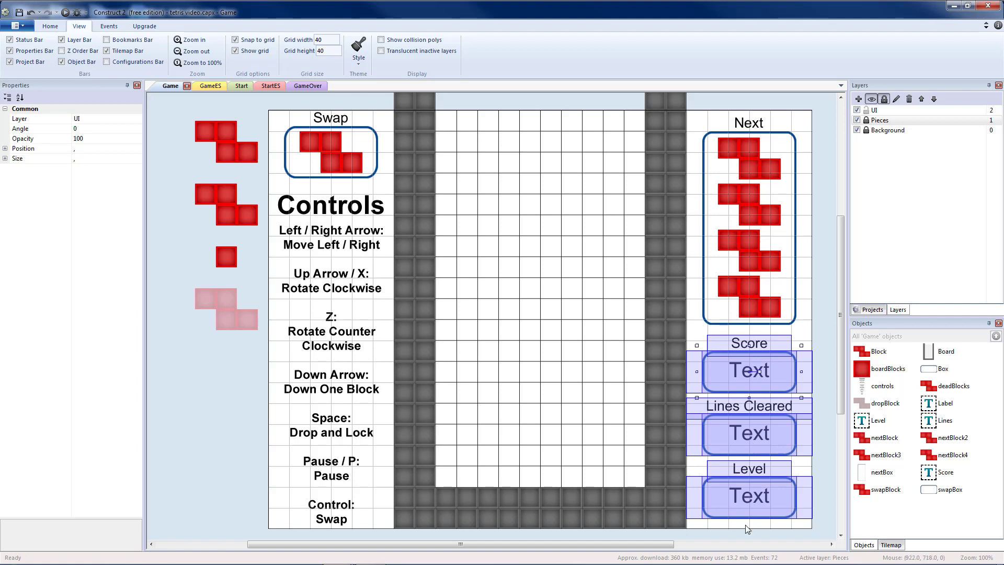
{"action": "mouse_move", "coordinate": [739, 356]}
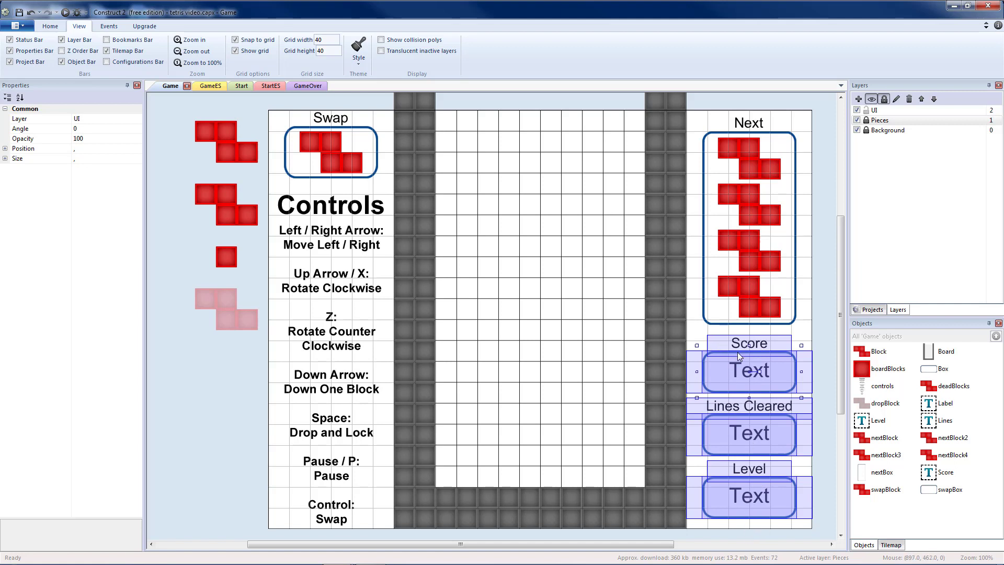
{"action": "right_click", "coordinate": [741, 370]}
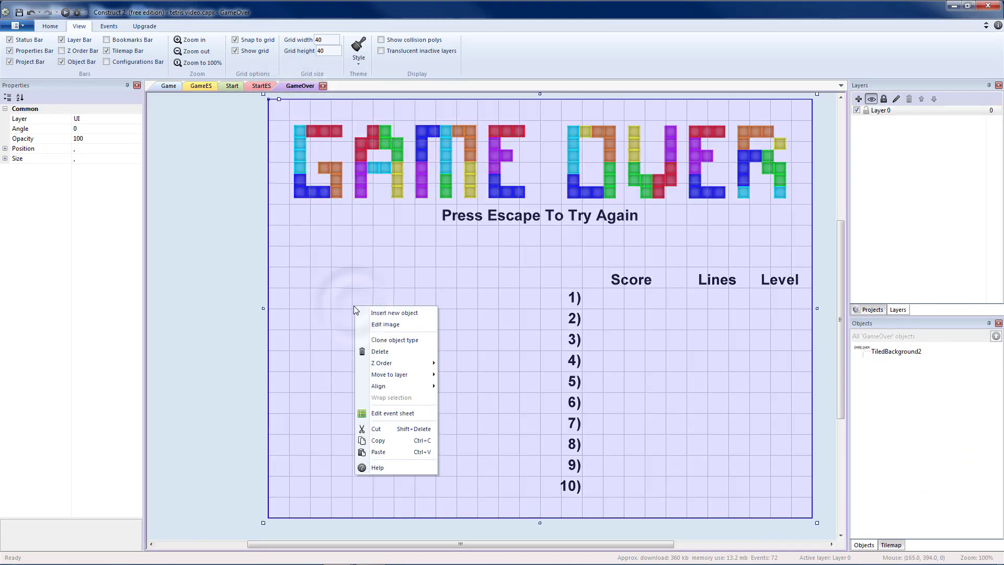
Step: Paste the three displays onto GameOver and align them left of the top-ten list
{"action": "left_click", "coordinate": [364, 326]}
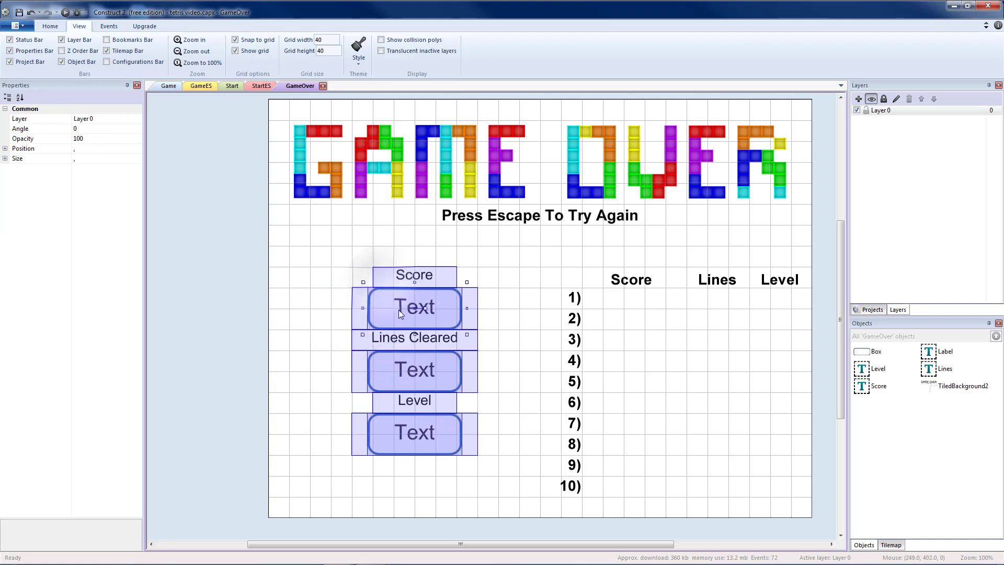
{"action": "left_click_drag", "start_coordinate": [414, 307], "coordinate": [393, 328]}
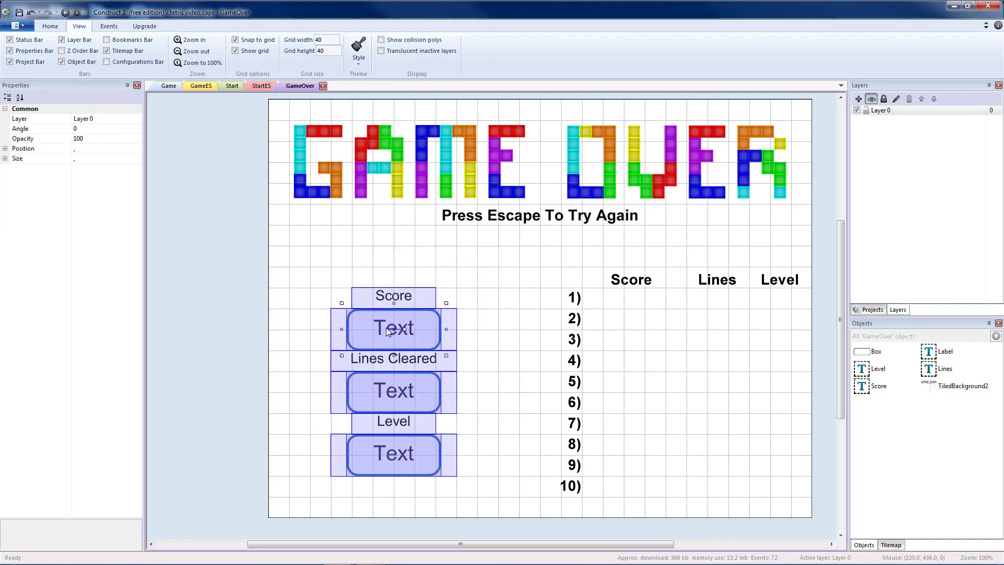
{"action": "left_click_drag", "start_coordinate": [394, 329], "coordinate": [414, 329]}
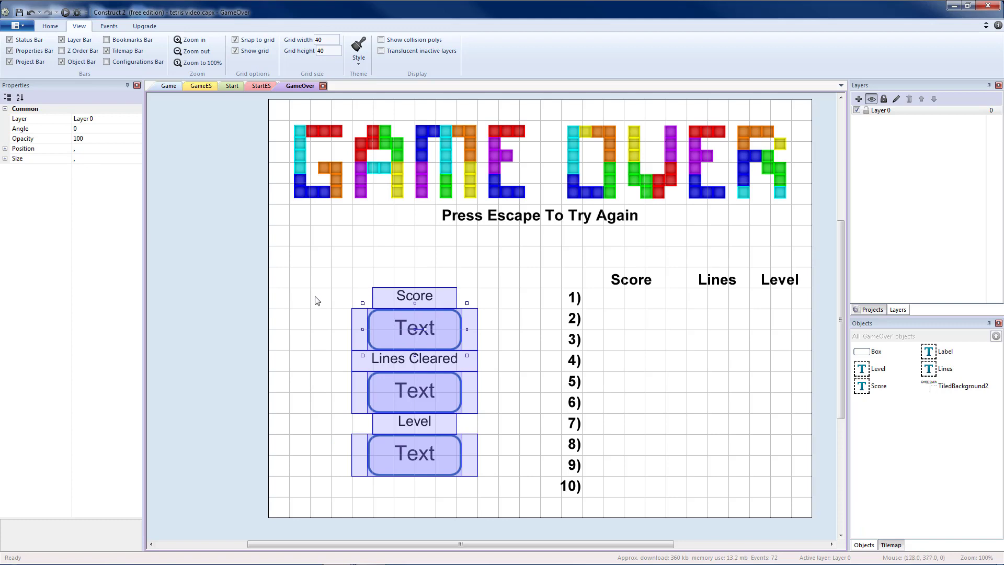
{"action": "mouse_move", "coordinate": [544, 299]}
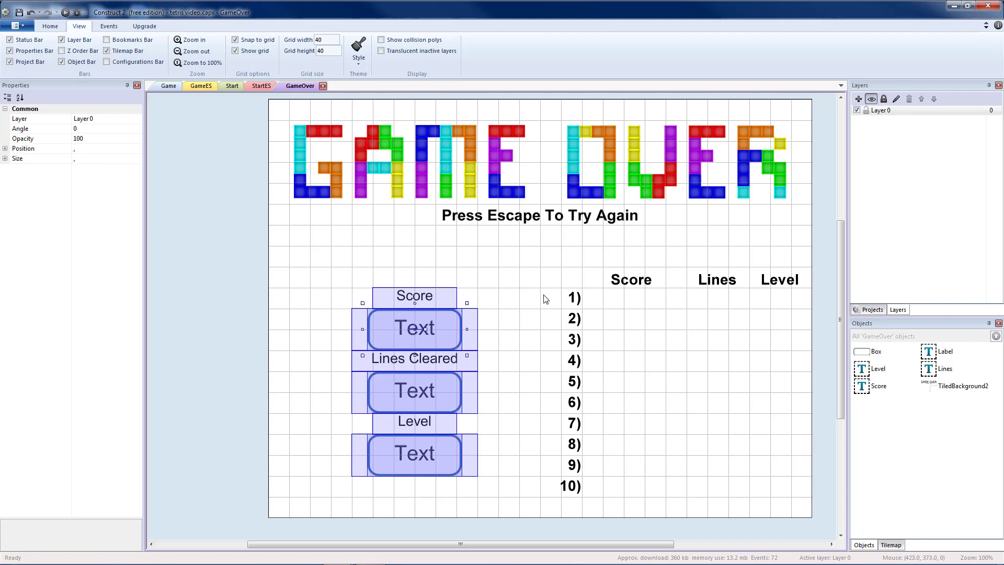
{"action": "mouse_move", "coordinate": [450, 322]}
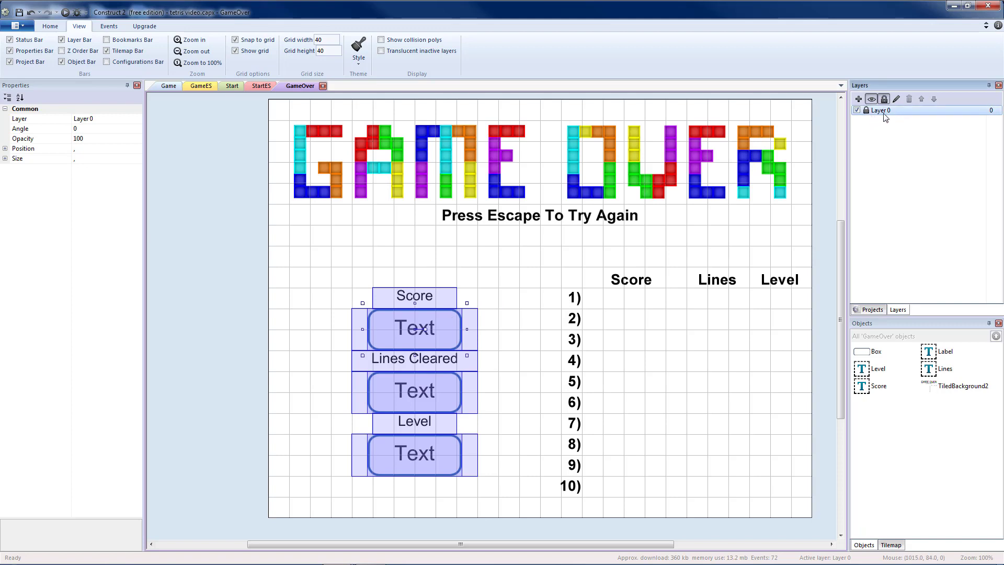
{"action": "left_click", "coordinate": [873, 310]}
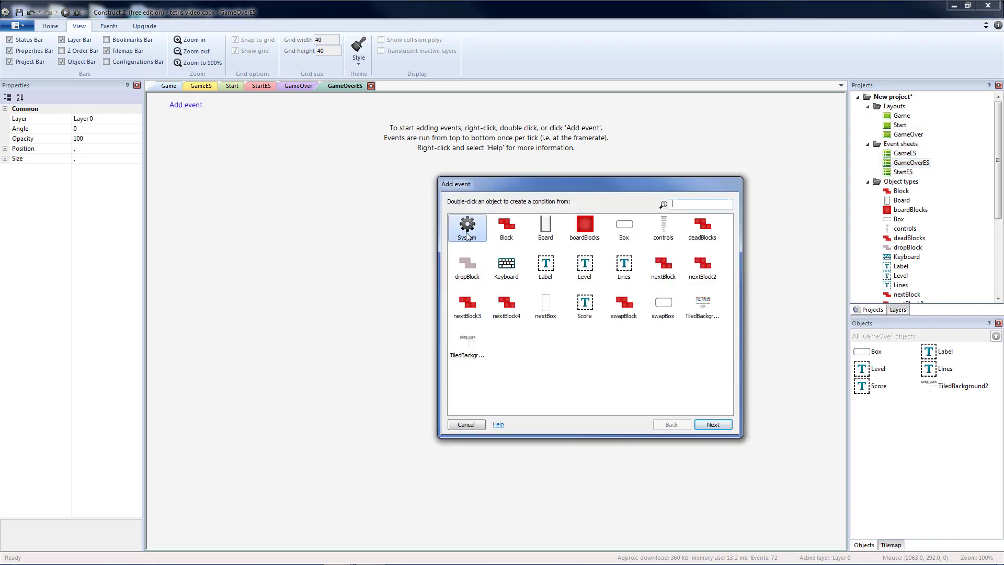
Step: Add a System On start of layout event and paste the Level, Lines and Score set-text actions from GameES
{"action": "double_click", "coordinate": [467, 226]}
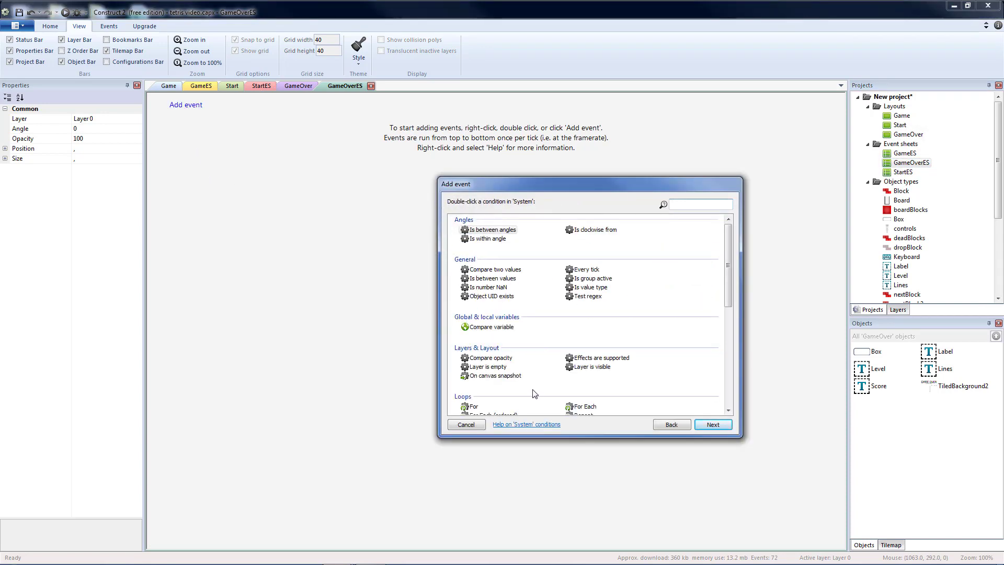
{"action": "left_click", "coordinate": [714, 425]}
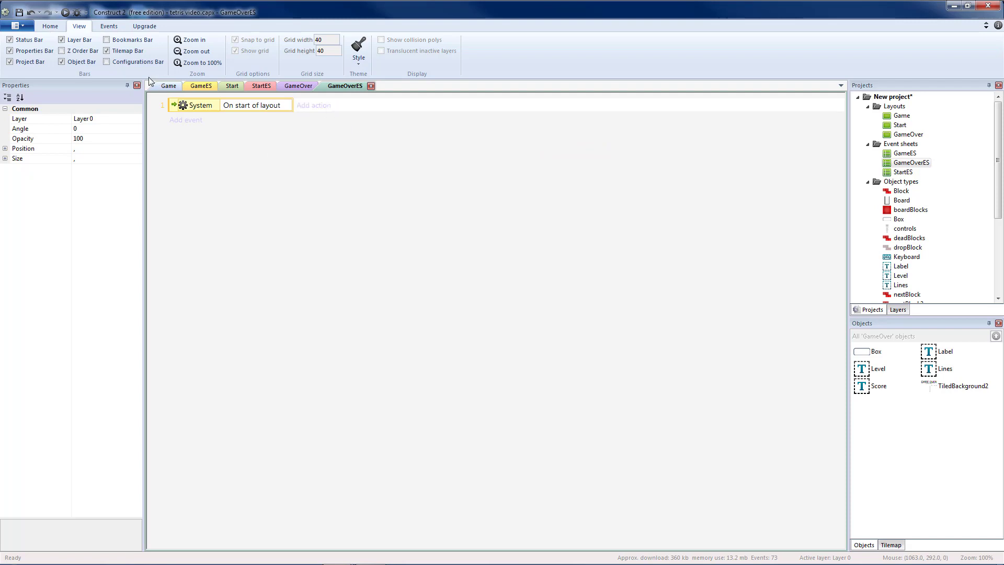
{"action": "left_click", "coordinate": [200, 85]}
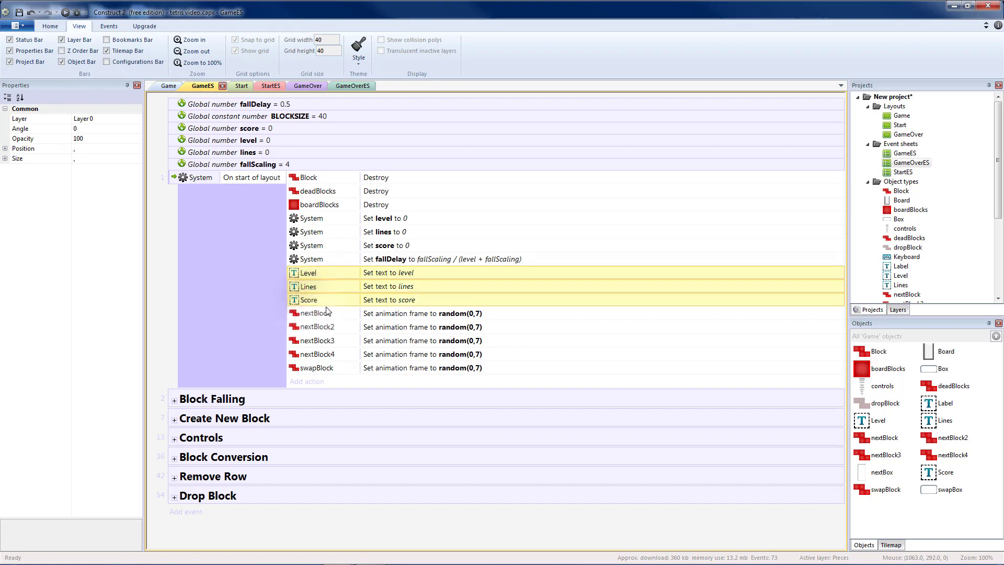
{"action": "left_click", "coordinate": [354, 86]}
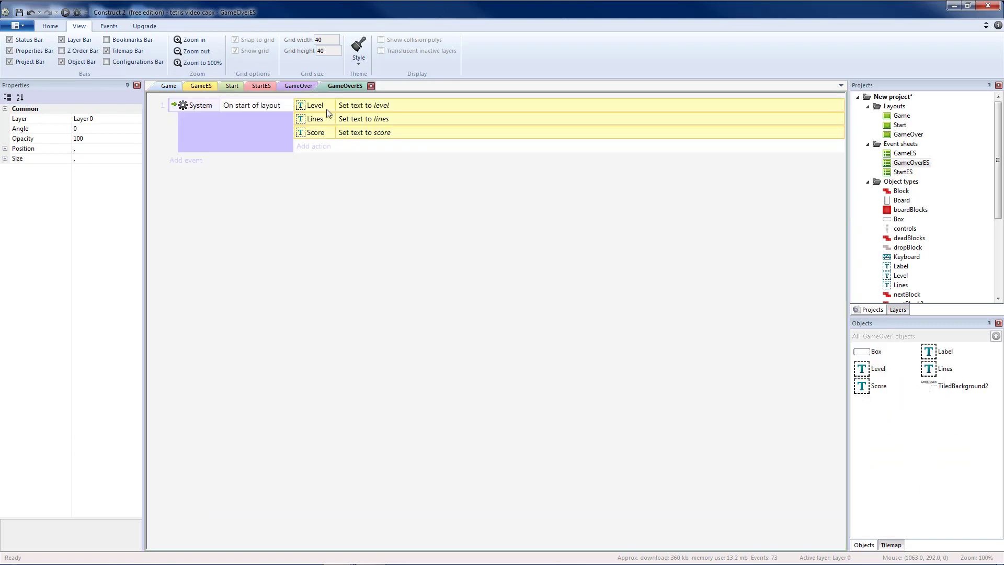
{"action": "mouse_move", "coordinate": [370, 147]}
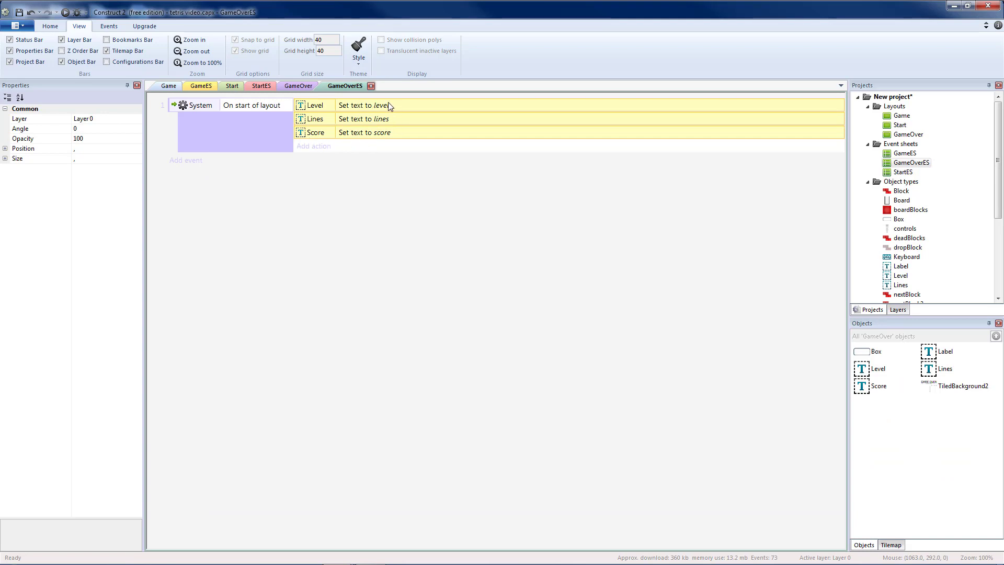
Step: Add a Keyboard On Esc pressed event whose System action goes to the Start layout
{"action": "left_click", "coordinate": [187, 160]}
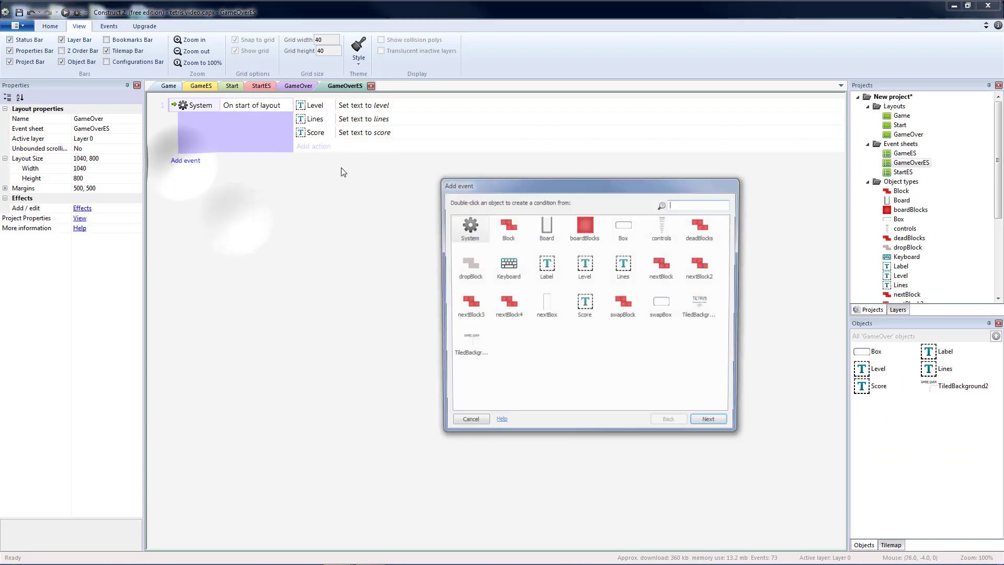
{"action": "double_click", "coordinate": [508, 263]}
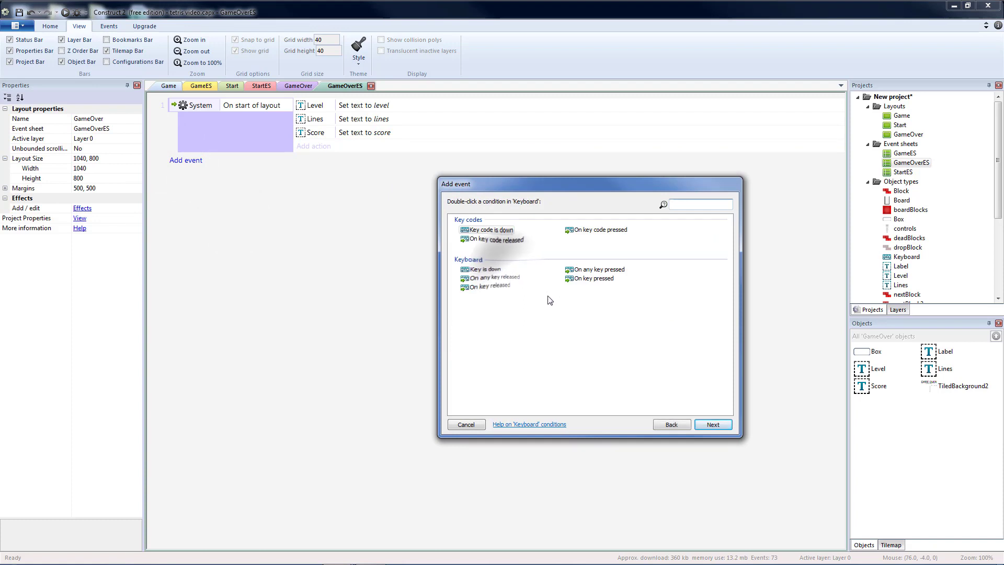
{"action": "double_click", "coordinate": [593, 278]}
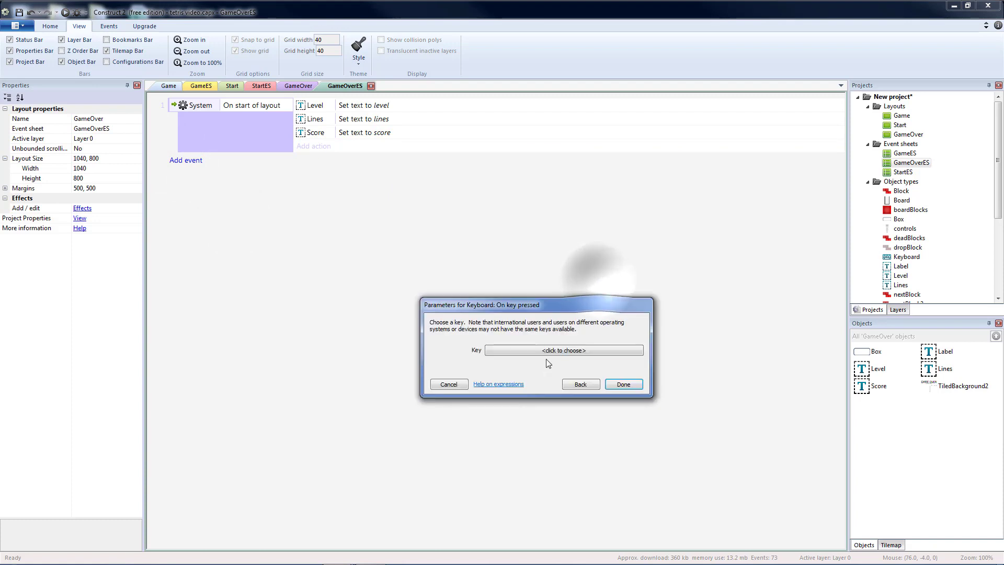
{"action": "left_click", "coordinate": [564, 350]}
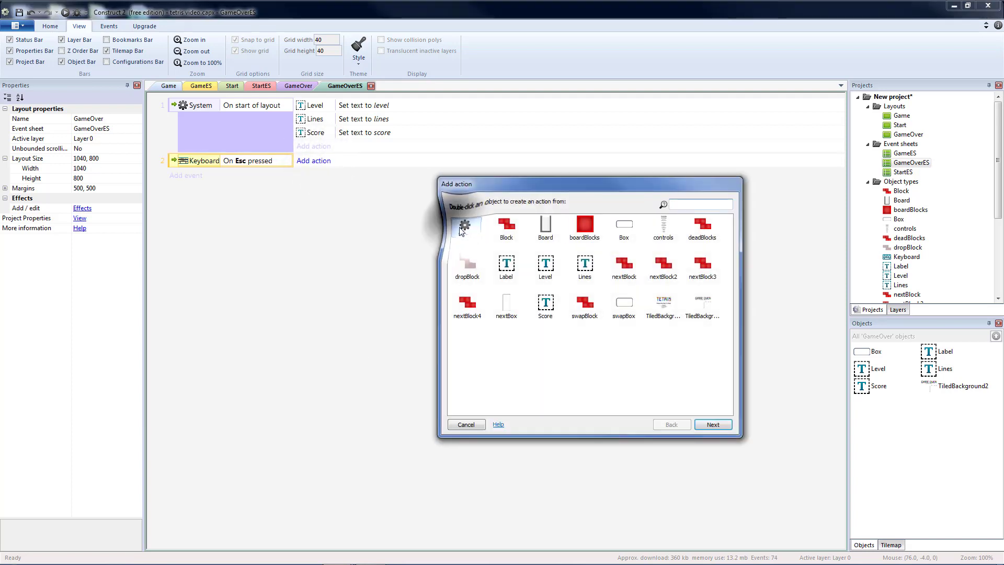
{"action": "type", "text": "got"}
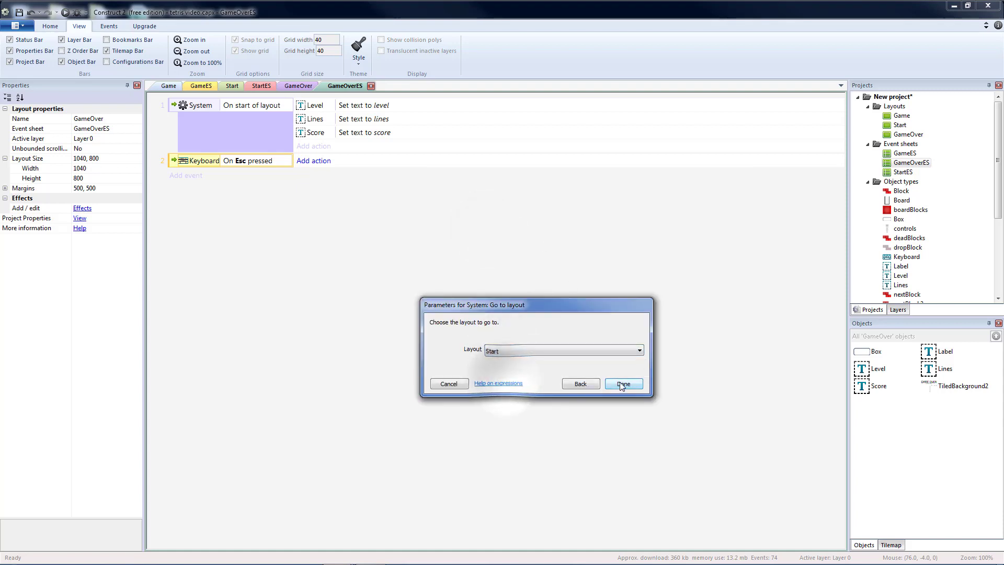
{"action": "left_click", "coordinate": [624, 383]}
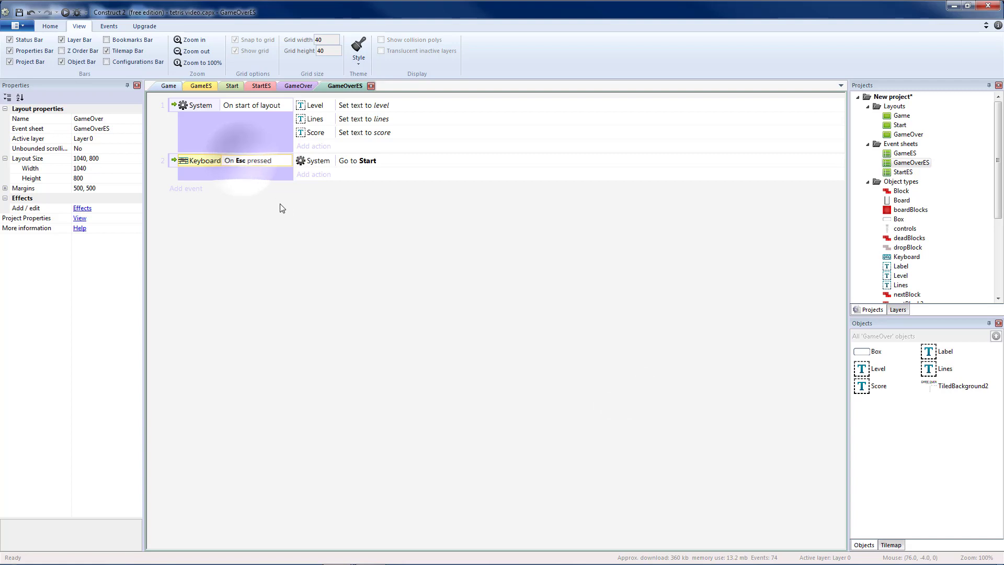
{"action": "left_click", "coordinate": [297, 85]}
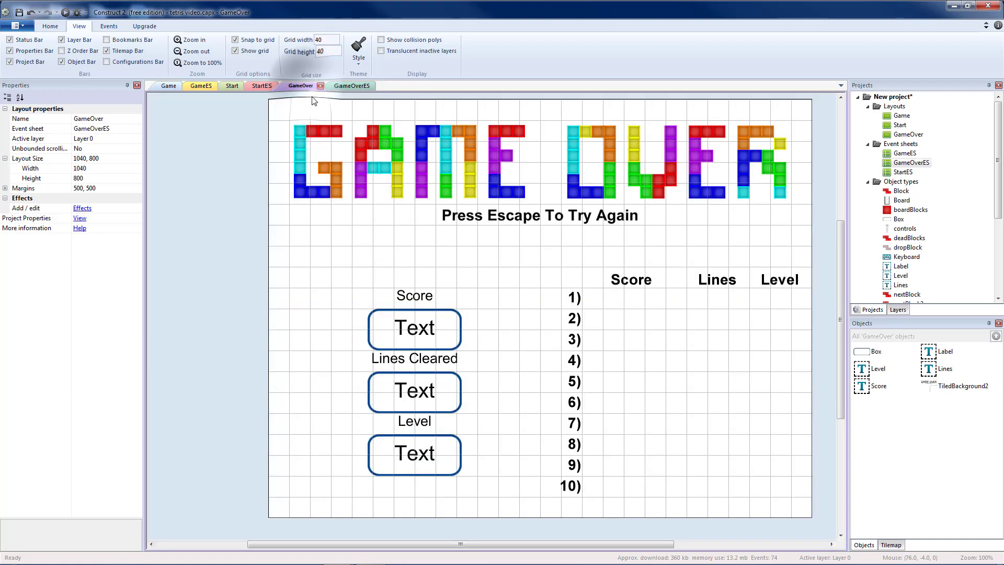
{"action": "mouse_move", "coordinate": [512, 245]}
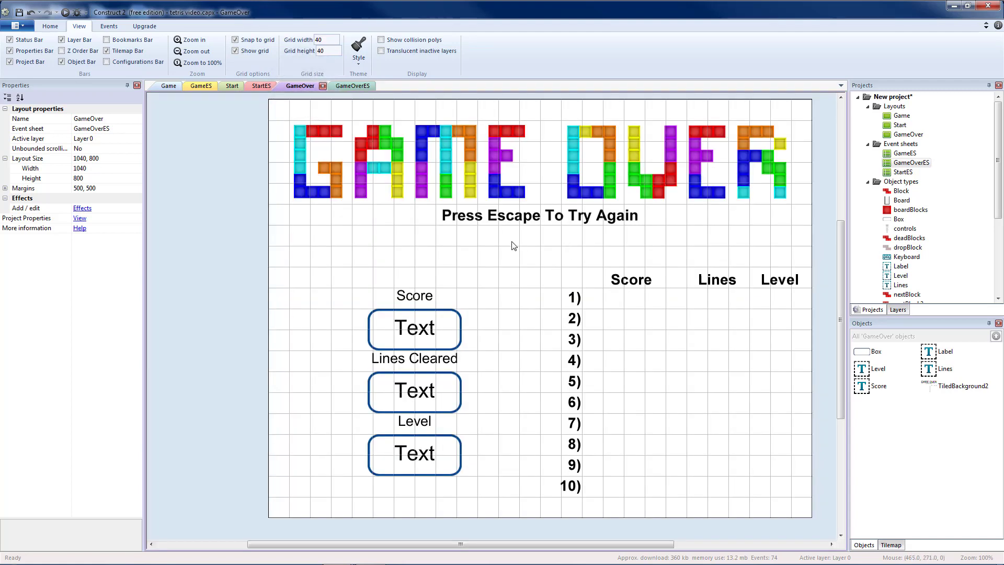
{"action": "mouse_move", "coordinate": [633, 243]}
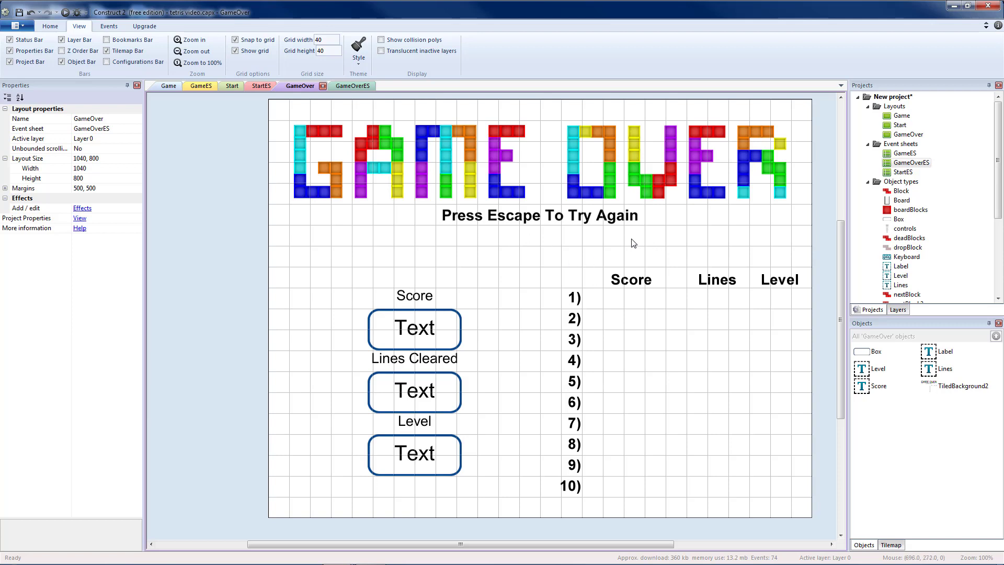
{"action": "mouse_move", "coordinate": [582, 335]}
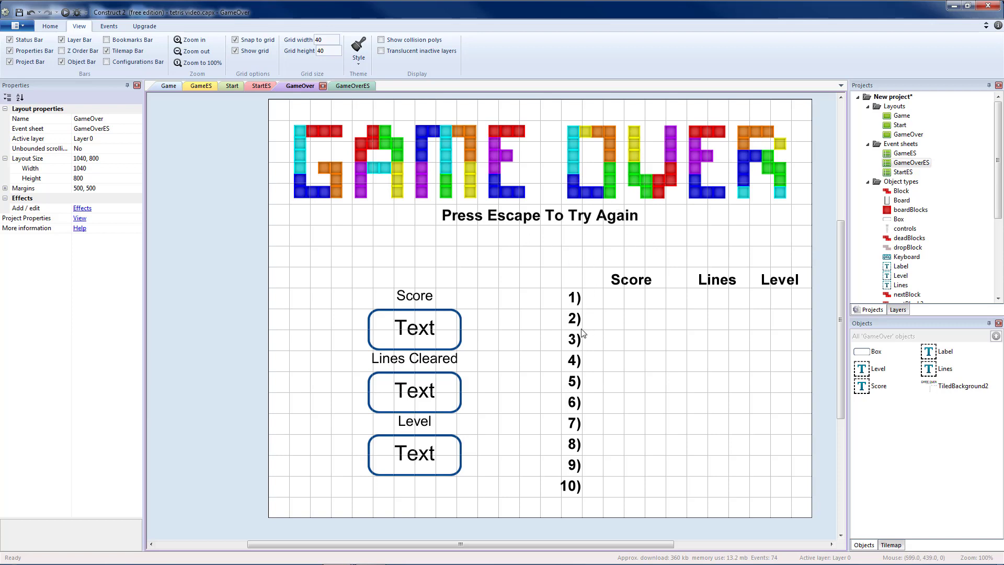
{"action": "mouse_move", "coordinate": [544, 220]}
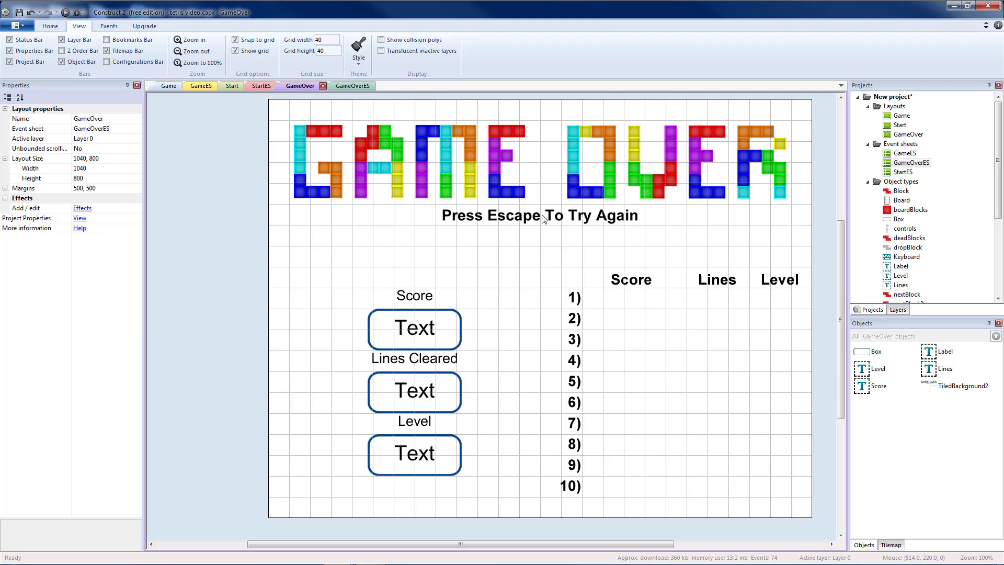
{"action": "mouse_move", "coordinate": [512, 173]}
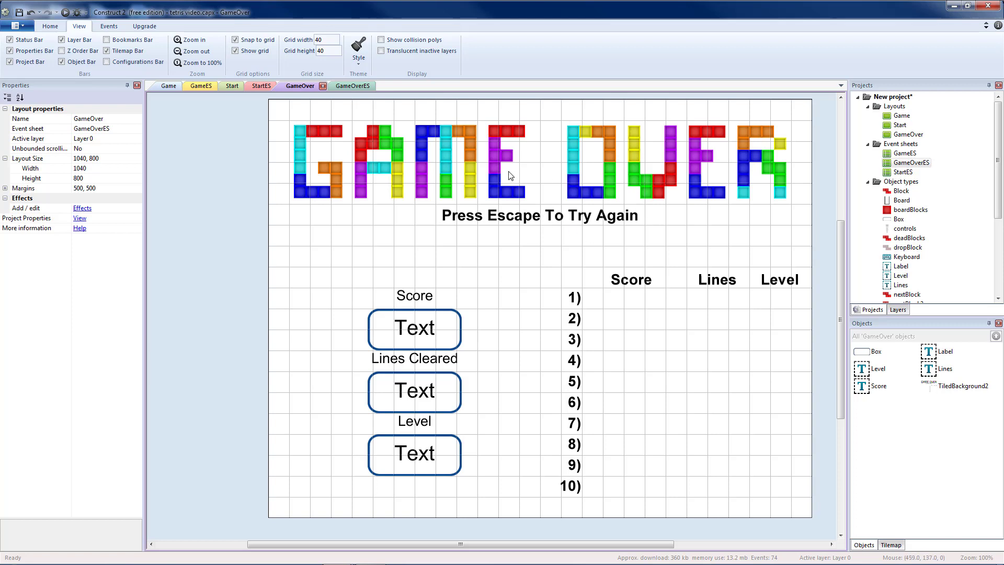
{"action": "mouse_move", "coordinate": [488, 484]}
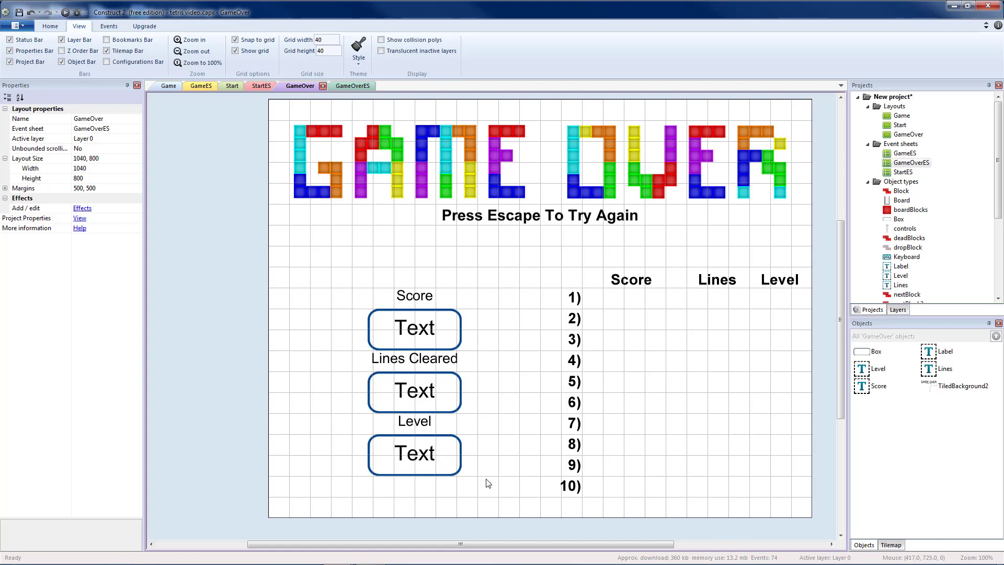
{"action": "left_click", "coordinate": [352, 85]}
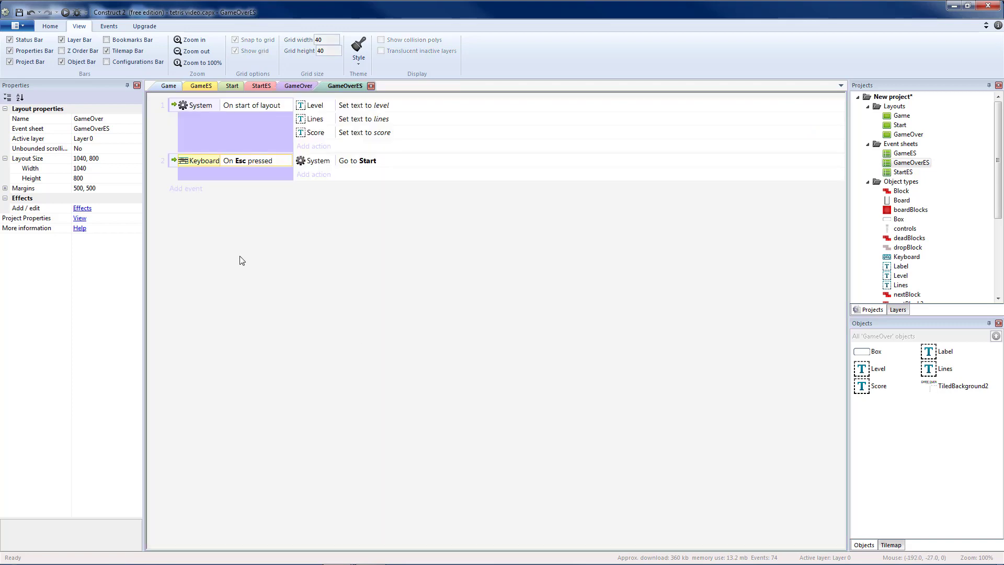
Step: Return to the GameES sheet and bring up the add menu below its events
{"action": "left_click", "coordinate": [199, 86]}
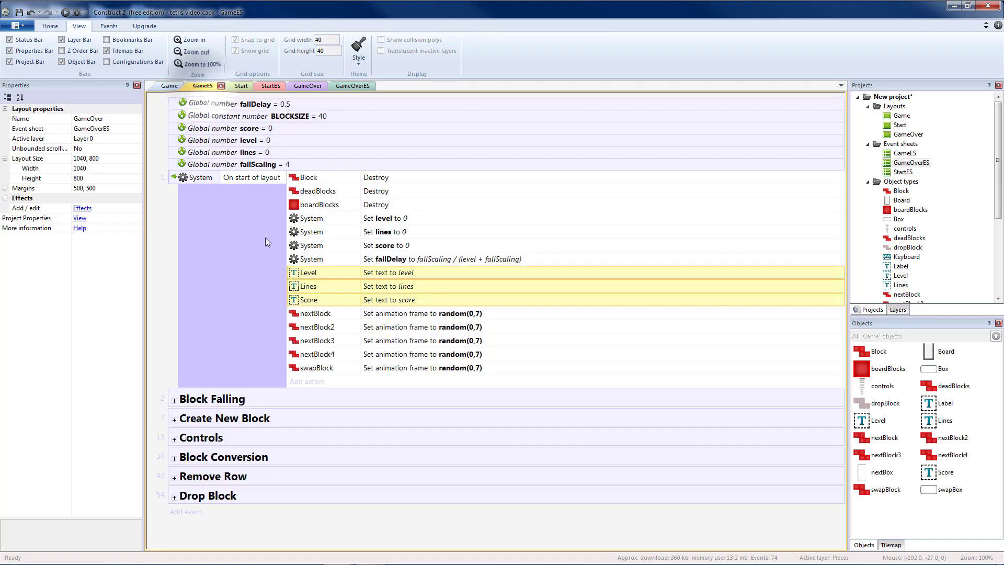
{"action": "mouse_move", "coordinate": [395, 174]}
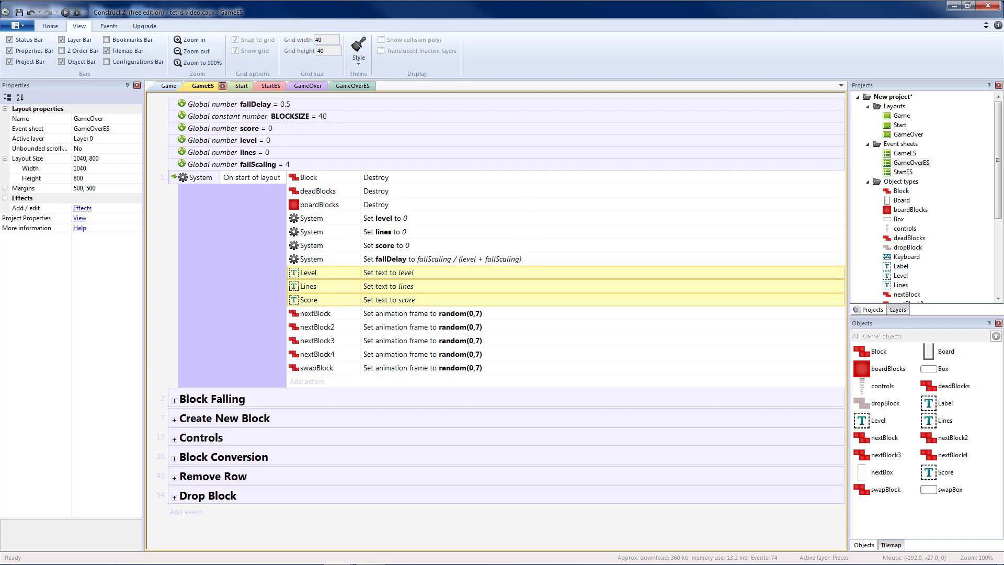
{"action": "right_click", "coordinate": [253, 463]}
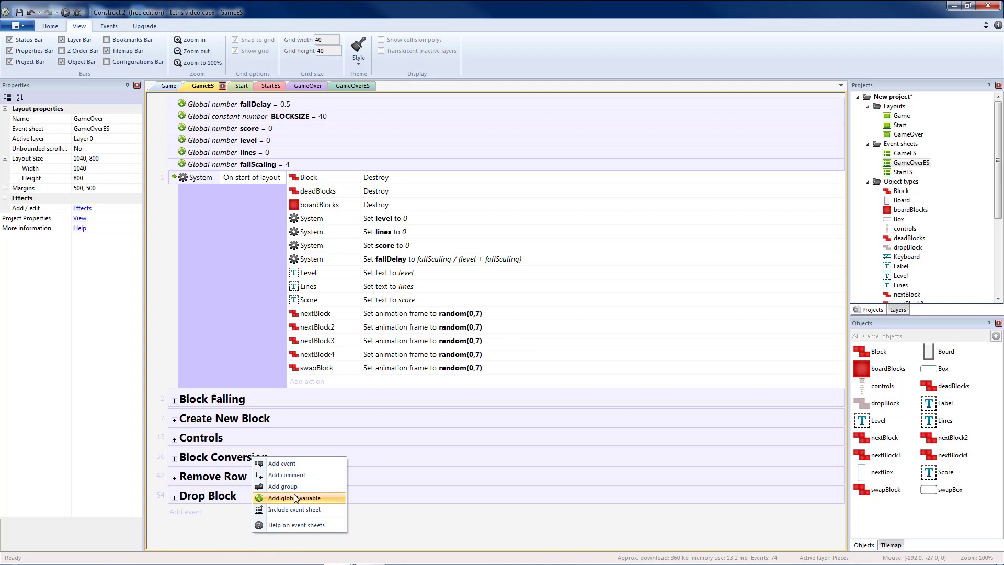
Step: Create a 'Game Over Test' group that is not active on start
{"action": "left_click", "coordinate": [281, 486]}
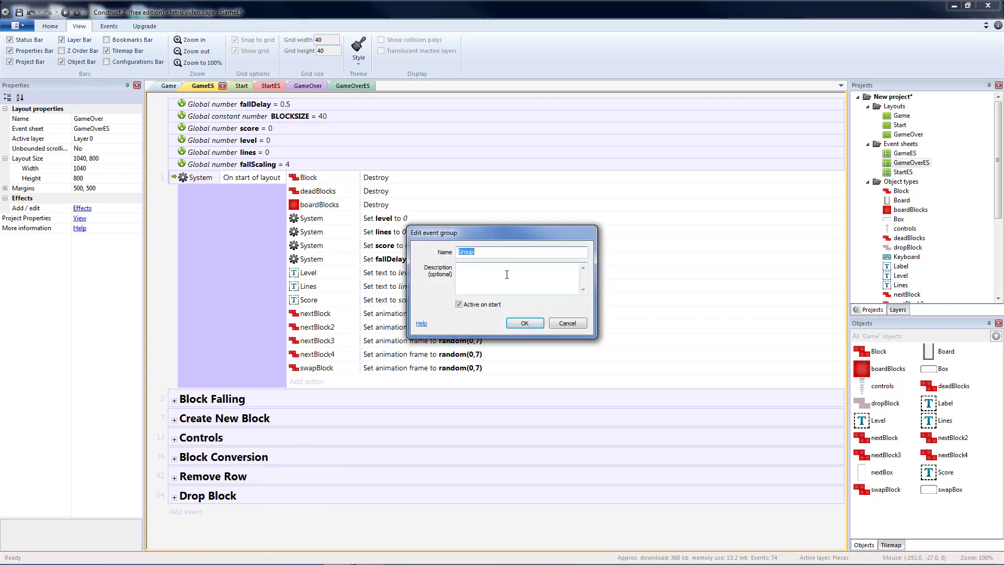
{"action": "type", "text": "Game Over Test"}
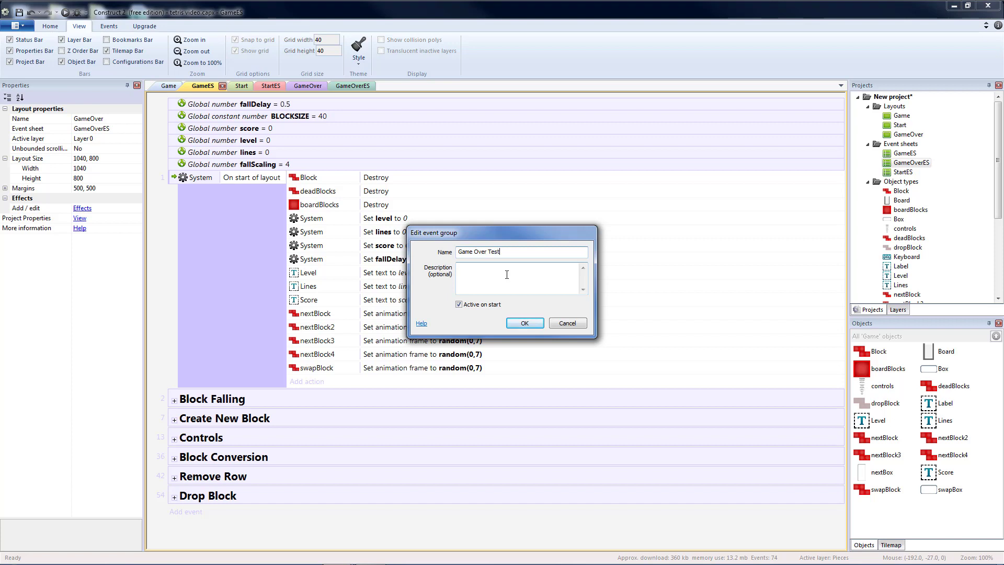
{"action": "left_click", "coordinate": [459, 303]}
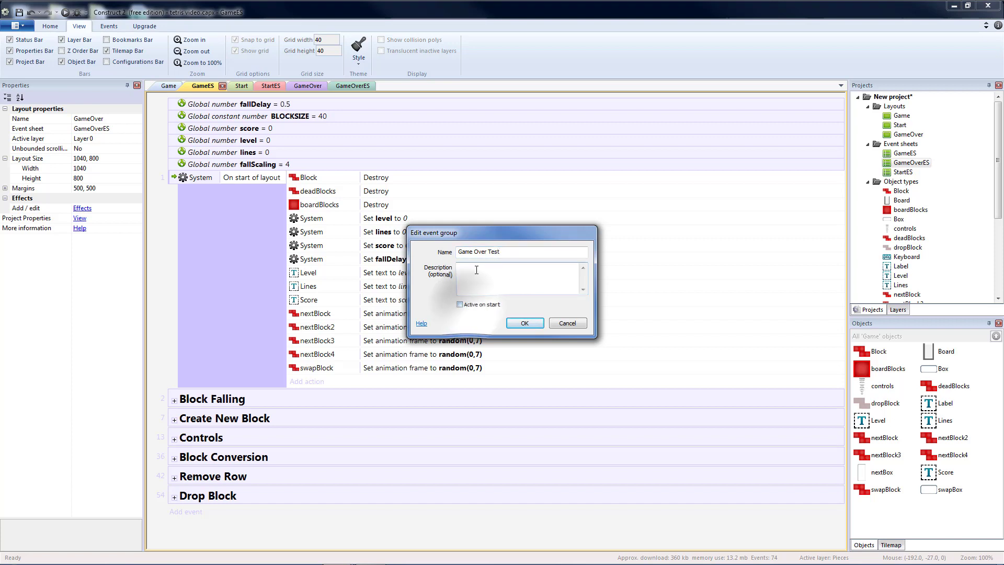
{"action": "left_click", "coordinate": [526, 322]}
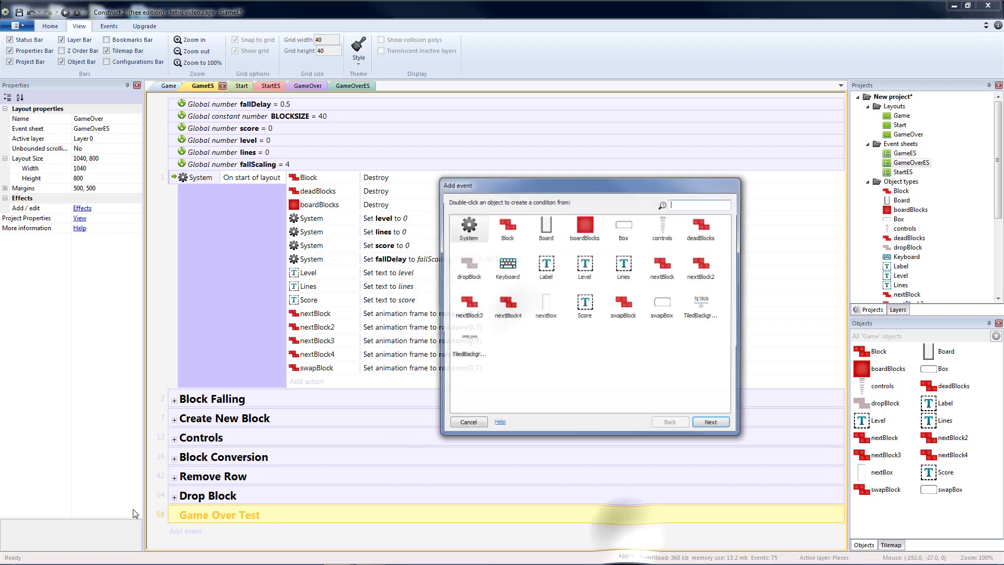
Step: Begin a System pick-overlapping-point condition inside the group
{"action": "left_click", "coordinate": [469, 422]}
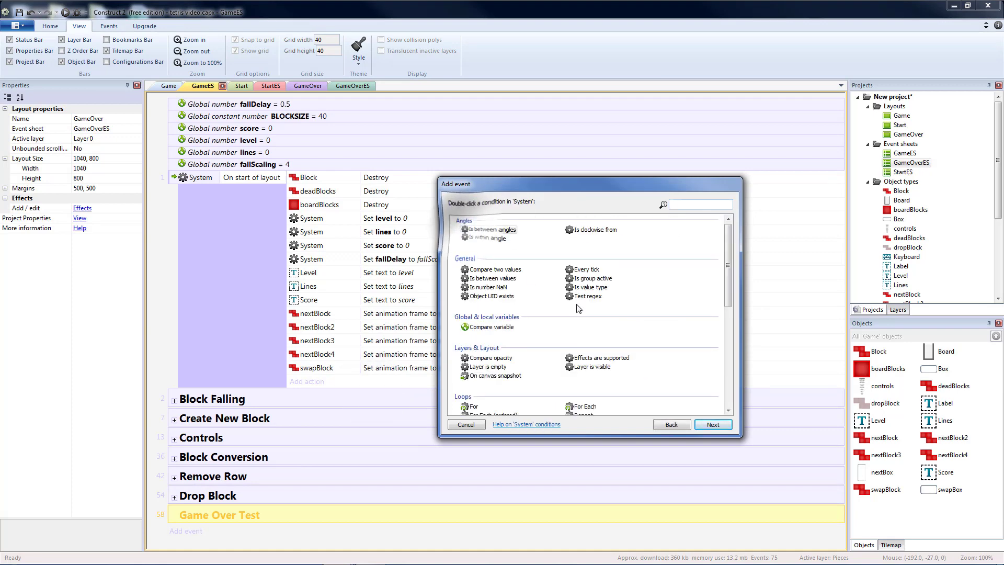
{"action": "scroll", "scroll_direction": "down", "scroll_amount": 3}
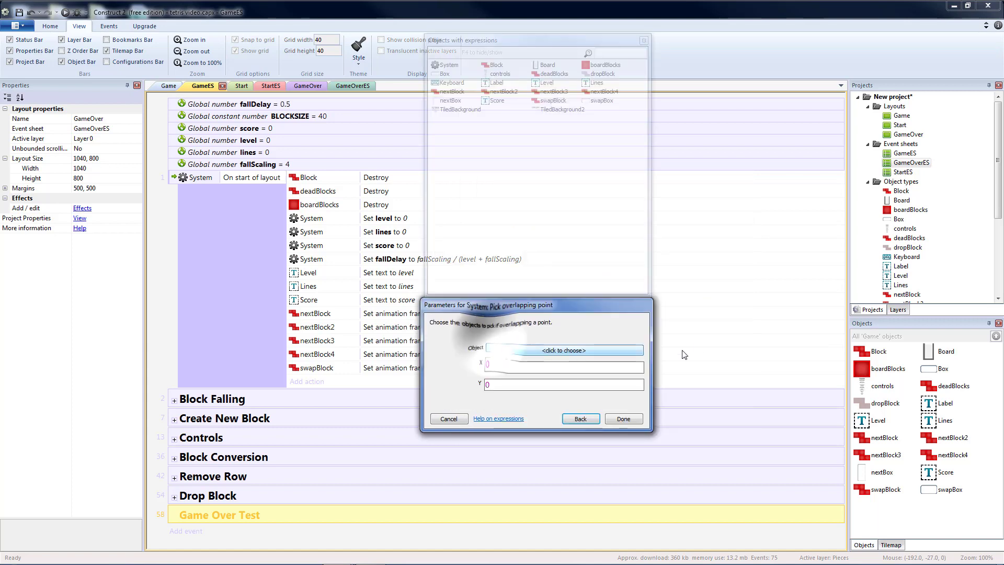
Step: Pick boardBlocks overlapping X 12 * BLOCKSIZE + BLOCKSIZE / 2, Y BLOCKSIZE / 2 and confirm the condition
{"action": "left_click", "coordinate": [564, 350]}
{"action": "type", "text": "12 *"}
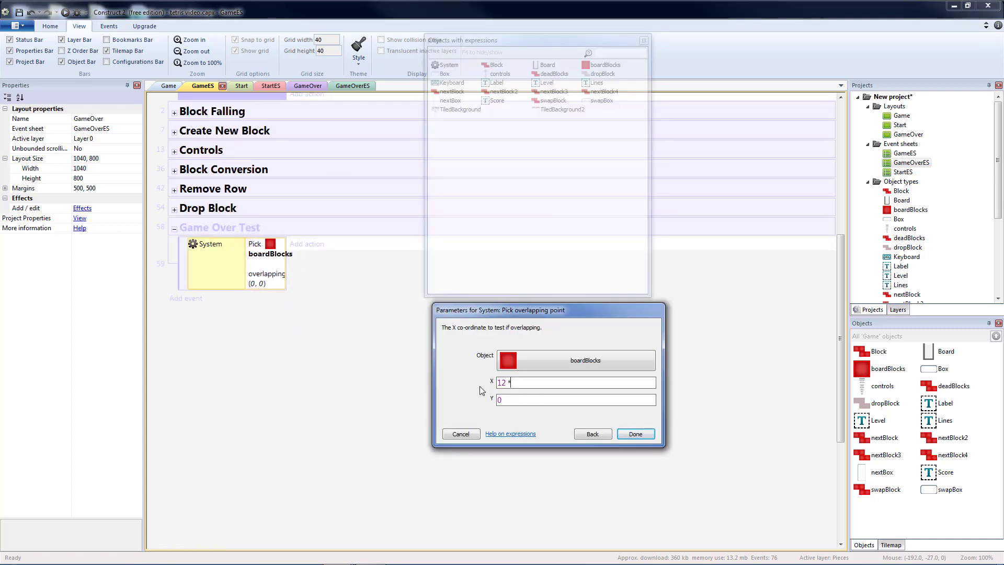
{"action": "type", "text": "BLOCKSIZE"}
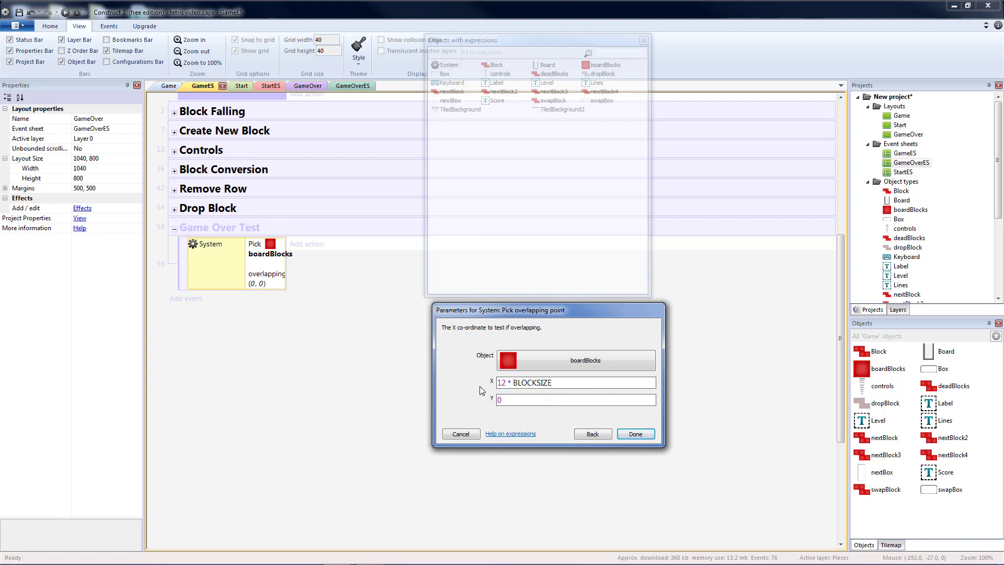
{"action": "type", "text": "+ b"}
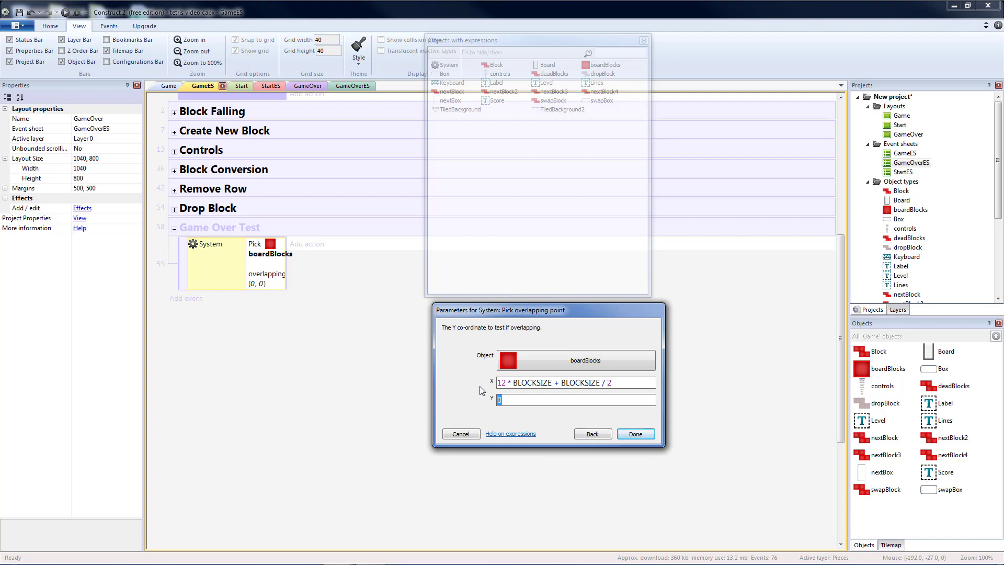
{"action": "type", "text": "bl"}
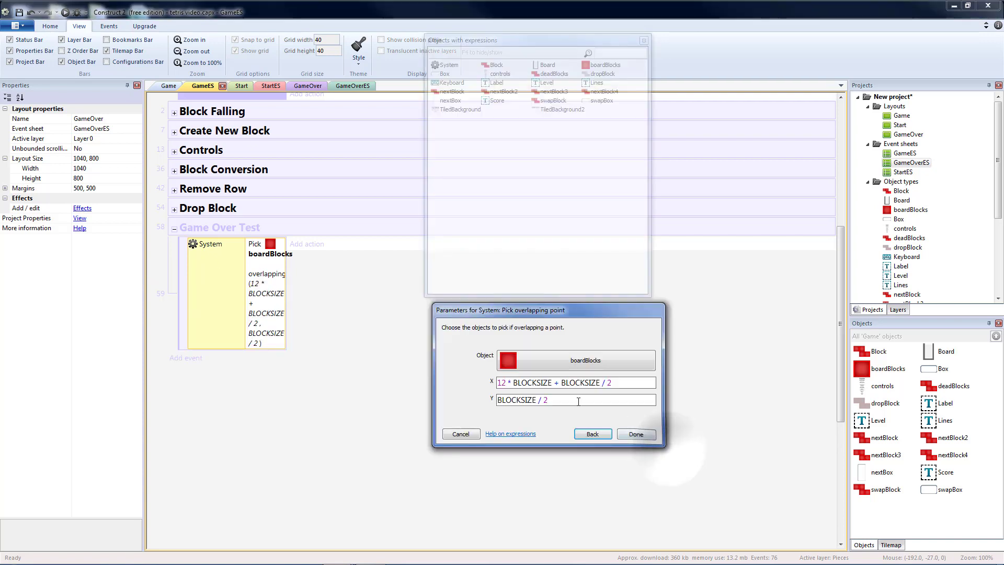
{"action": "left_click", "coordinate": [636, 434]}
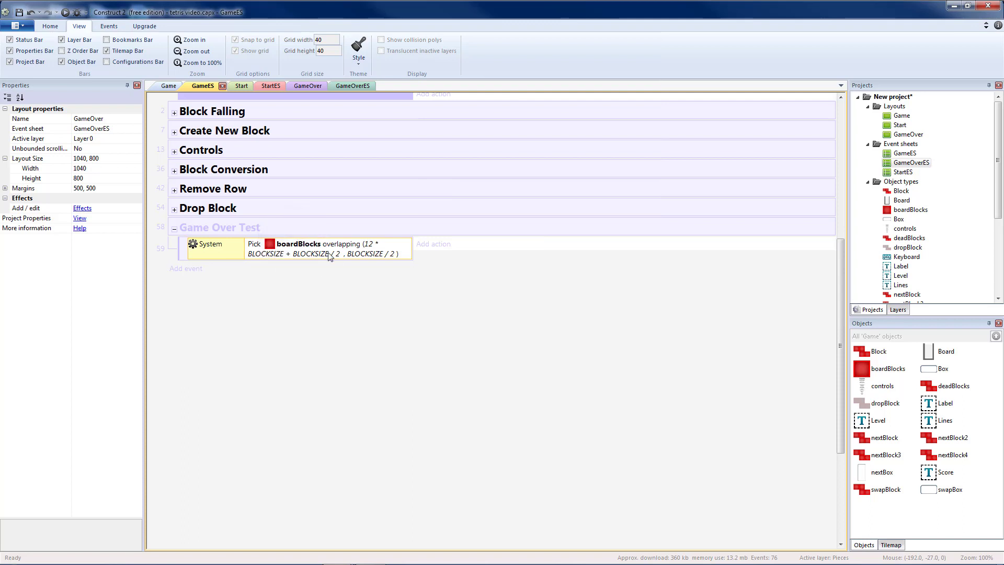
Step: Give the event a System Go to layout action targeting GameOver
{"action": "left_click", "coordinate": [427, 244]}
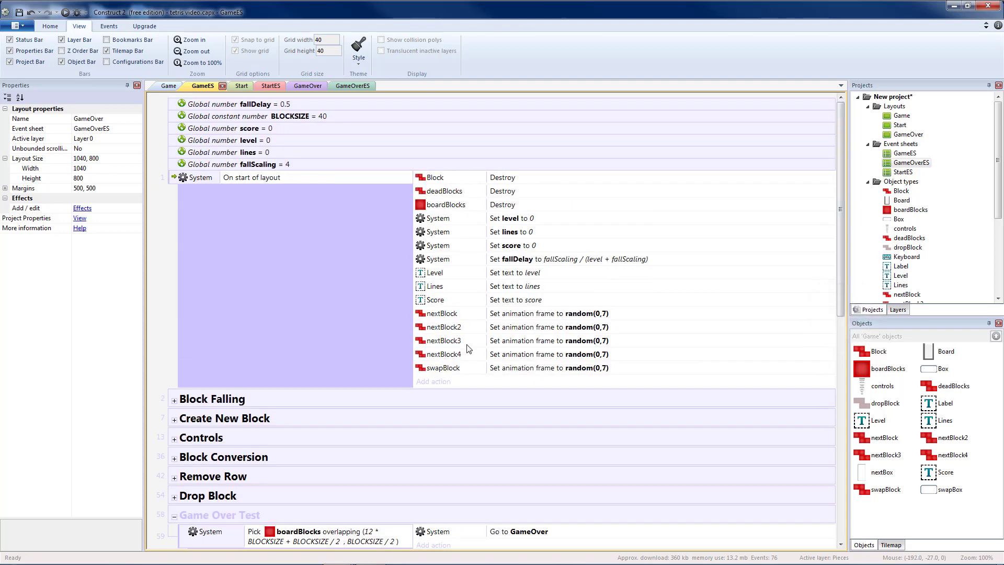
{"action": "mouse_move", "coordinate": [448, 193]}
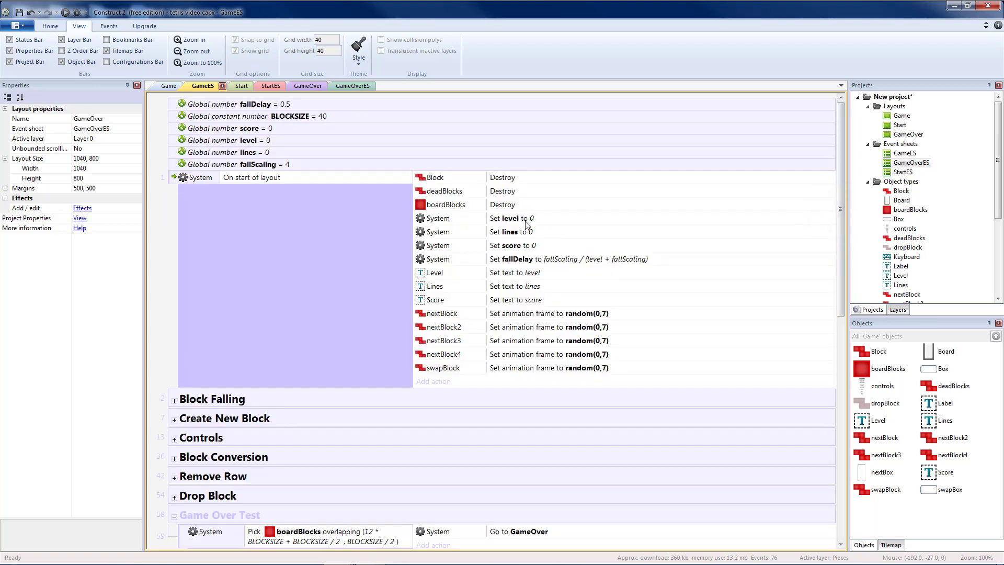
{"action": "scroll", "scroll_direction": "down", "scroll_amount": 3}
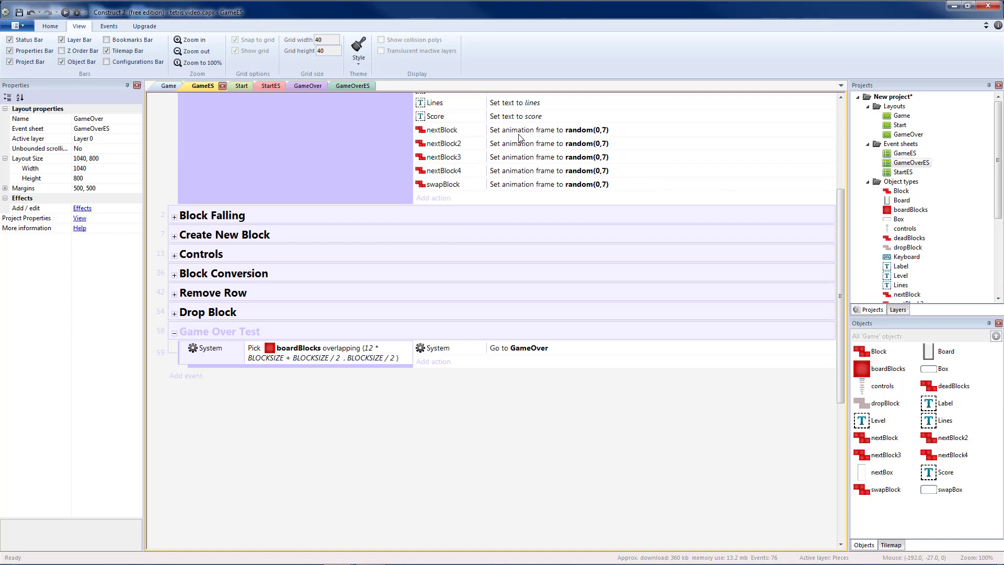
{"action": "mouse_move", "coordinate": [856, 234]}
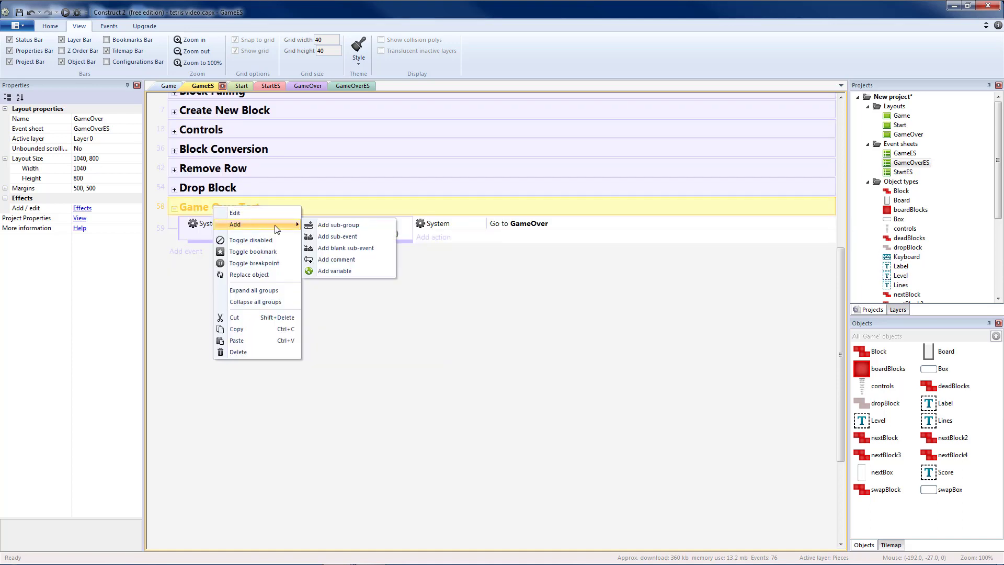
Step: Add a System Set group active action deactivating 'Game Over Test', then collapse the group
{"action": "left_click", "coordinate": [345, 248]}
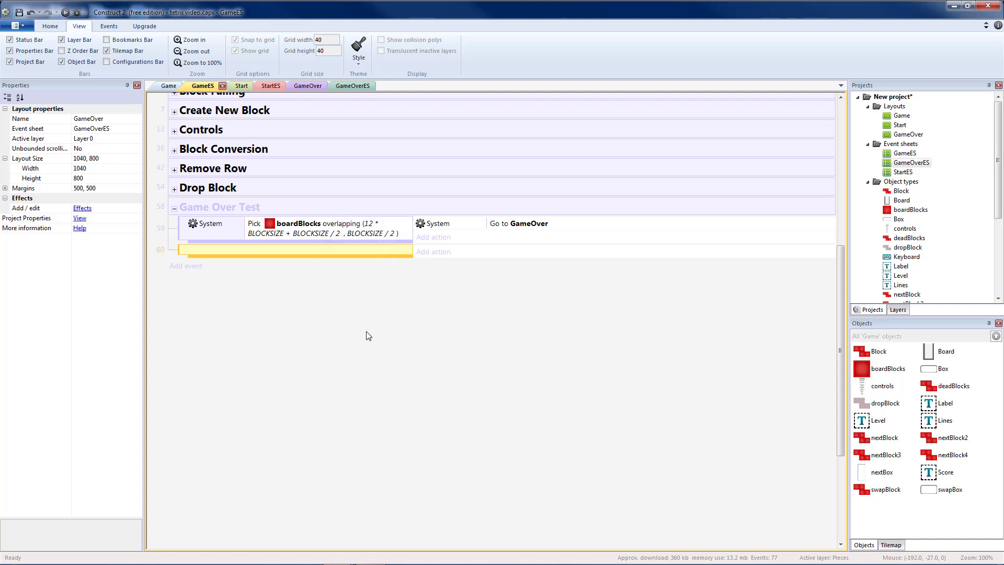
{"action": "left_click", "coordinate": [433, 237]}
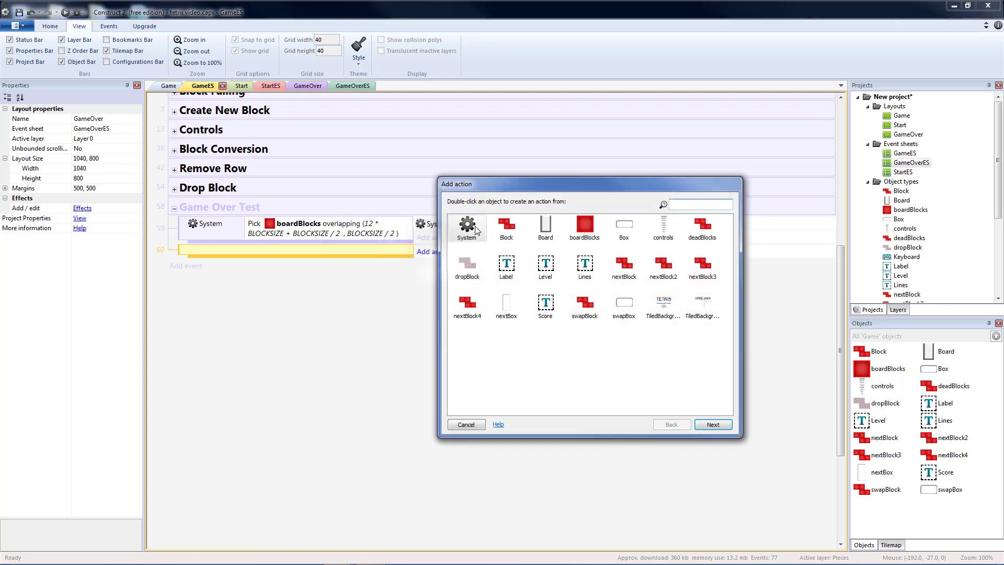
{"action": "type", "text": "set"}
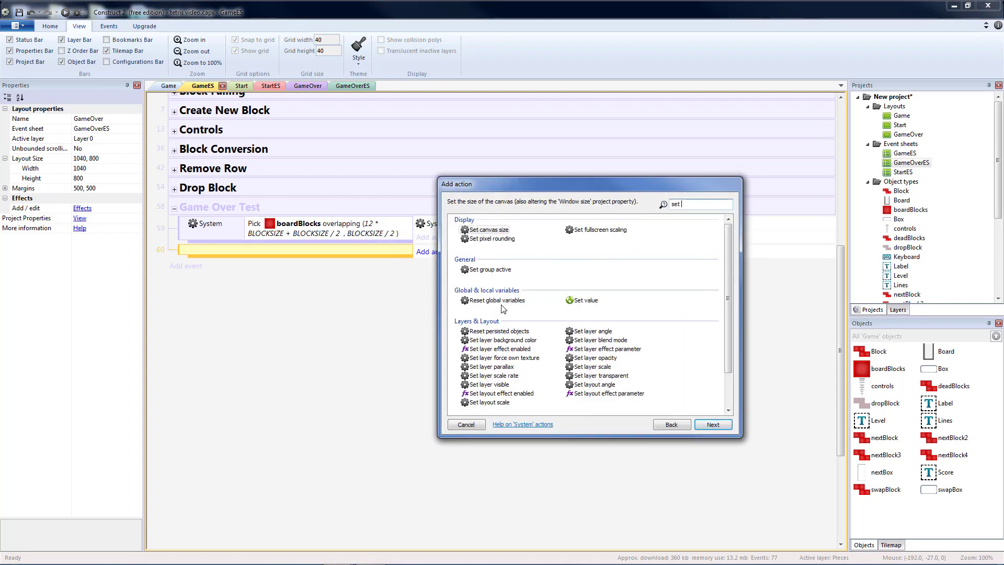
{"action": "left_click", "coordinate": [490, 270]}
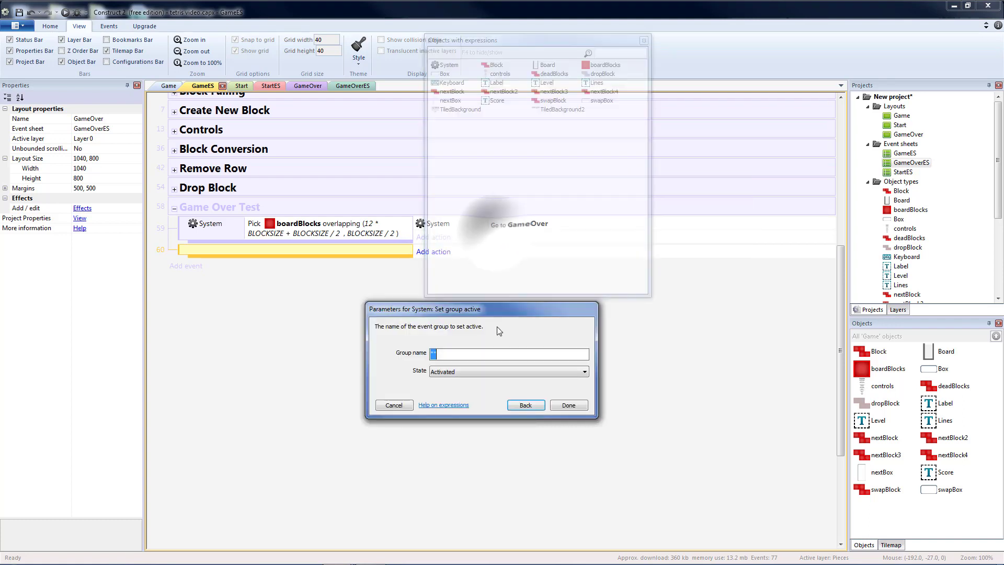
{"action": "left_click", "coordinate": [510, 353]}
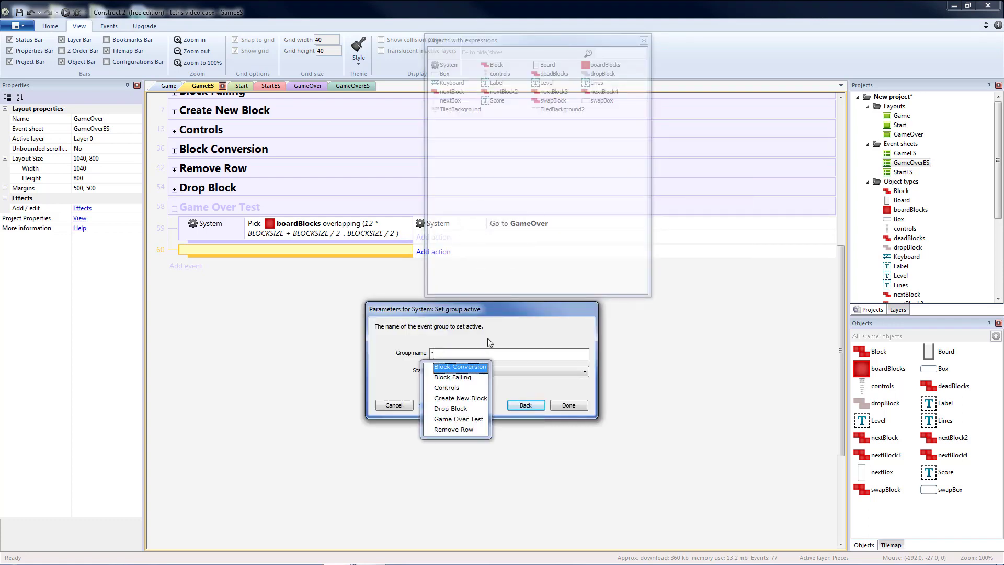
{"action": "left_click", "coordinate": [458, 419]}
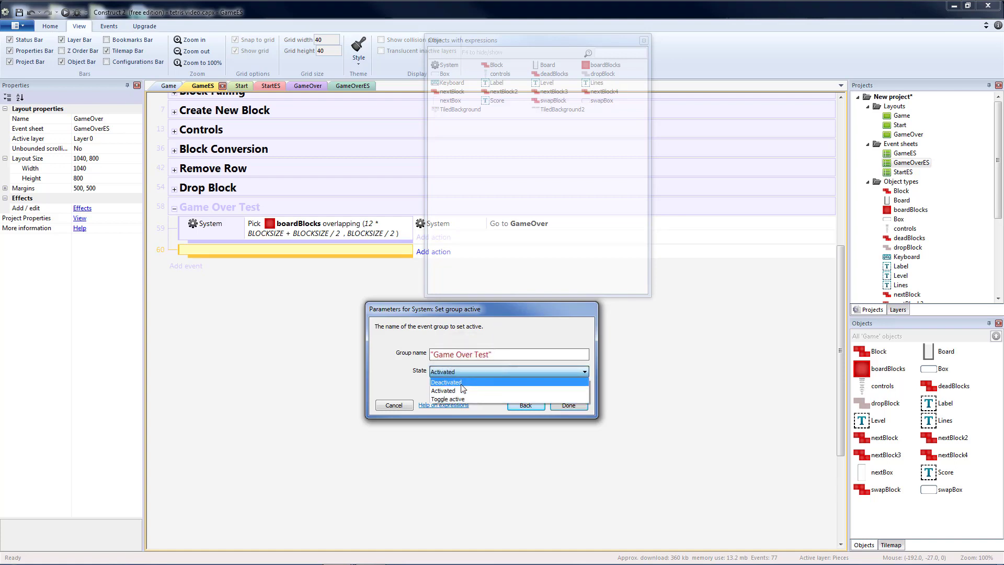
{"action": "left_click", "coordinate": [569, 406]}
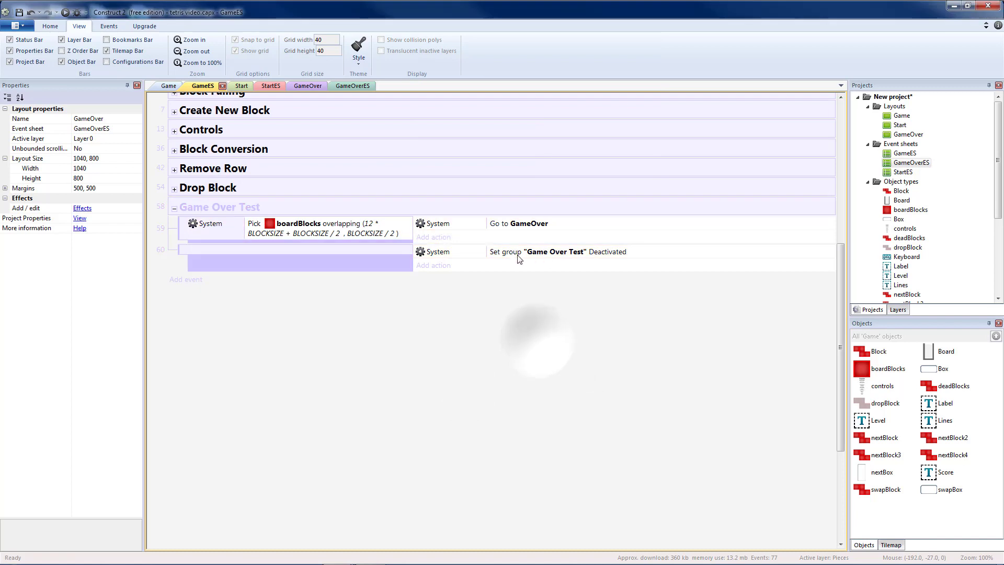
{"action": "left_click", "coordinate": [257, 228]}
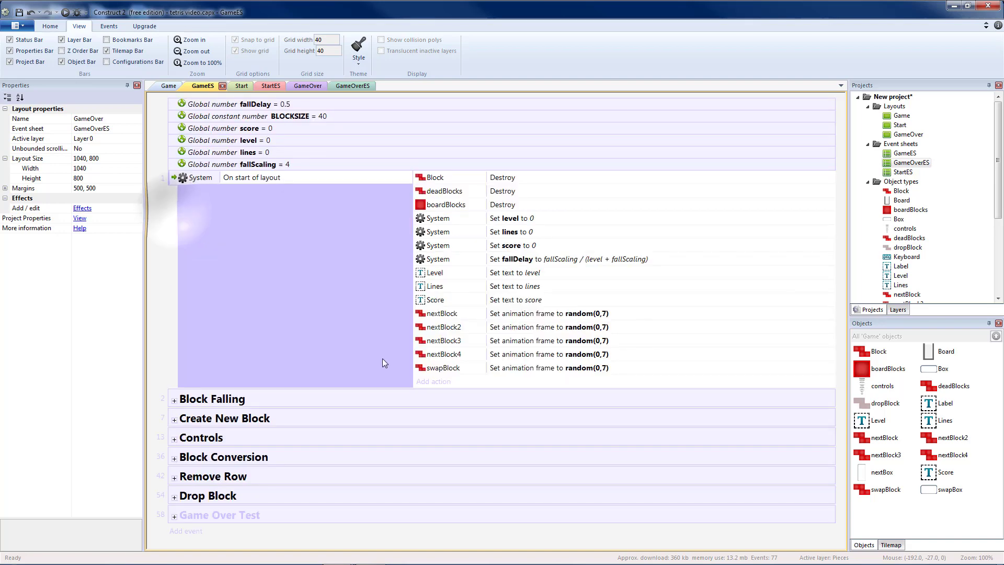
Step: Copy a Set group active action into the last Remove Row event and change it to activate 'Game Over Test'
{"action": "left_click", "coordinate": [174, 457]}
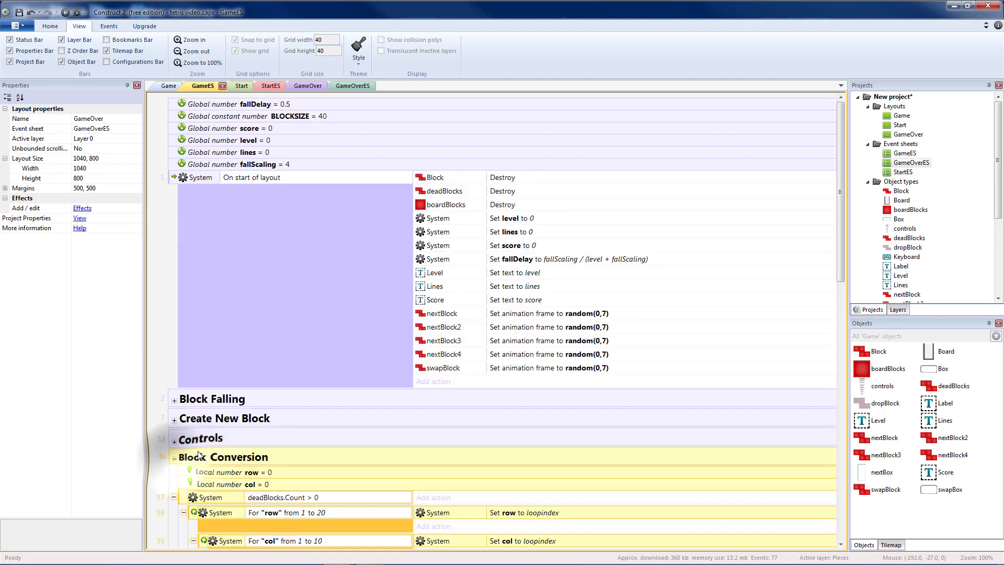
{"action": "scroll", "scroll_direction": "down", "scroll_amount": 3}
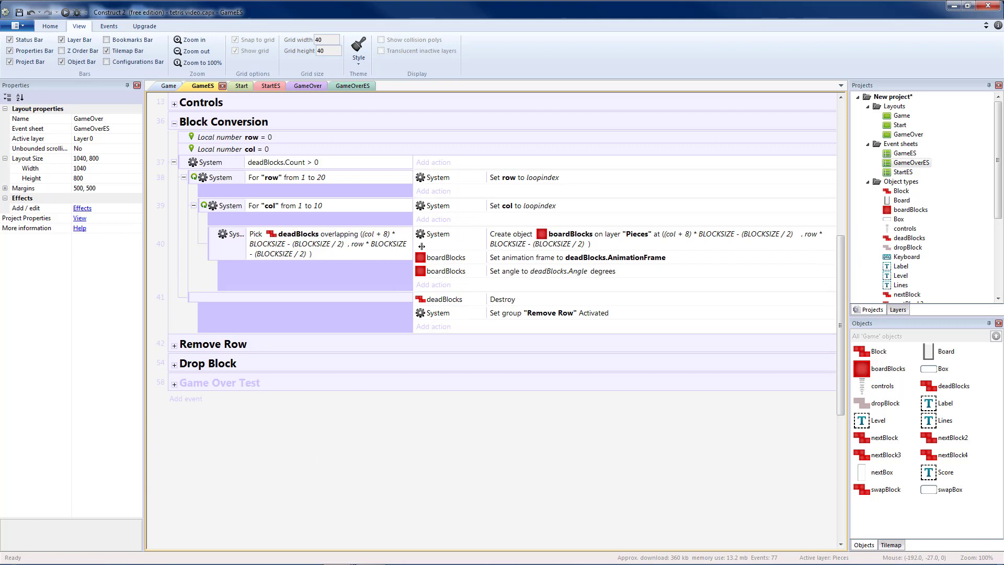
{"action": "left_click", "coordinate": [548, 313]}
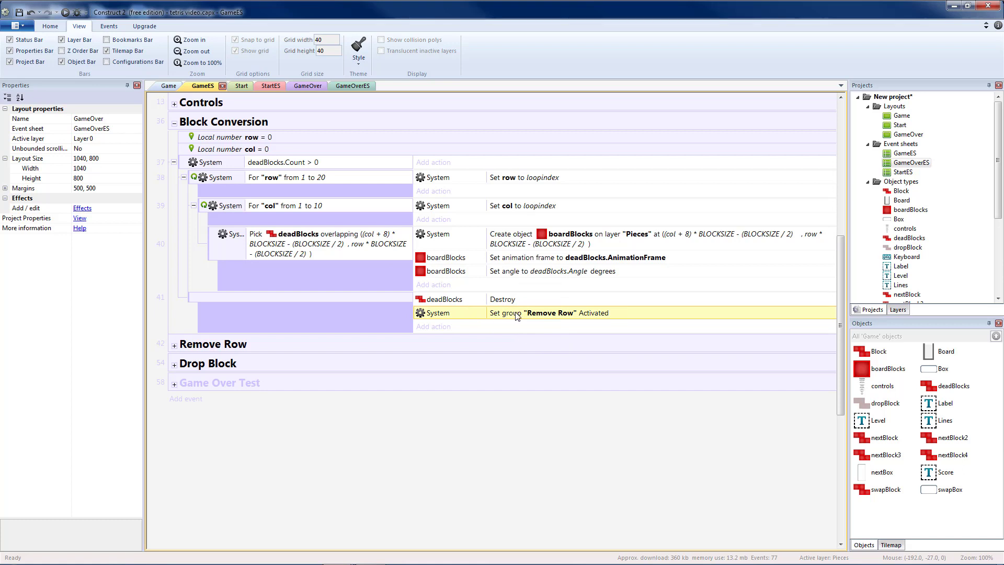
{"action": "mouse_move", "coordinate": [216, 353]}
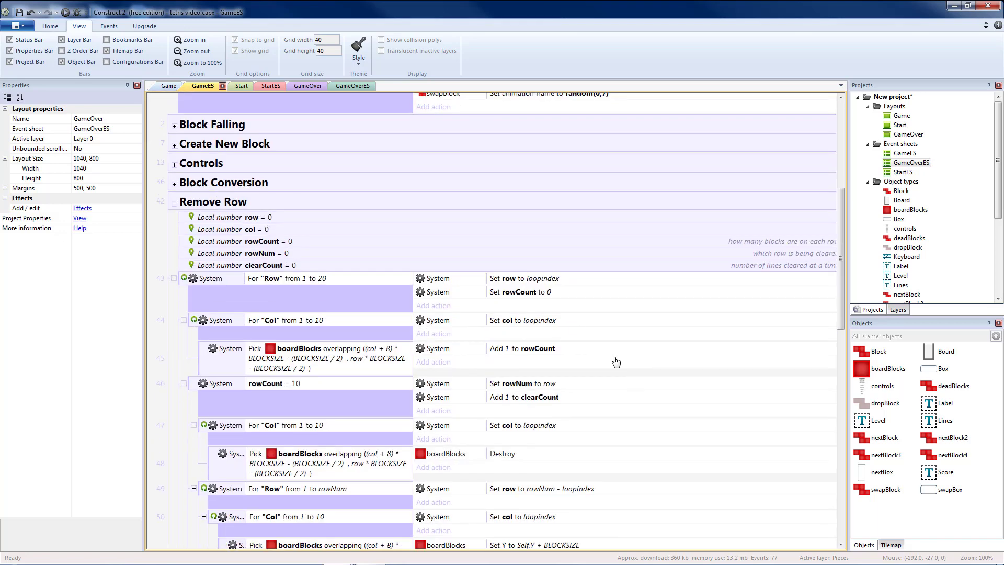
{"action": "scroll", "scroll_direction": "down", "scroll_amount": 3}
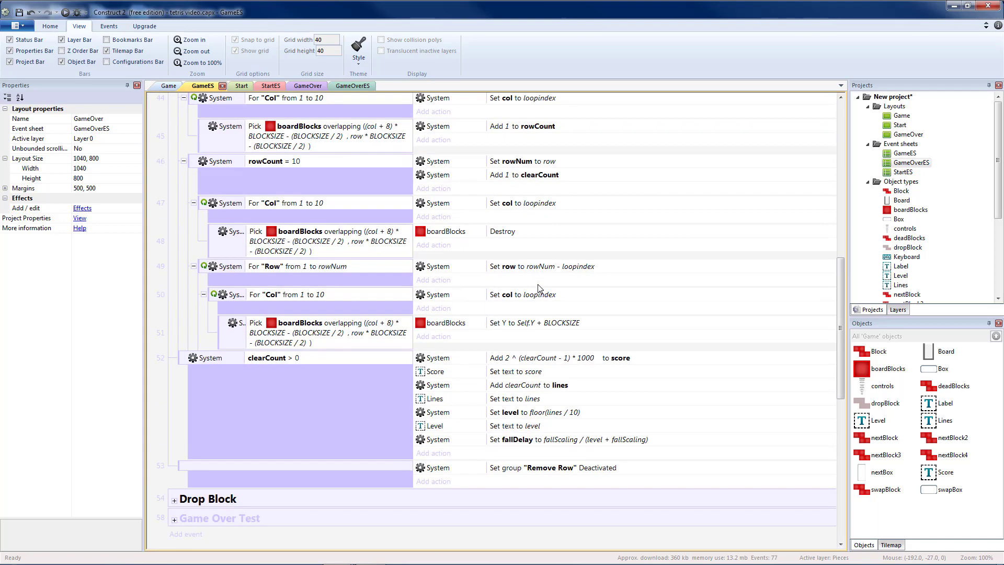
{"action": "mouse_move", "coordinate": [189, 483]}
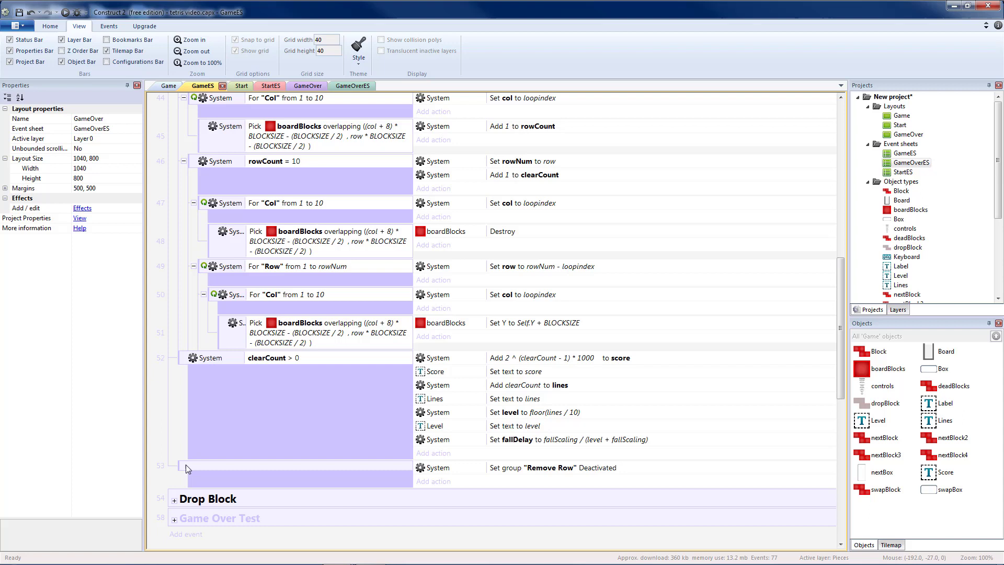
{"action": "left_click", "coordinate": [552, 467]}
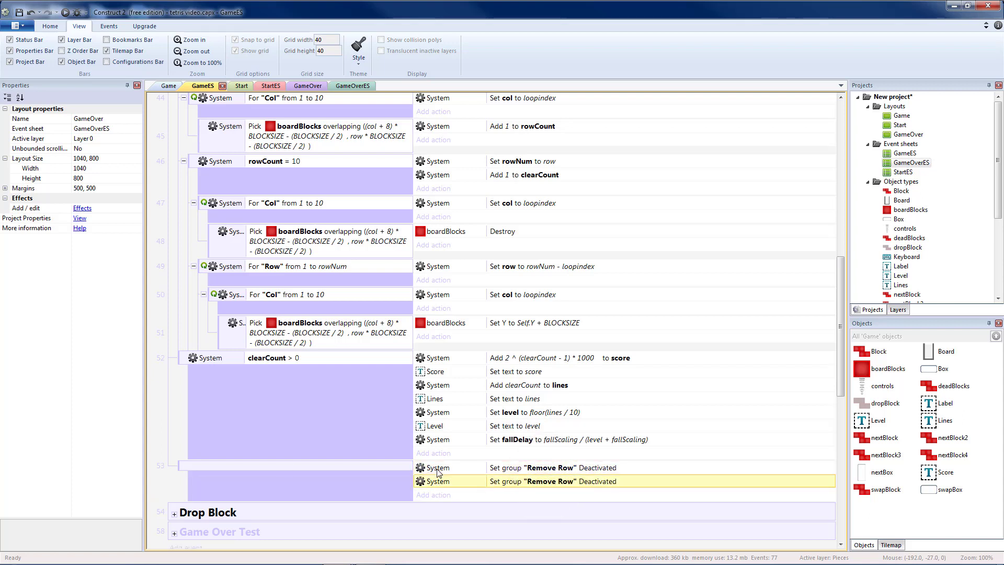
{"action": "double_click", "coordinate": [553, 482]}
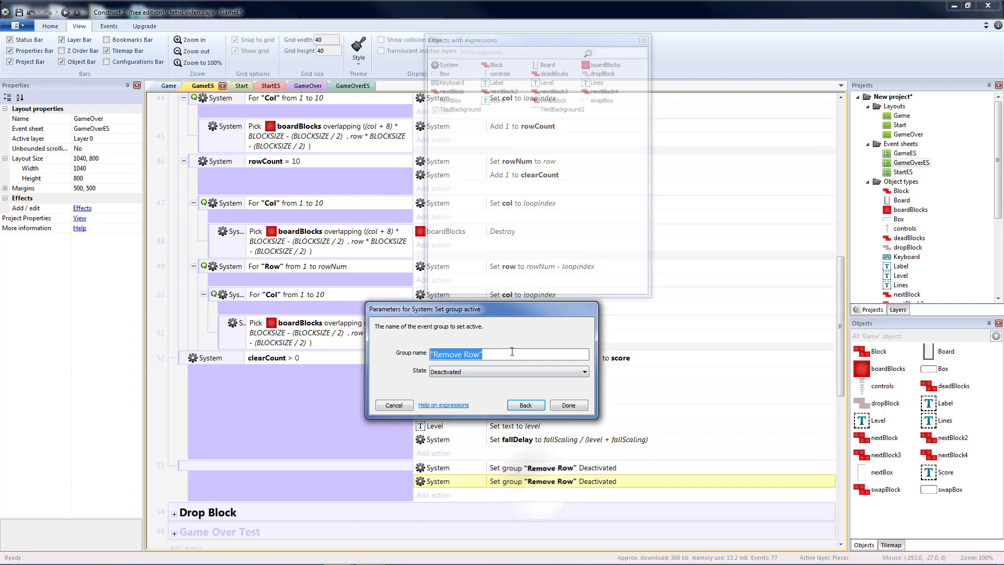
{"action": "type", "text": "ga"}
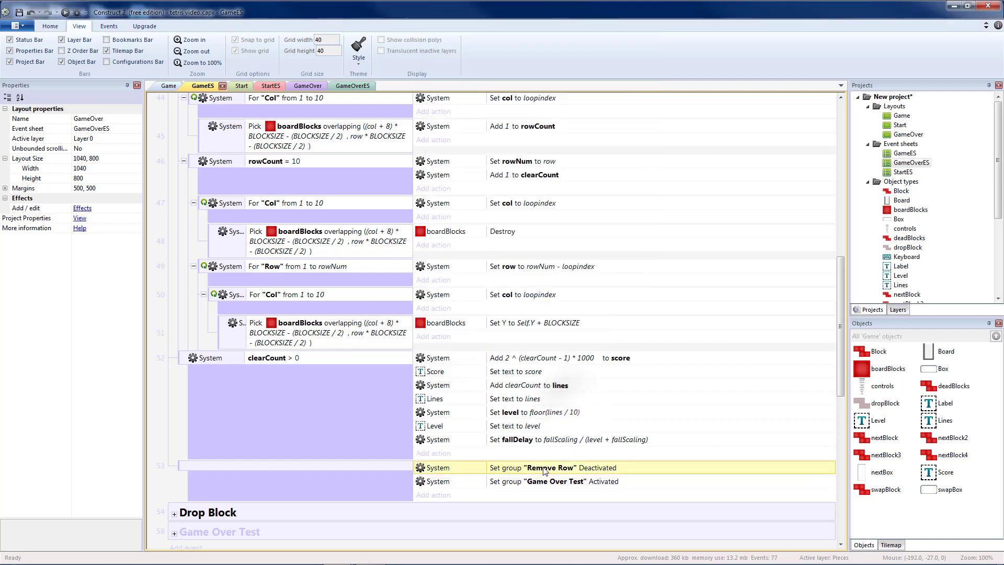
{"action": "mouse_move", "coordinate": [521, 475]}
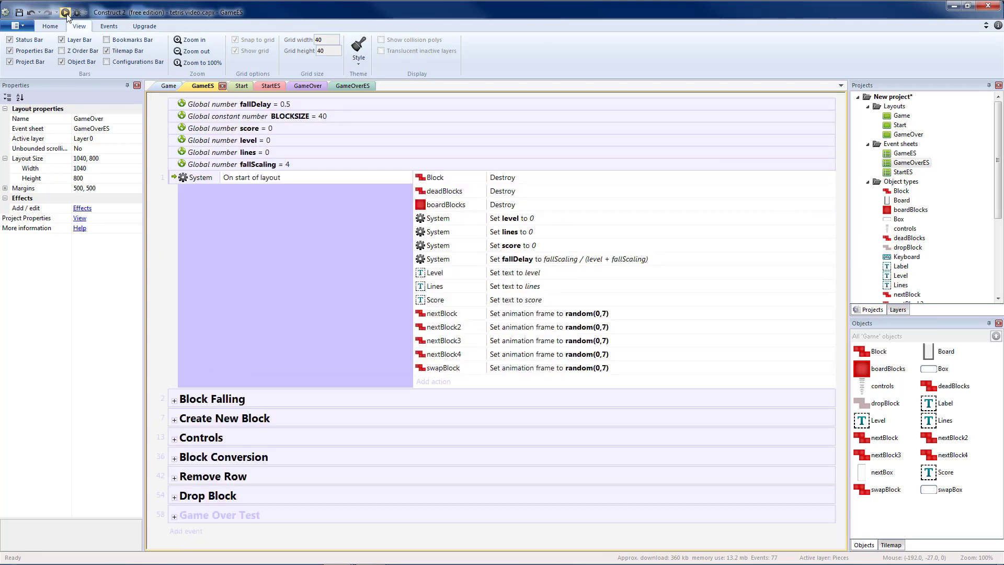
Step: Run the layout in Chrome and play until Game Over shows score 1000, 1 line, level 0
{"action": "left_click", "coordinate": [65, 10]}
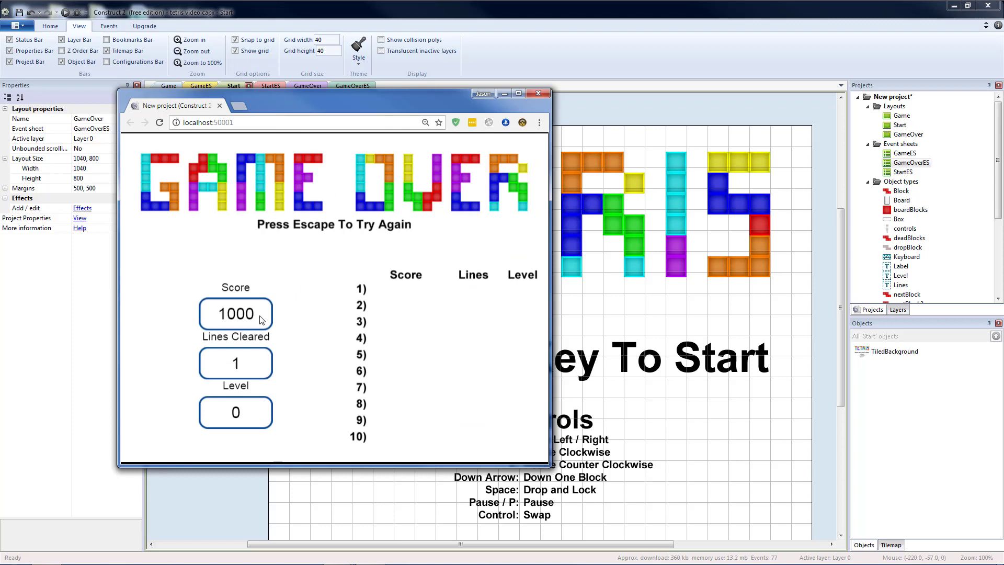
{"action": "mouse_move", "coordinate": [345, 218]}
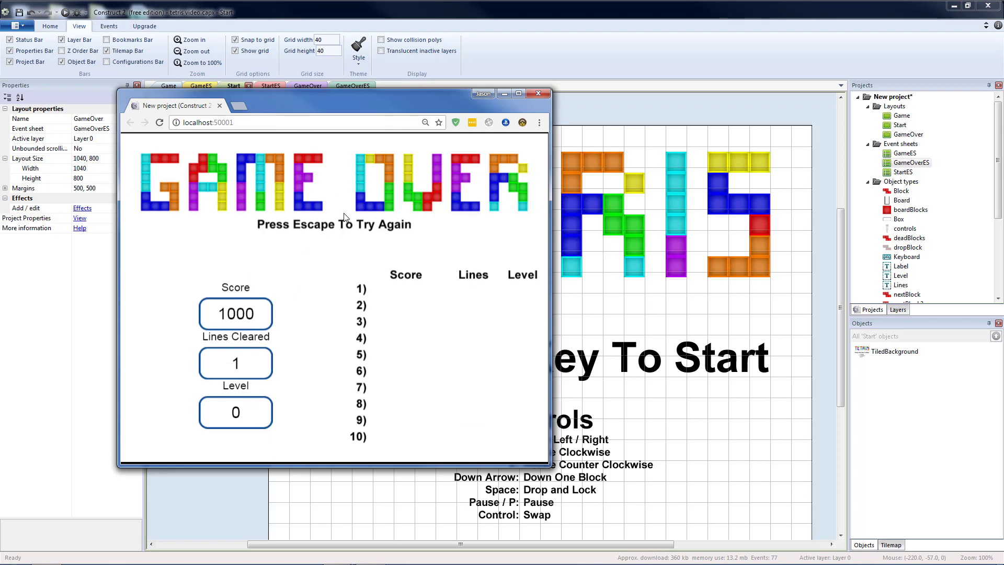
{"action": "mouse_move", "coordinate": [352, 272]}
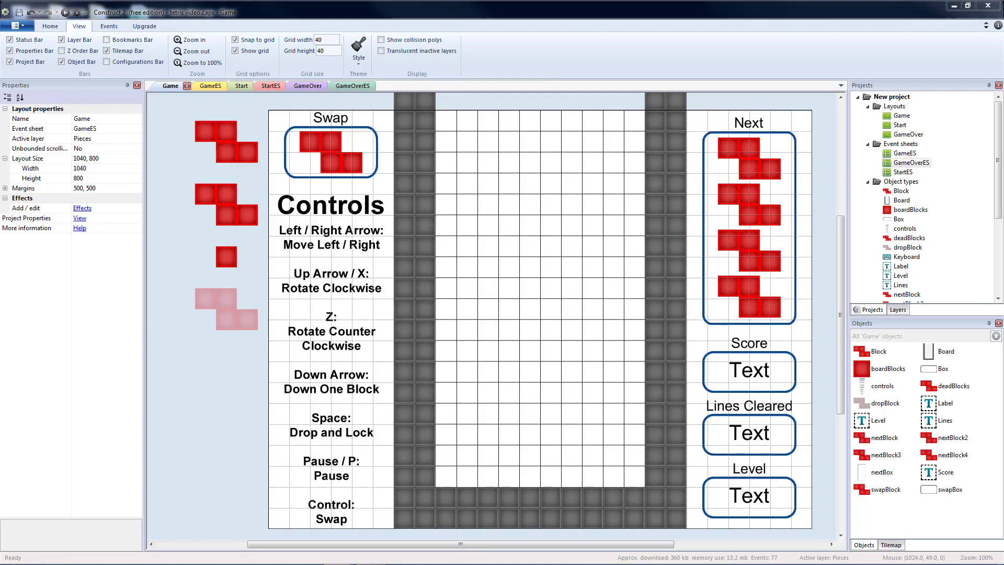
Step: Add a Pause layer holding a 1040x800 tiled background with the PAUSE image at 0,0, initially invisible
{"action": "left_click", "coordinate": [898, 310]}
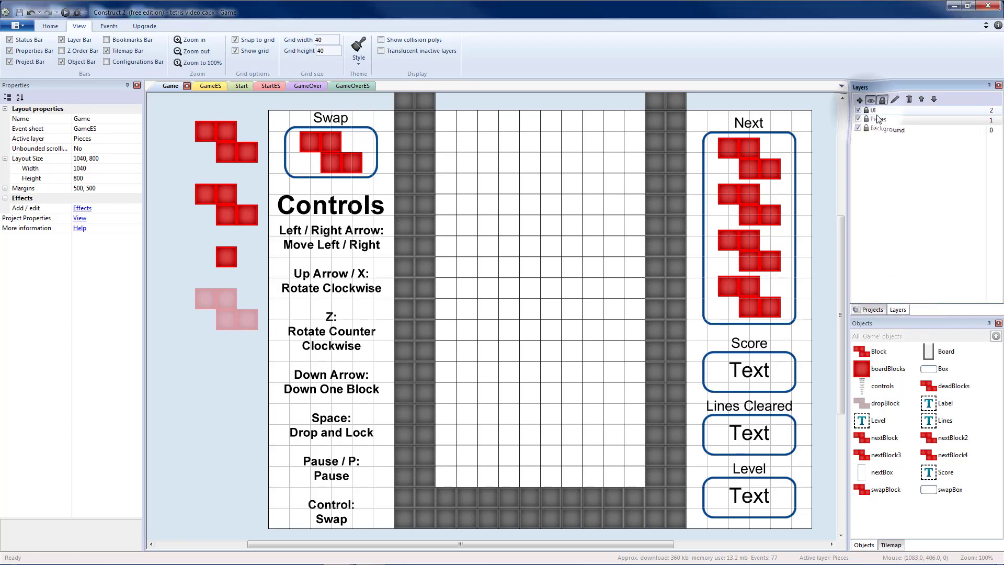
{"action": "left_click", "coordinate": [860, 98]}
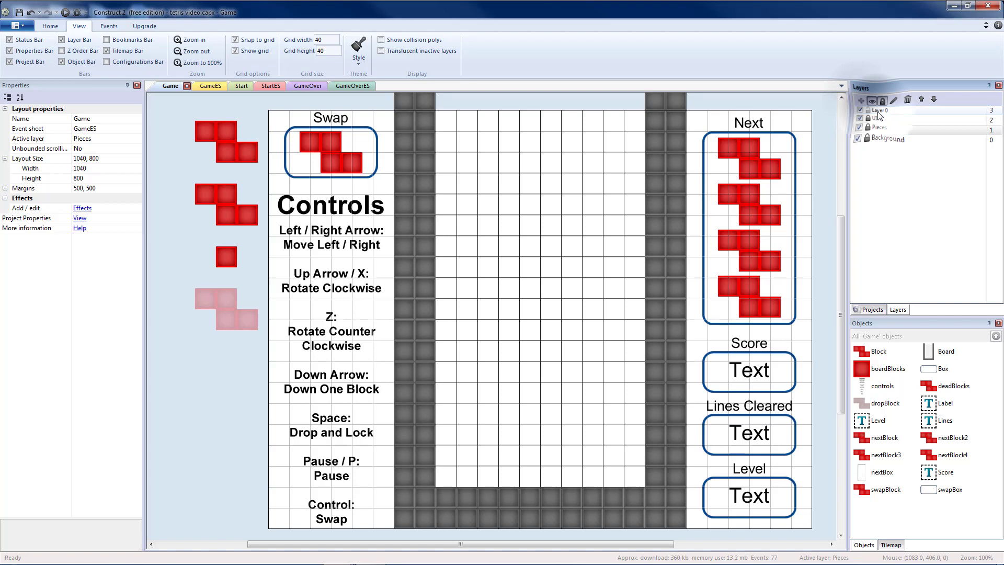
{"action": "left_click", "coordinate": [881, 110]}
{"action": "type", "text": "Pause"}
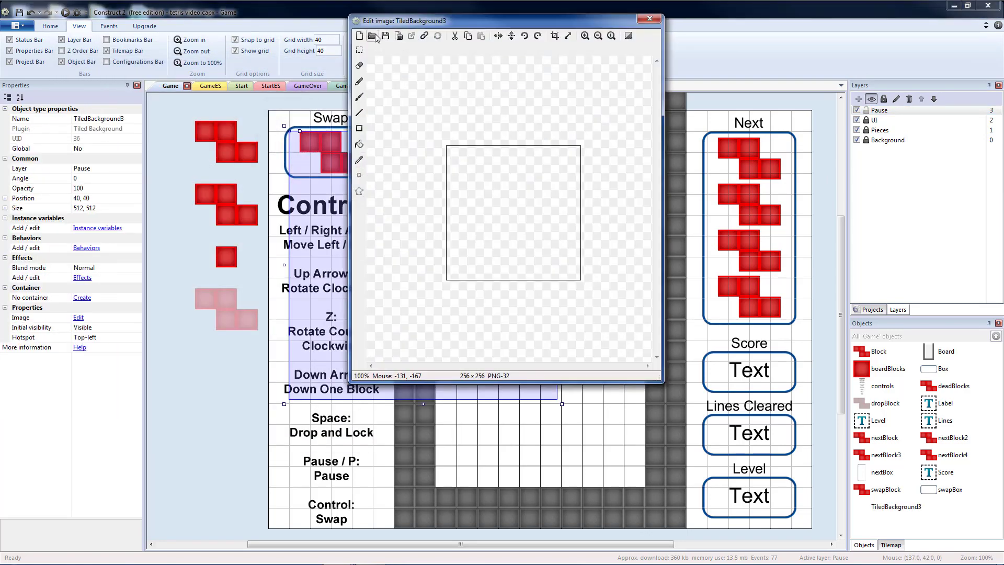
{"action": "left_click", "coordinate": [373, 36]}
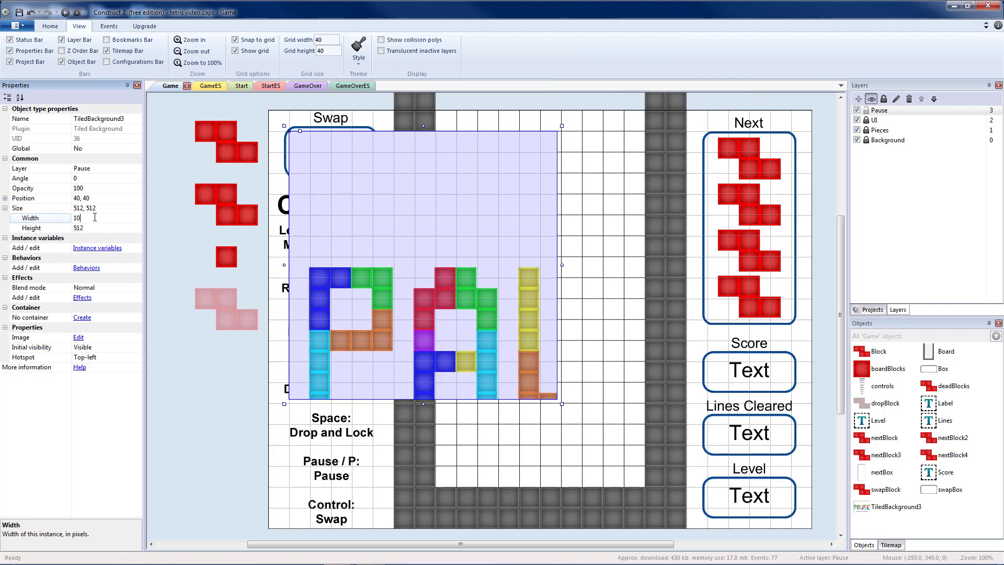
{"action": "type", "text": "1040"}
{"action": "left_click", "coordinate": [106, 227]}
{"action": "type", "text": "800"}
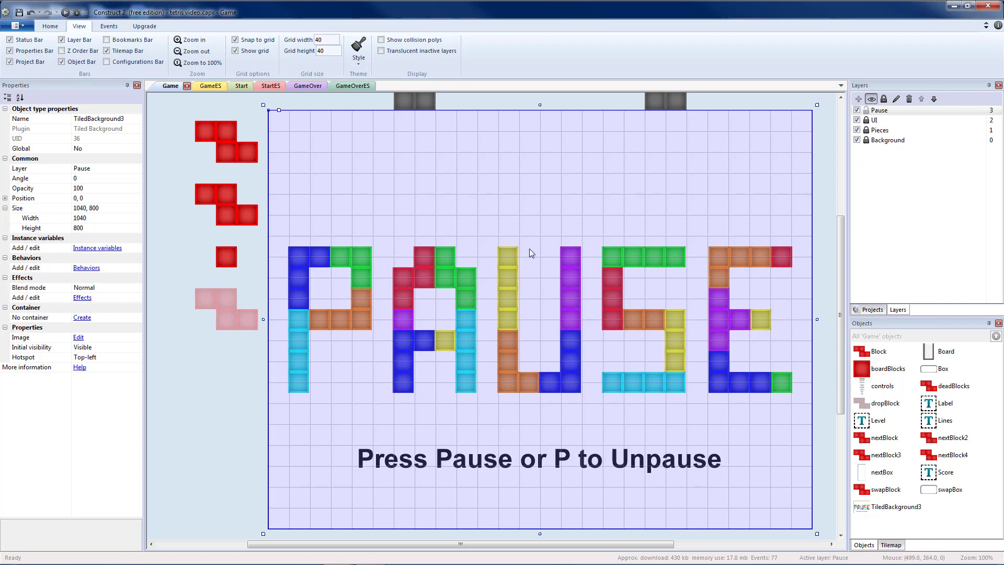
{"action": "mouse_move", "coordinate": [670, 219]}
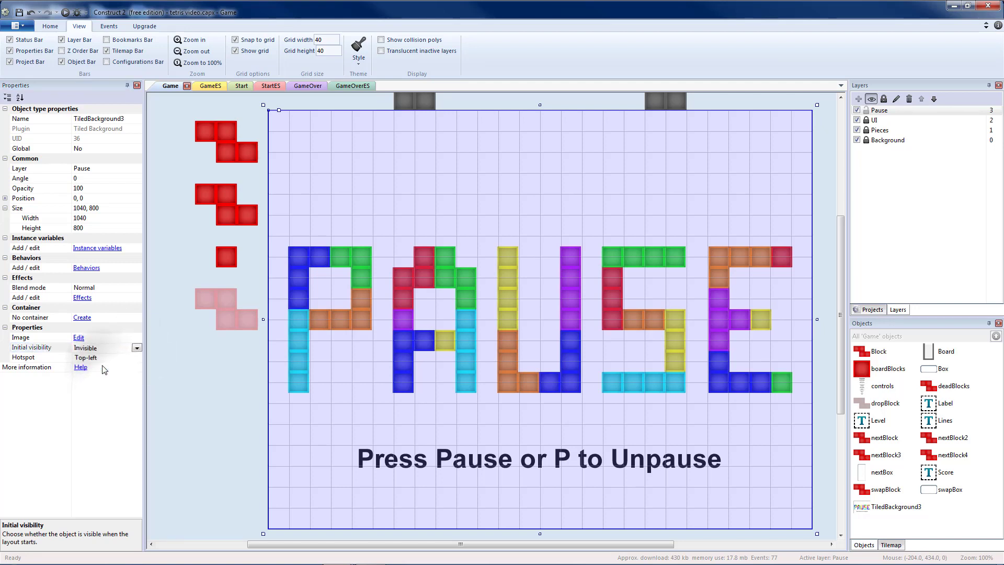
{"action": "mouse_move", "coordinate": [664, 350]}
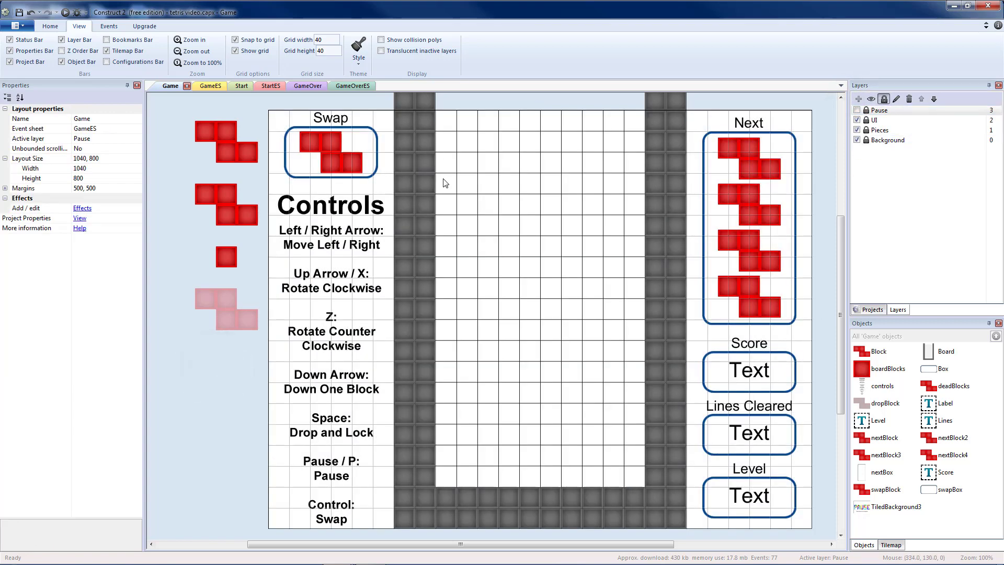
Step: Under the Pause key event in GameES, add a System condition comparing timescale greater than 0
{"action": "left_click", "coordinate": [203, 85]}
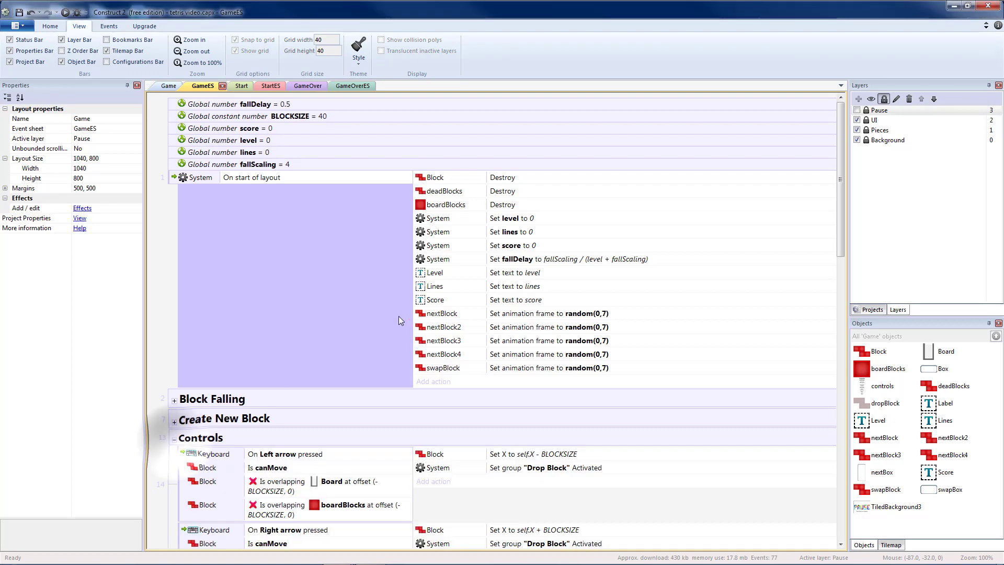
{"action": "scroll", "scroll_direction": "down", "scroll_amount": 3}
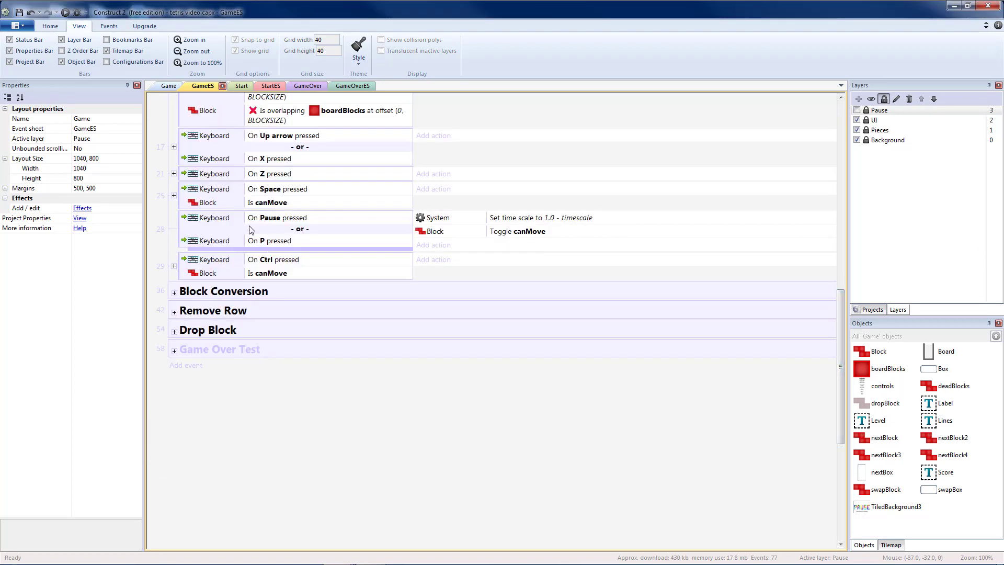
{"action": "left_click", "coordinate": [282, 217]}
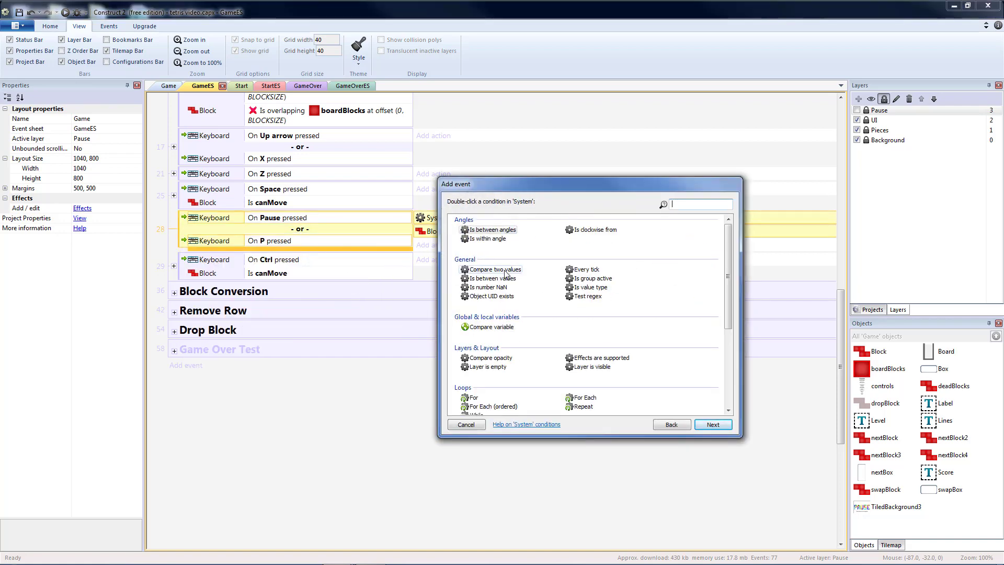
{"action": "double_click", "coordinate": [495, 269]}
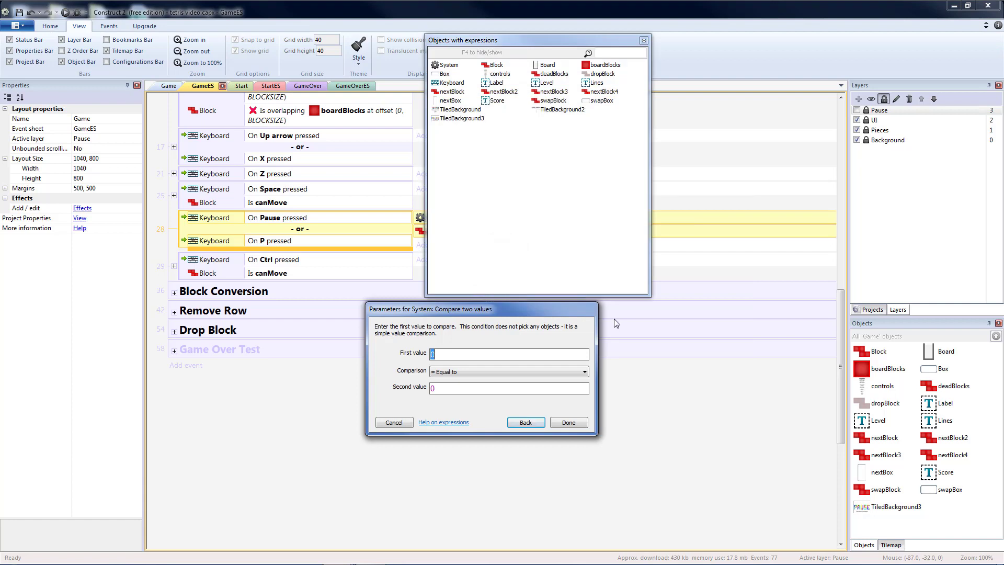
{"action": "type", "text": "time"}
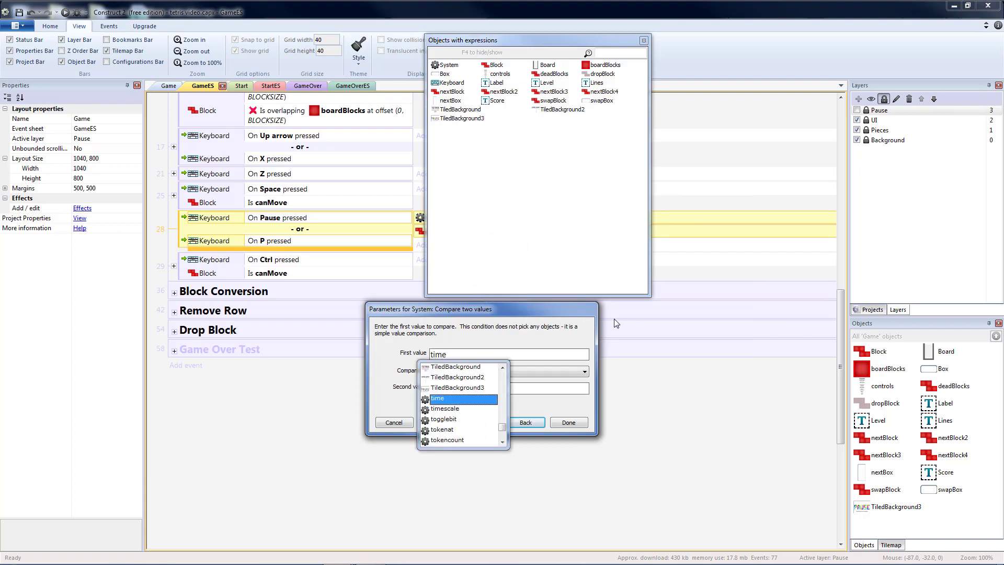
{"action": "left_click", "coordinate": [446, 408]}
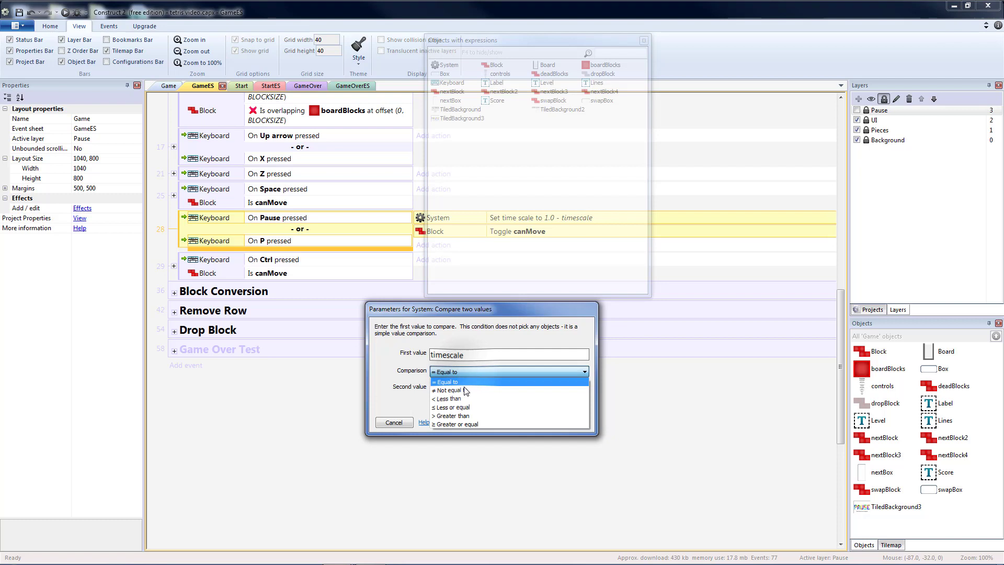
{"action": "left_click", "coordinate": [452, 415]}
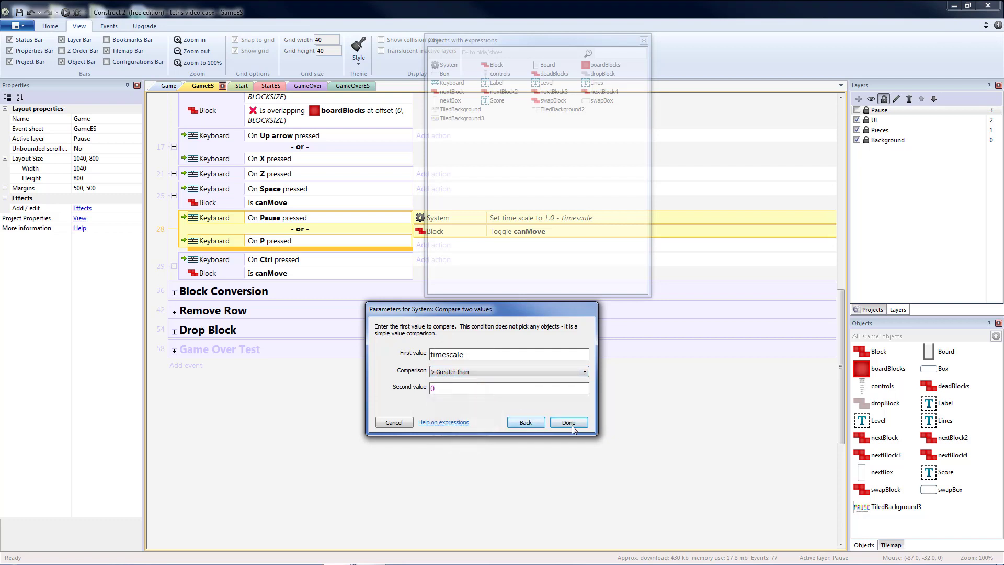
{"action": "left_click", "coordinate": [569, 422]}
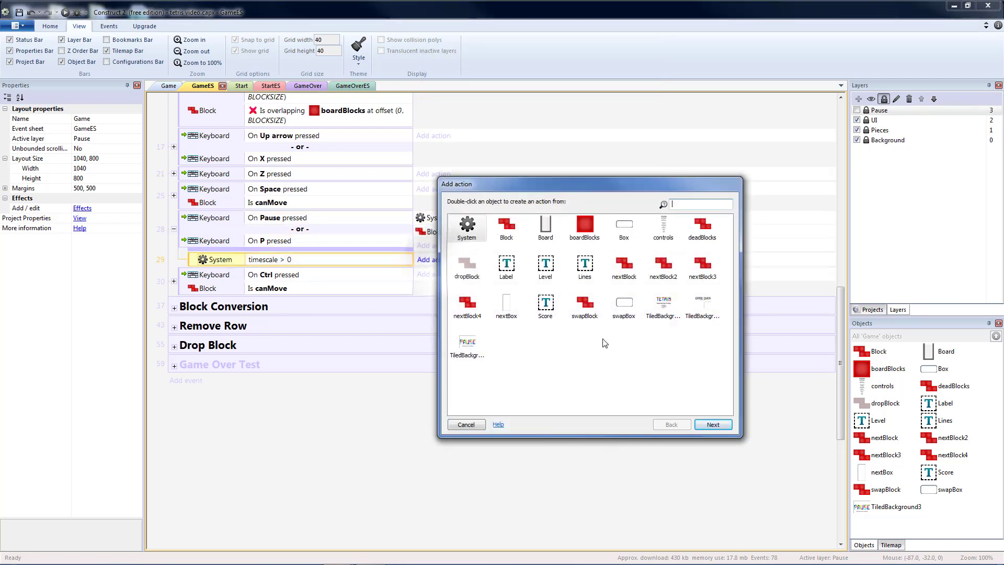
{"action": "mouse_move", "coordinate": [594, 383]}
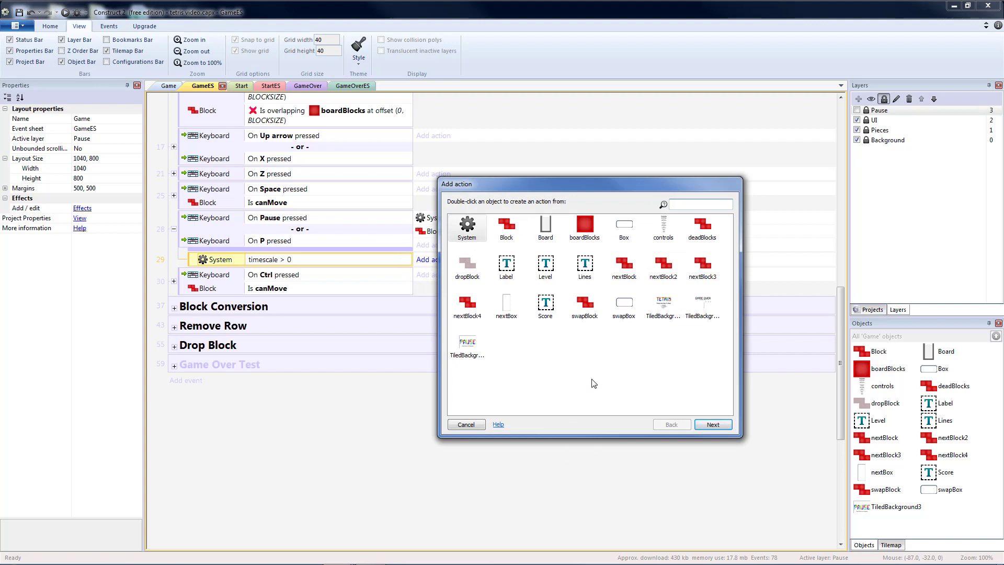
{"action": "mouse_move", "coordinate": [470, 362]}
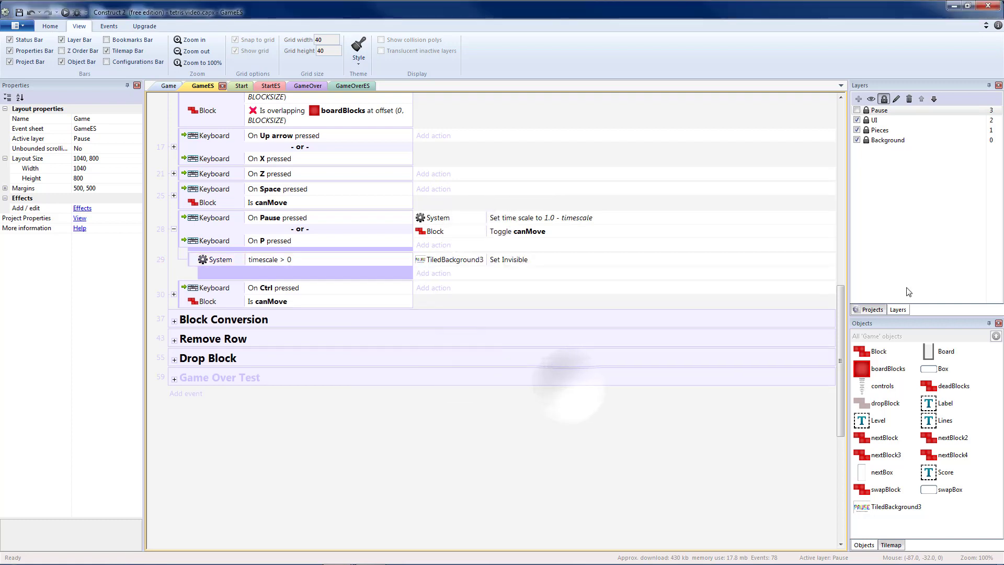
Step: Rename the title TiledBackground object to StartScreen
{"action": "left_click", "coordinate": [872, 309]}
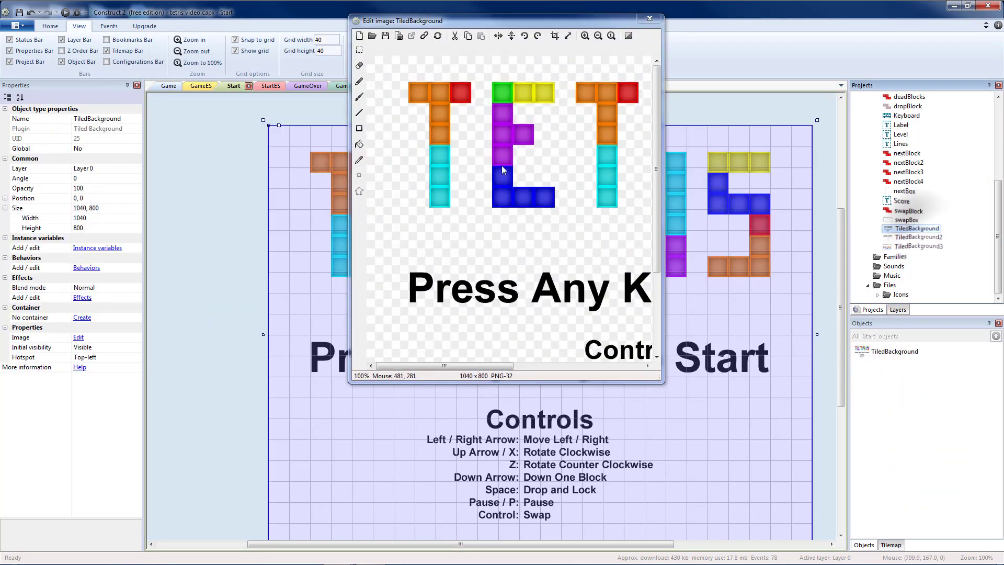
{"action": "left_click", "coordinate": [648, 18]}
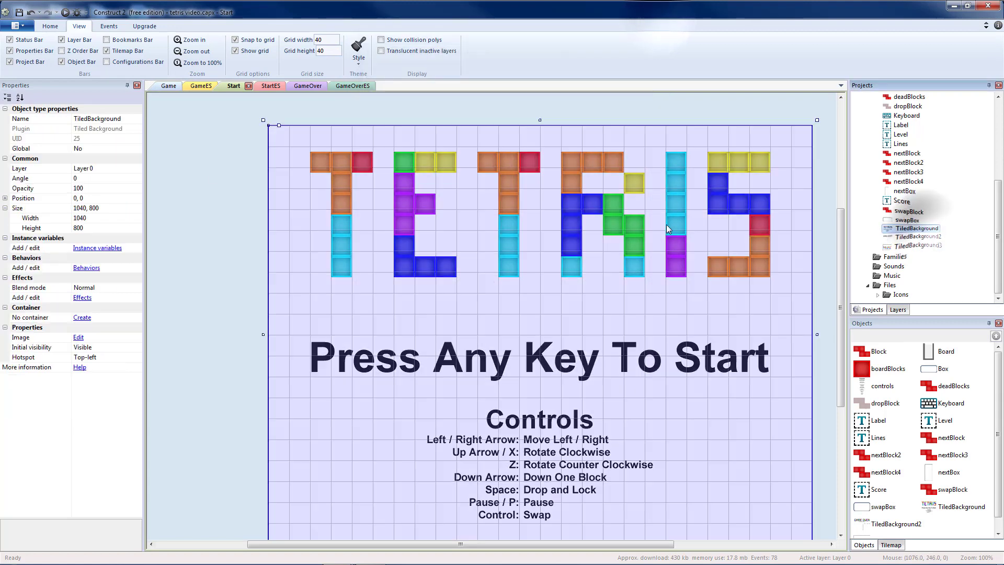
{"action": "type", "text": "StartScree"}
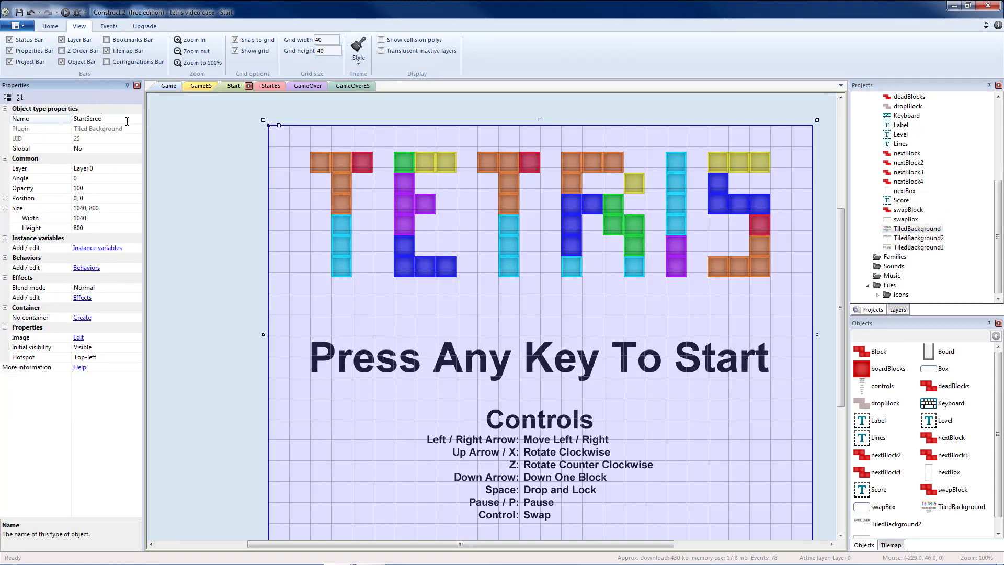
{"action": "left_click", "coordinate": [540, 120]}
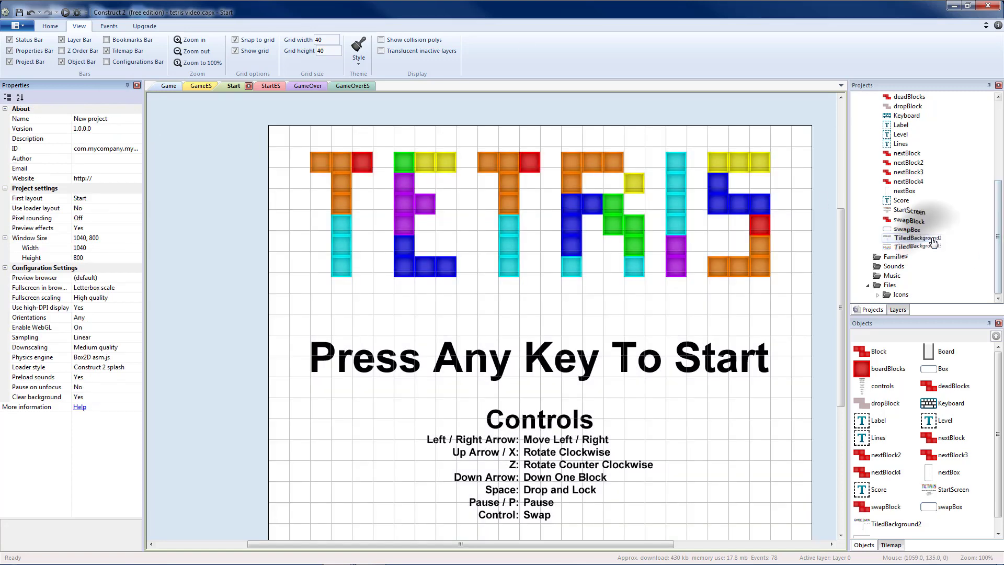
Step: Rename TiledBackground2 to GameOverScreen
{"action": "left_click", "coordinate": [301, 86]}
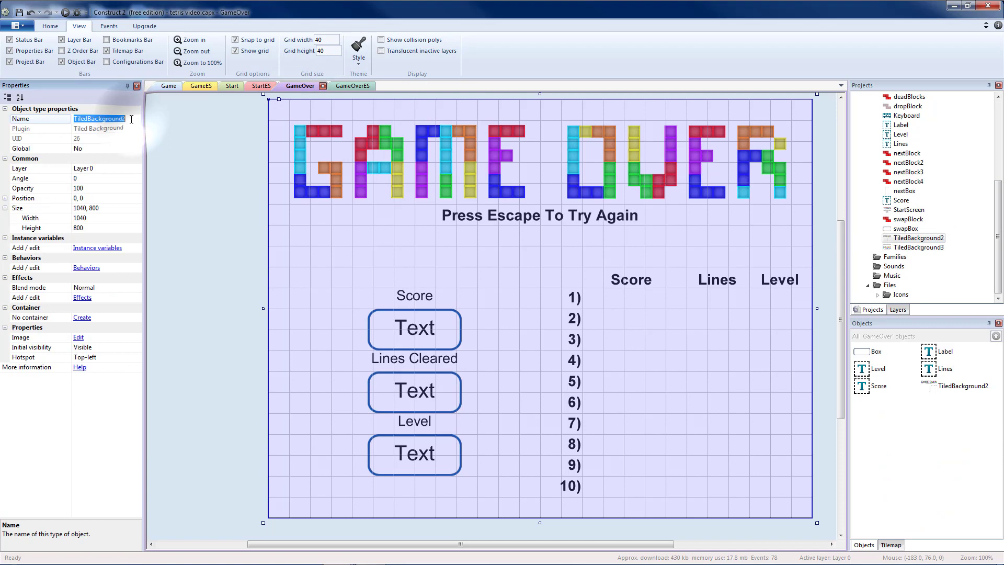
{"action": "type", "text": "GameOver"}
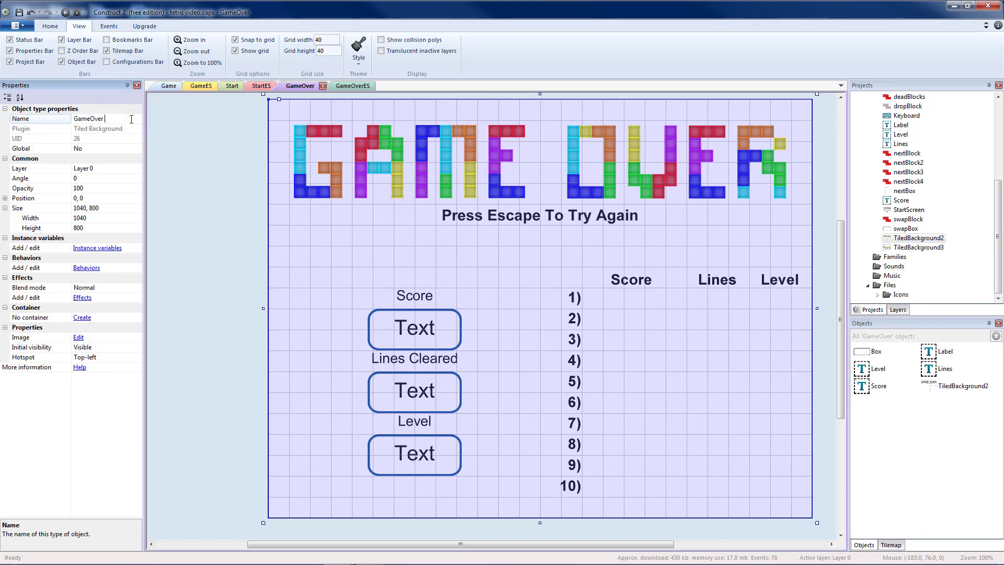
{"action": "left_click", "coordinate": [169, 85]}
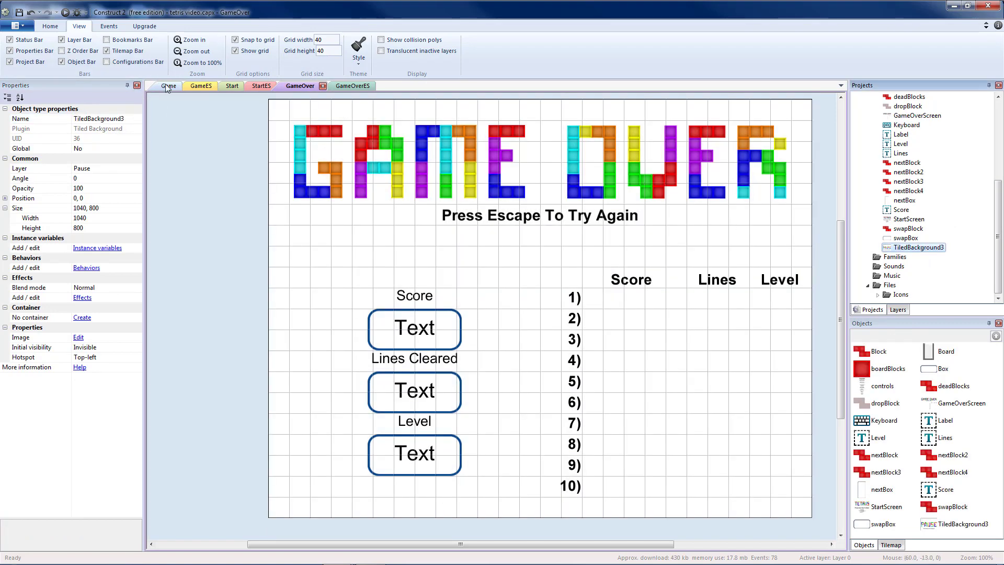
Step: In the Game layout, start renaming TiledBackground3 to PauseScreen
{"action": "left_click", "coordinate": [168, 86]}
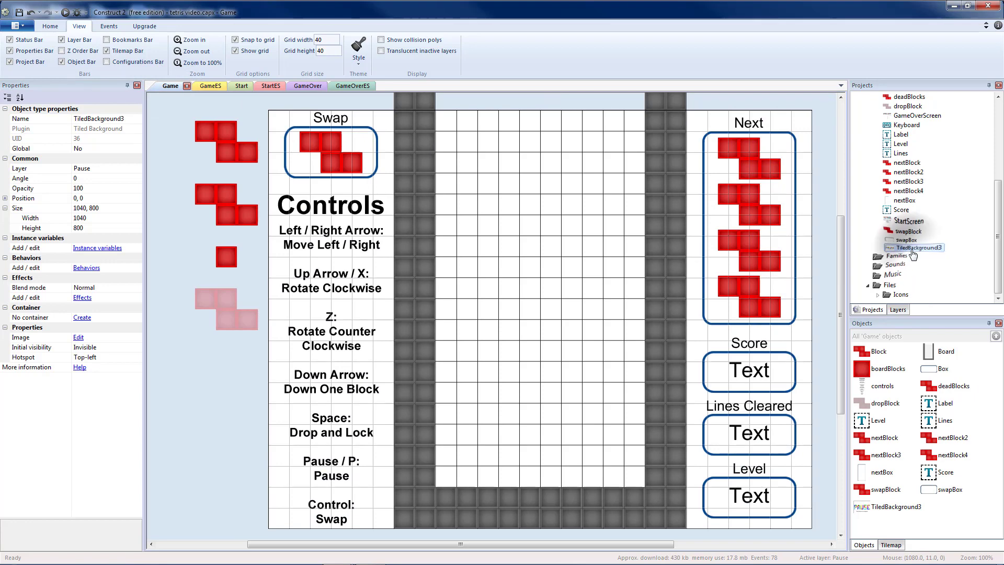
{"action": "left_click", "coordinate": [916, 247]}
{"action": "type", "text": "P"}
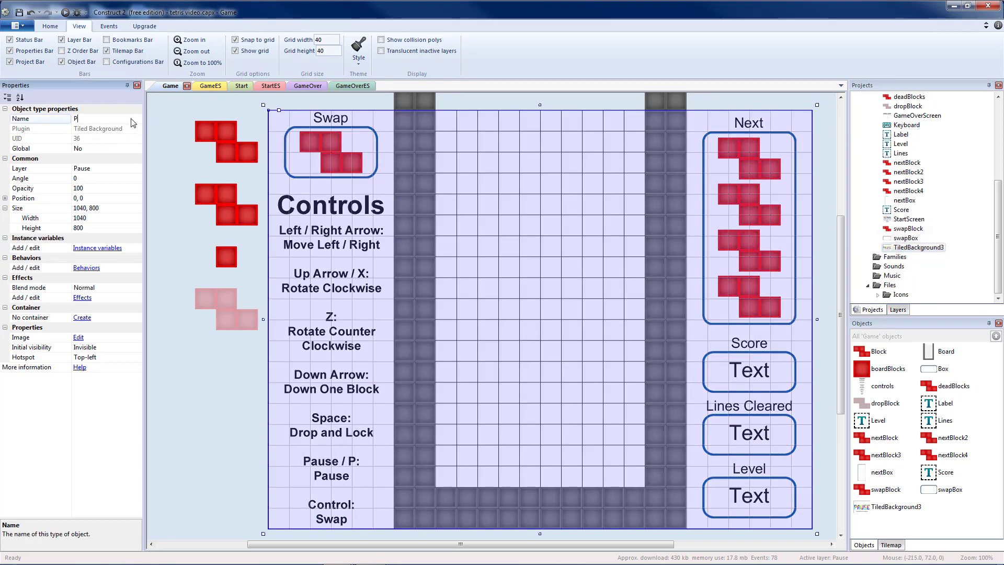
{"action": "type", "text": "auseS"}
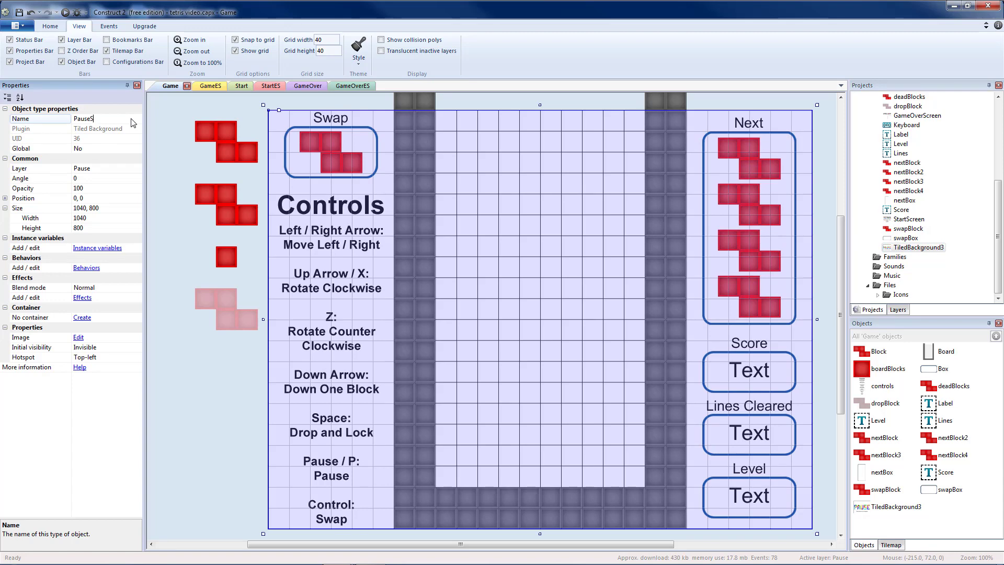
Step: Confirm the PauseScreen name and add an Else event that sets PauseScreen visible
{"action": "left_click", "coordinate": [201, 86]}
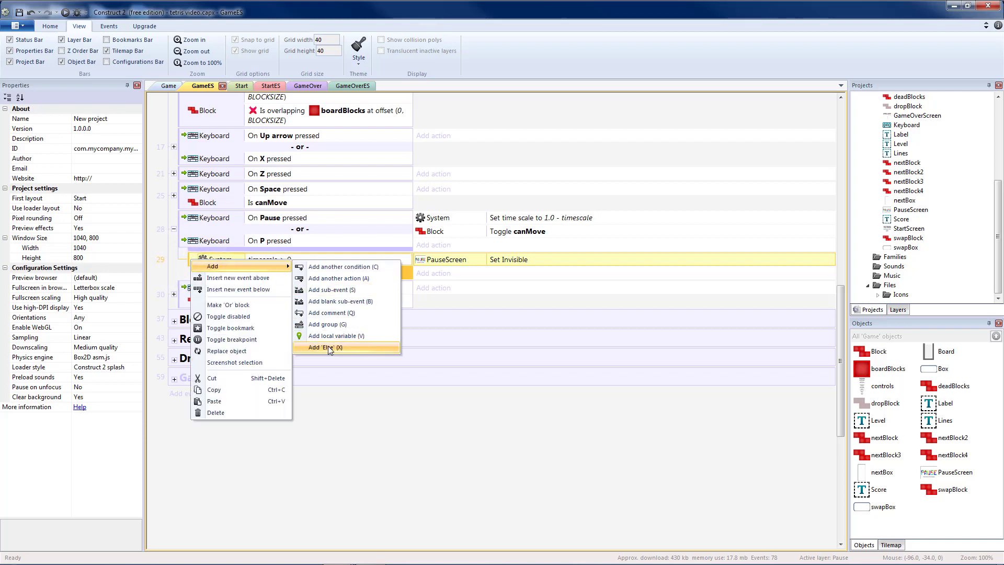
{"action": "left_click", "coordinate": [322, 347]}
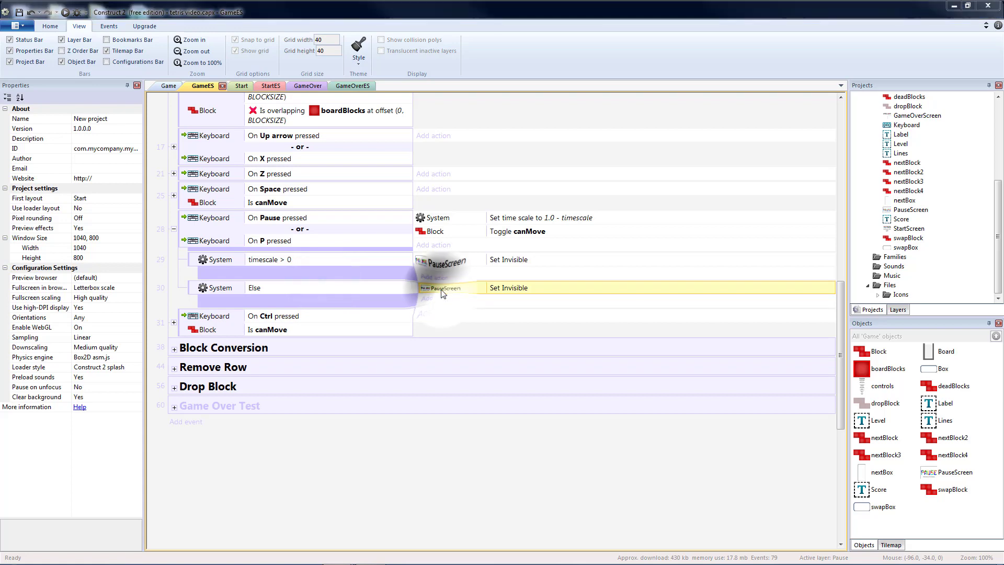
{"action": "double_click", "coordinate": [510, 287]}
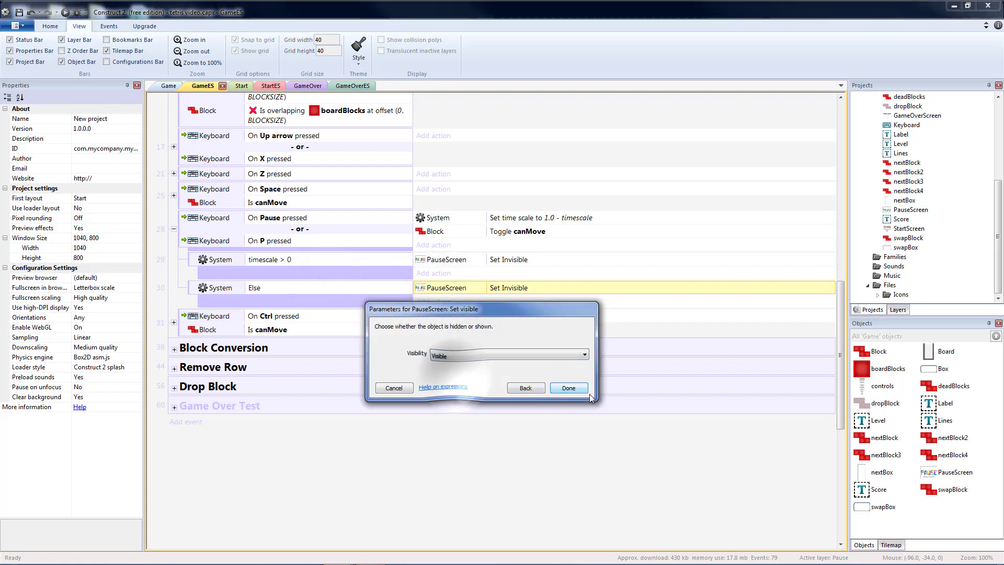
{"action": "left_click", "coordinate": [569, 387]}
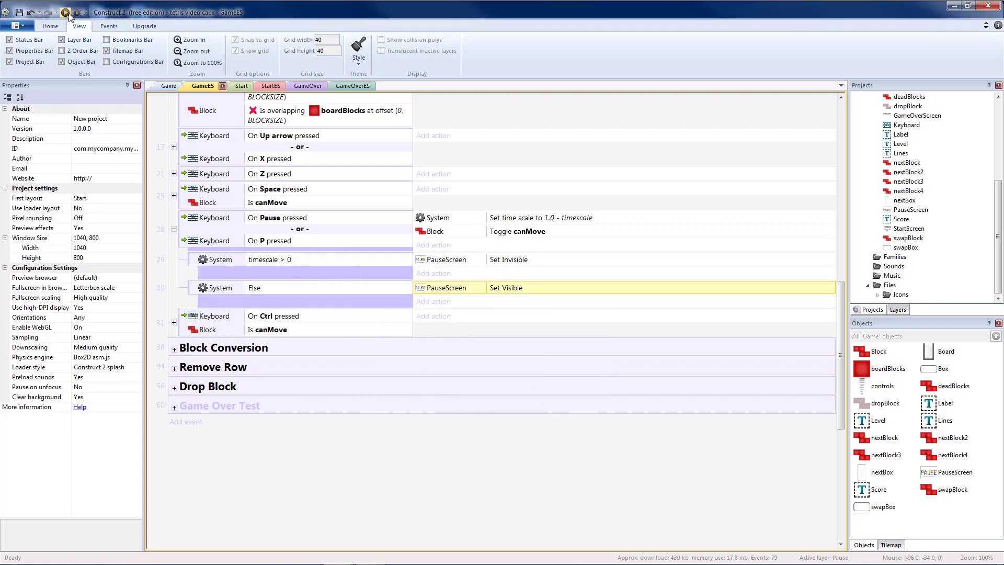
Step: Preview the game in the browser and pause with P to verify the PAUSE overlay appears
{"action": "left_click", "coordinate": [64, 12]}
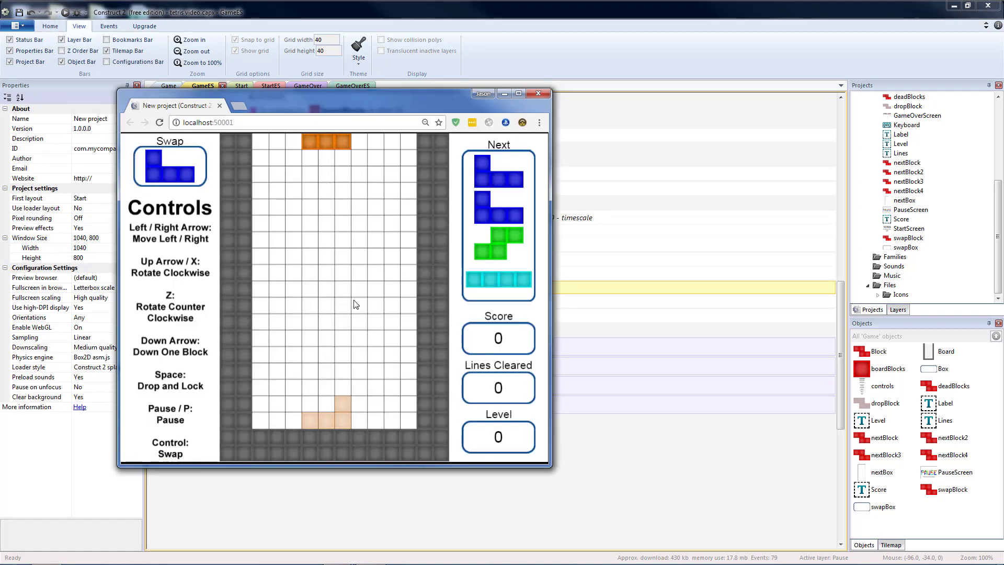
{"action": "key", "text": "p"}
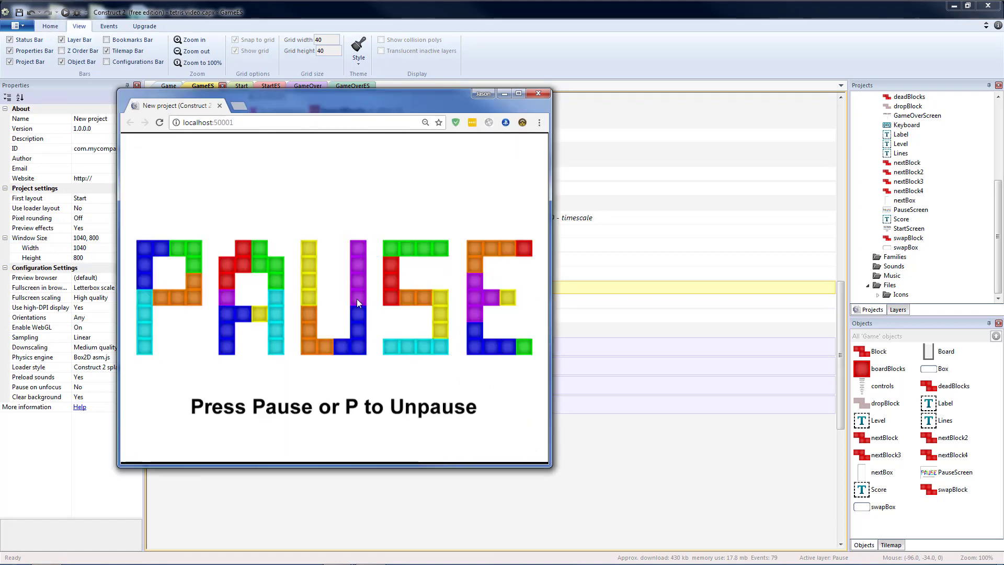
{"action": "mouse_move", "coordinate": [419, 272]}
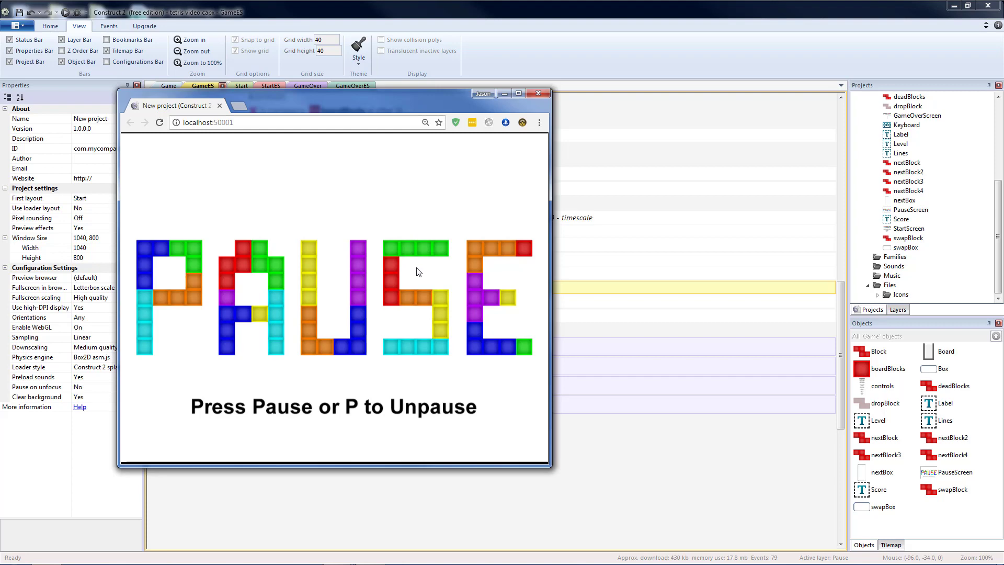
{"action": "key", "text": "p"}
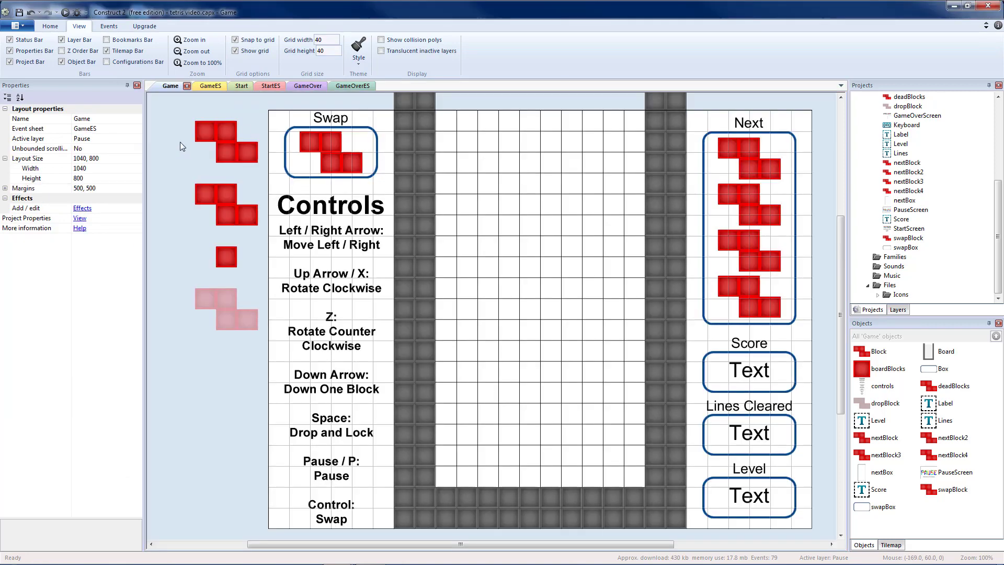
Step: Switch to the GameOver layout showing score, lines and level displays
{"action": "left_click", "coordinate": [308, 86]}
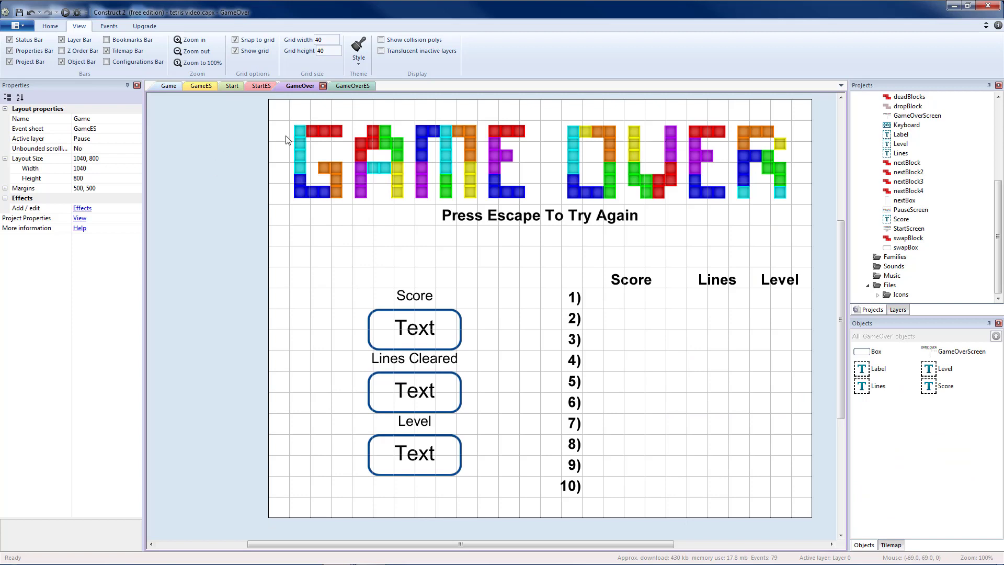
{"action": "mouse_move", "coordinate": [544, 513]}
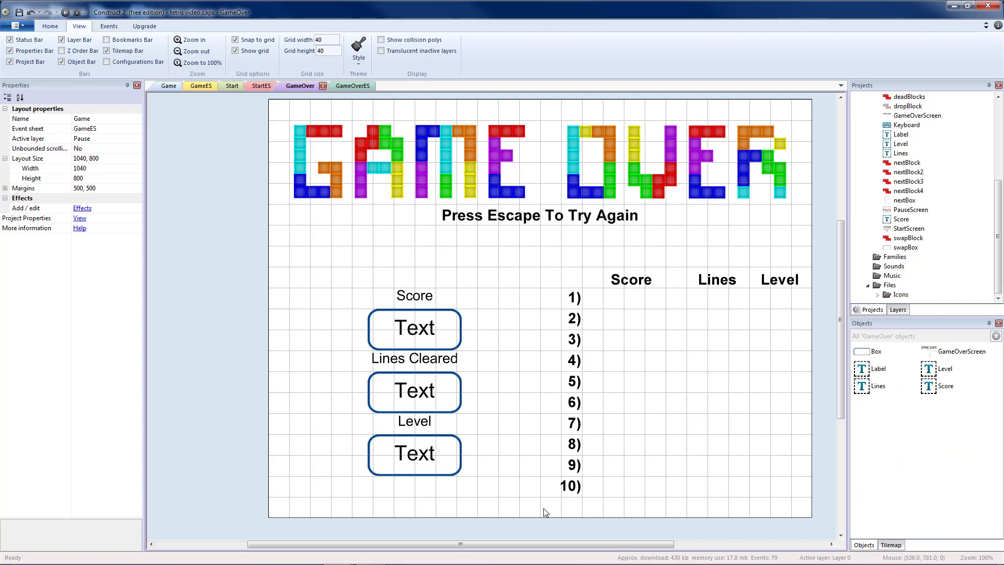
{"action": "mouse_move", "coordinate": [673, 456]}
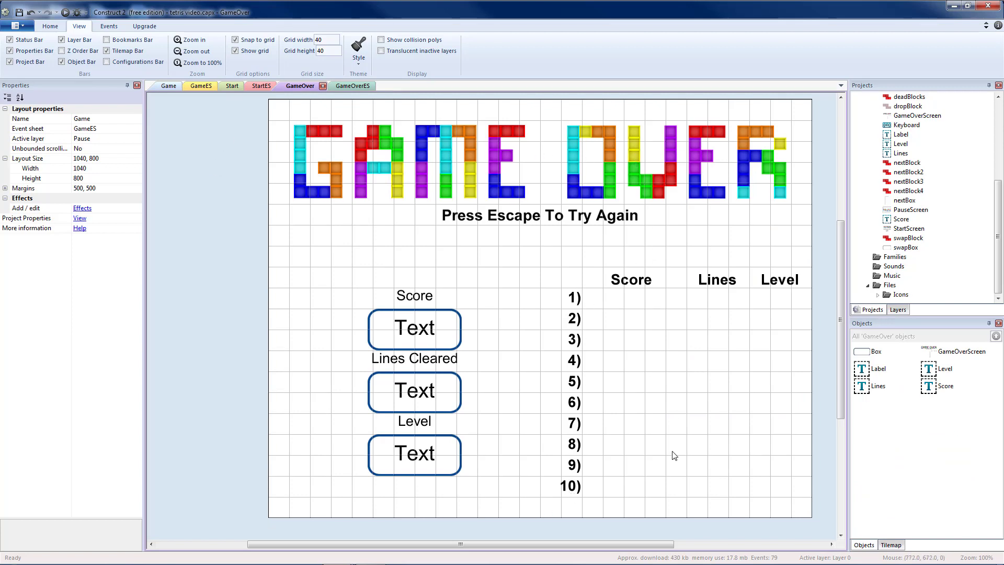
{"action": "mouse_move", "coordinate": [649, 483]}
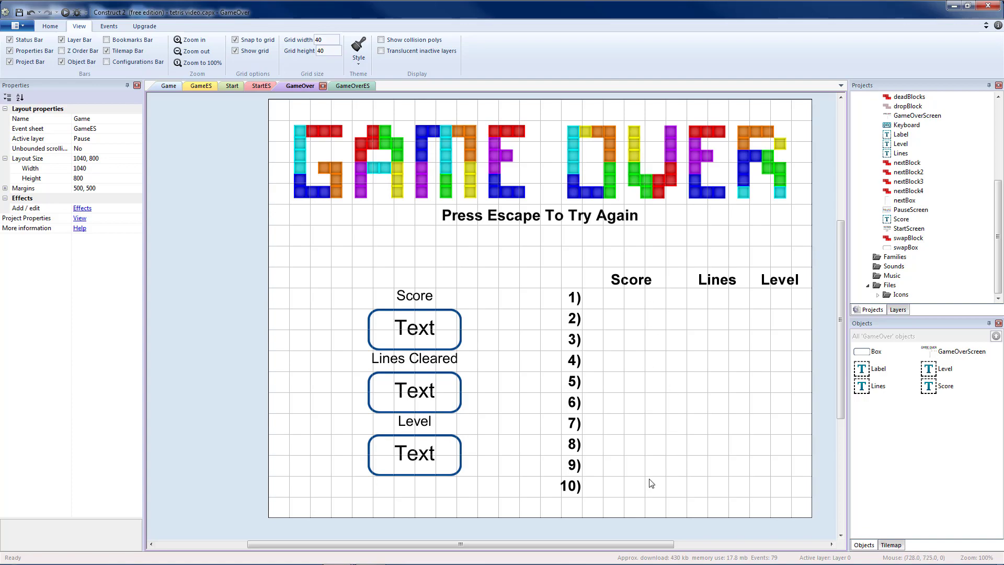